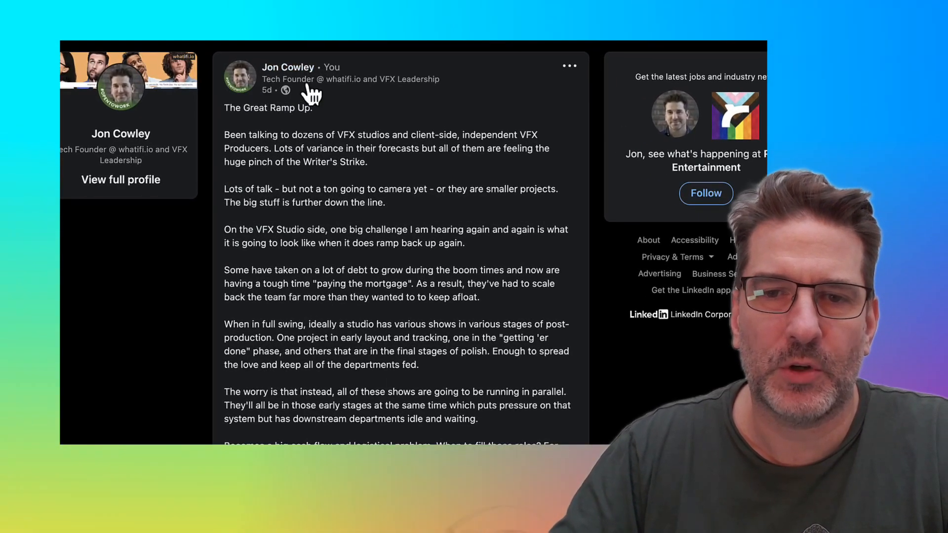
- Open the chart account list, expand Stranger Things and Orphan Black, then open House of The Dragon income
{"action": "scroll", "scroll_direction": "down", "scroll_amount": 3}
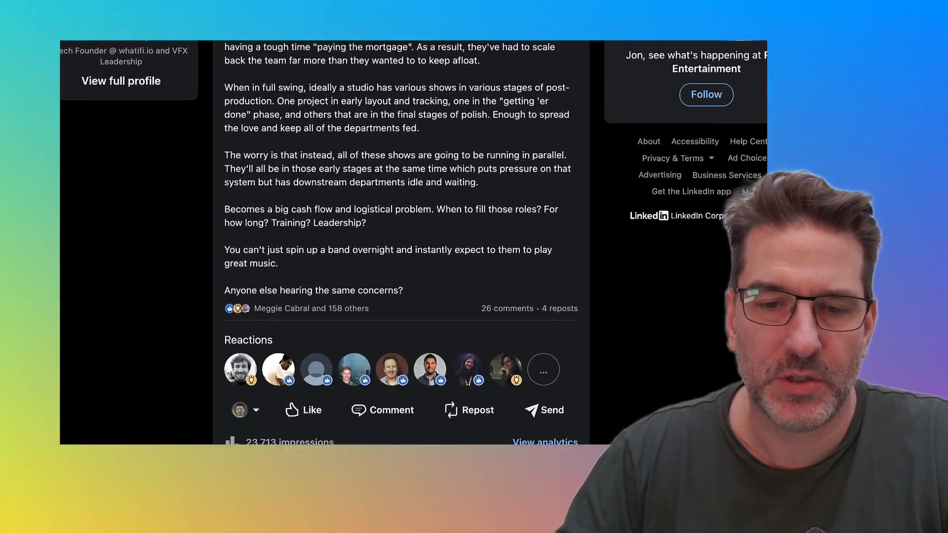
{"action": "scroll", "scroll_direction": "up", "scroll_amount": 3}
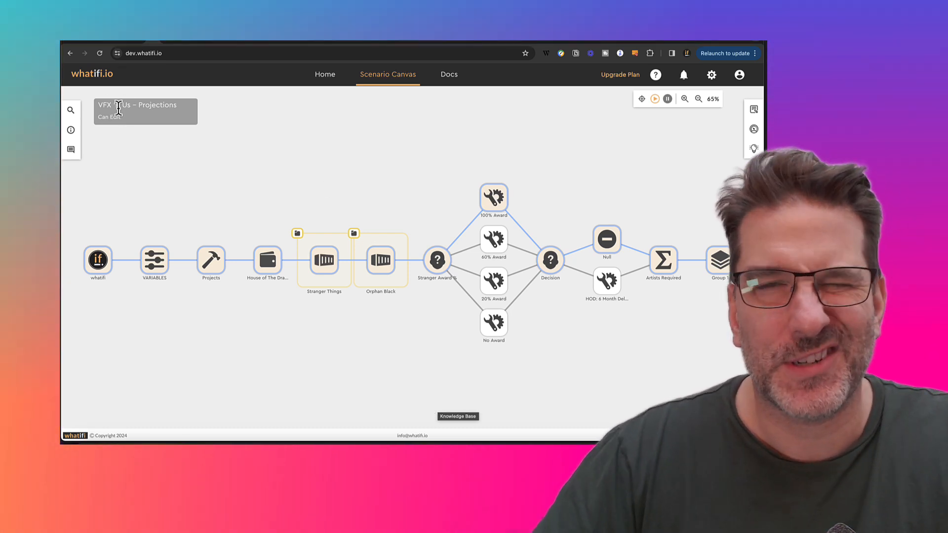
{"action": "mouse_move", "coordinate": [220, 223]}
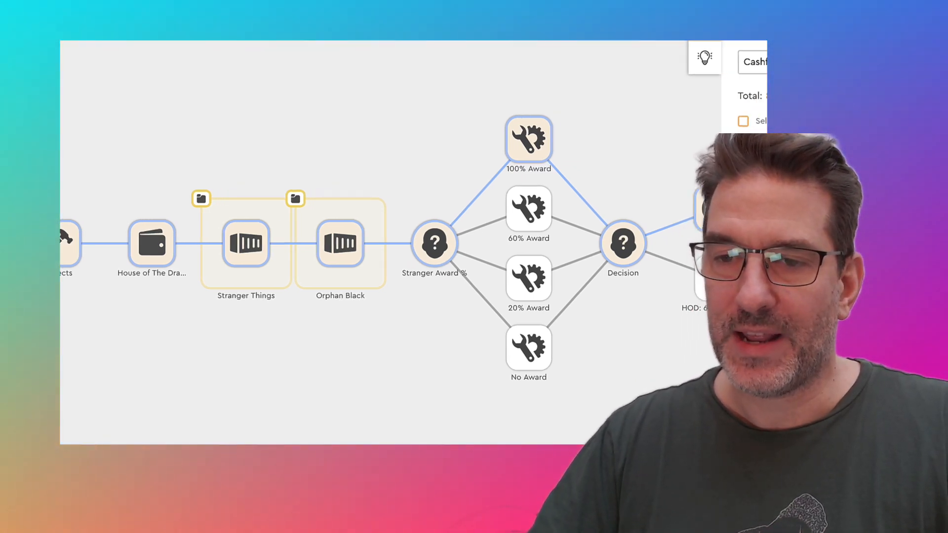
{"action": "left_click", "coordinate": [735, 63]}
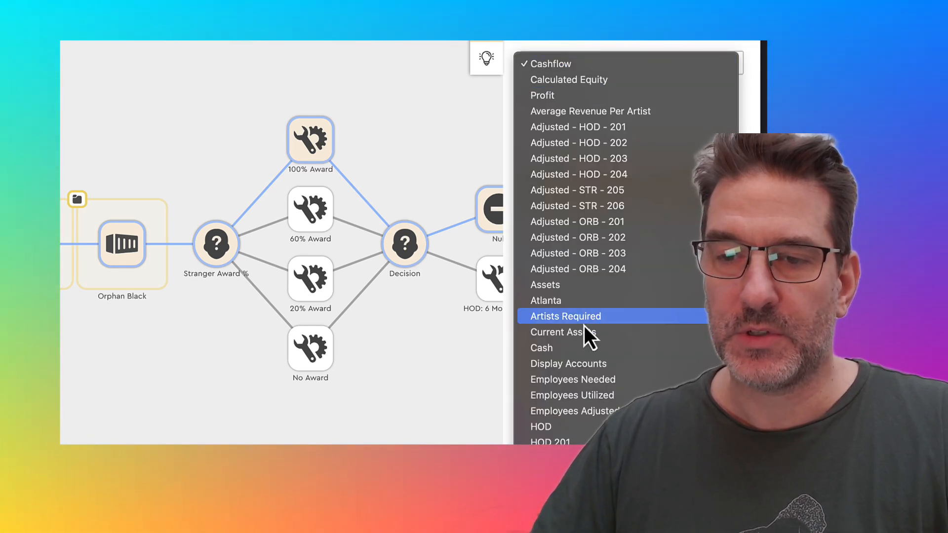
{"action": "mouse_move", "coordinate": [587, 339]}
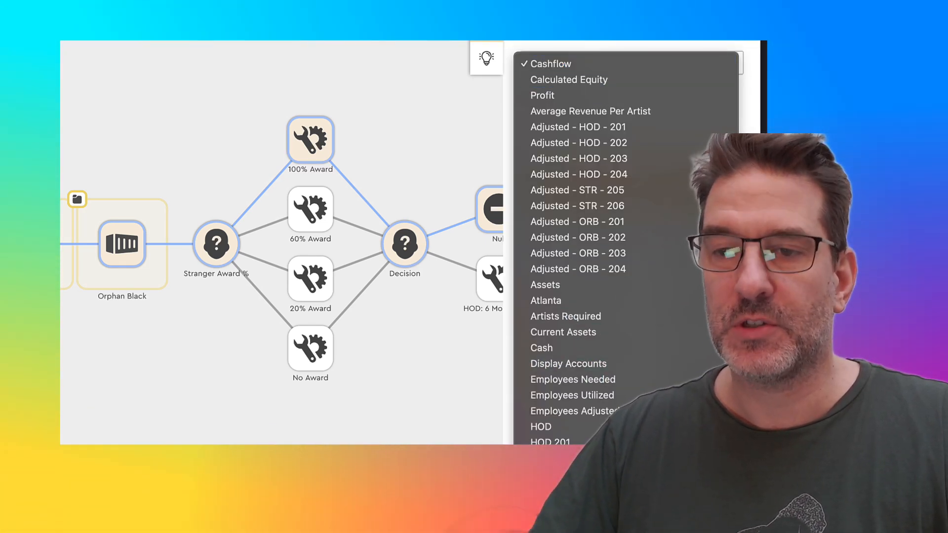
{"action": "left_click", "coordinate": [549, 64]}
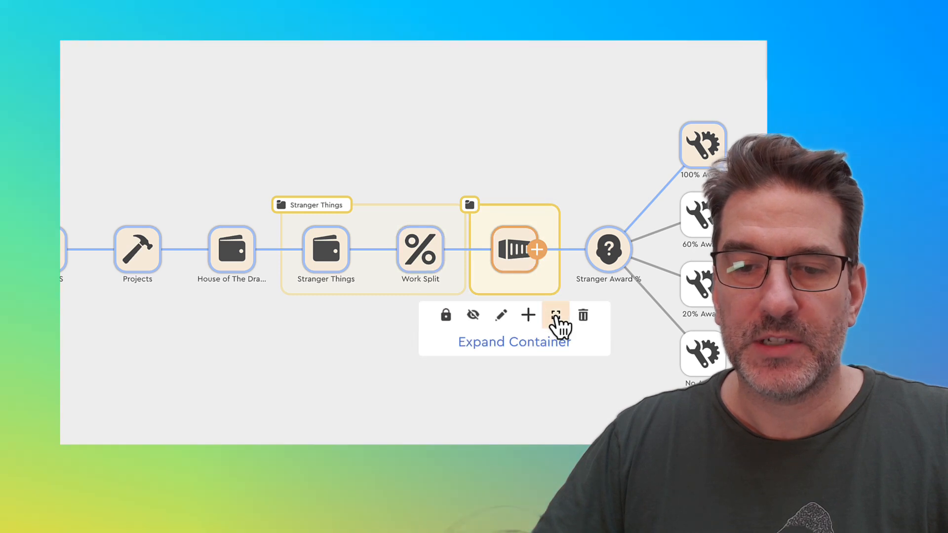
{"action": "left_click", "coordinate": [555, 315]}
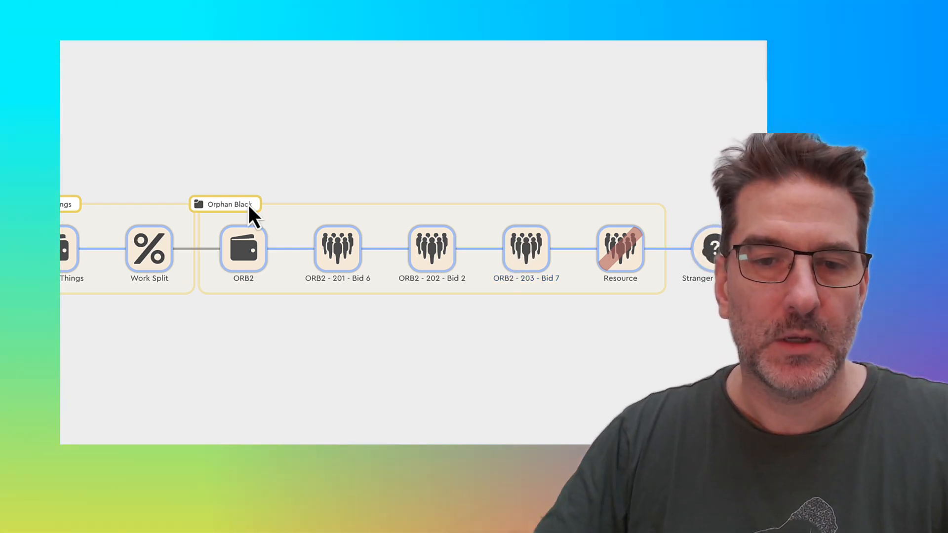
{"action": "left_click", "coordinate": [243, 248]}
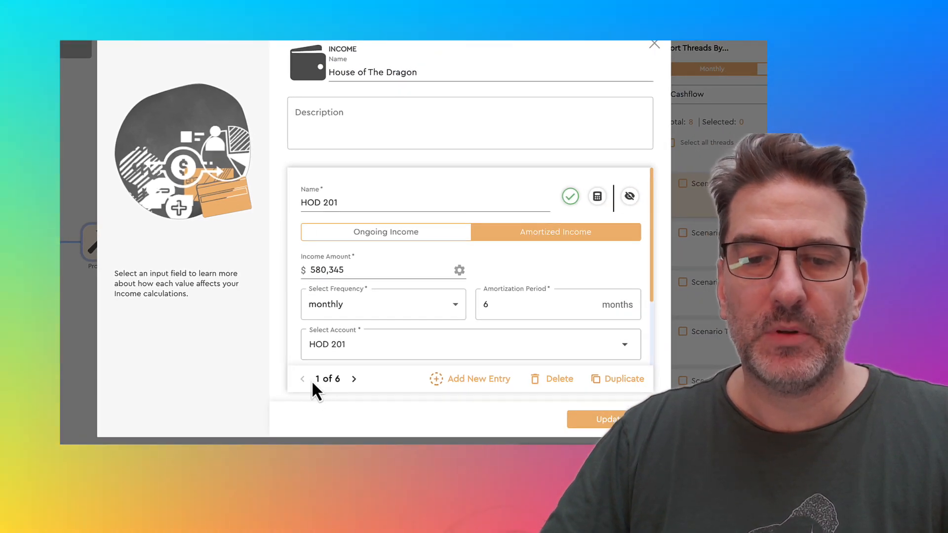
- Review HOD 201's payment summary: $580,345 amortized monthly over 6 months
{"action": "left_click", "coordinate": [356, 203]}
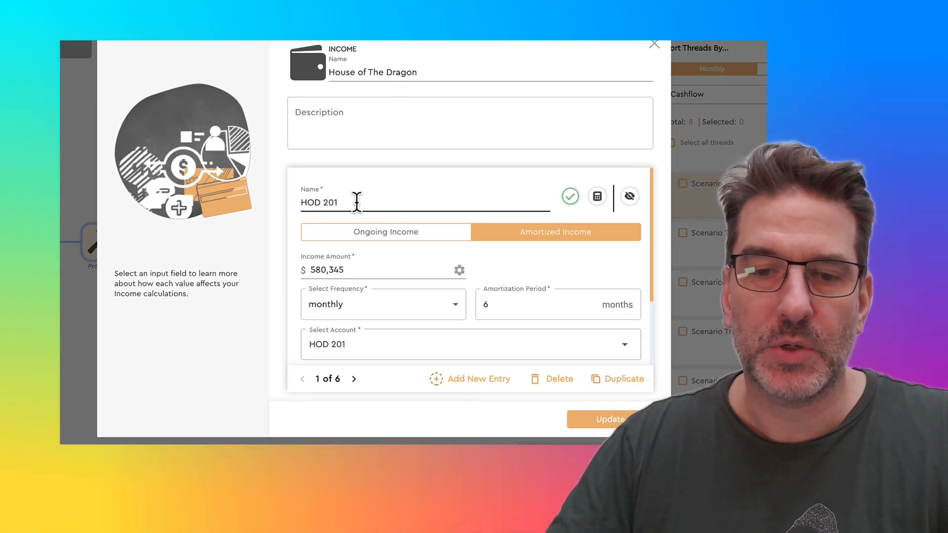
{"action": "scroll", "scroll_direction": "down", "scroll_amount": 3}
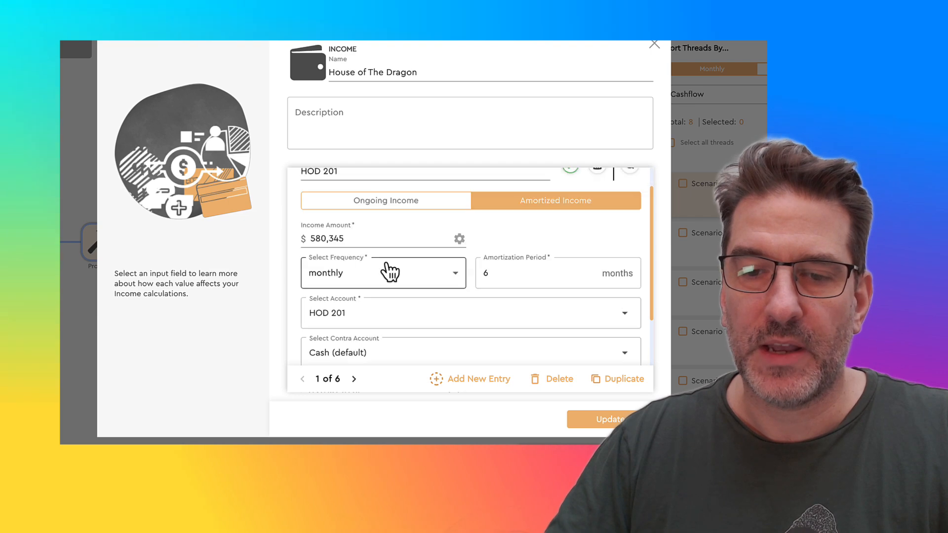
{"action": "scroll", "scroll_direction": "down", "scroll_amount": 3}
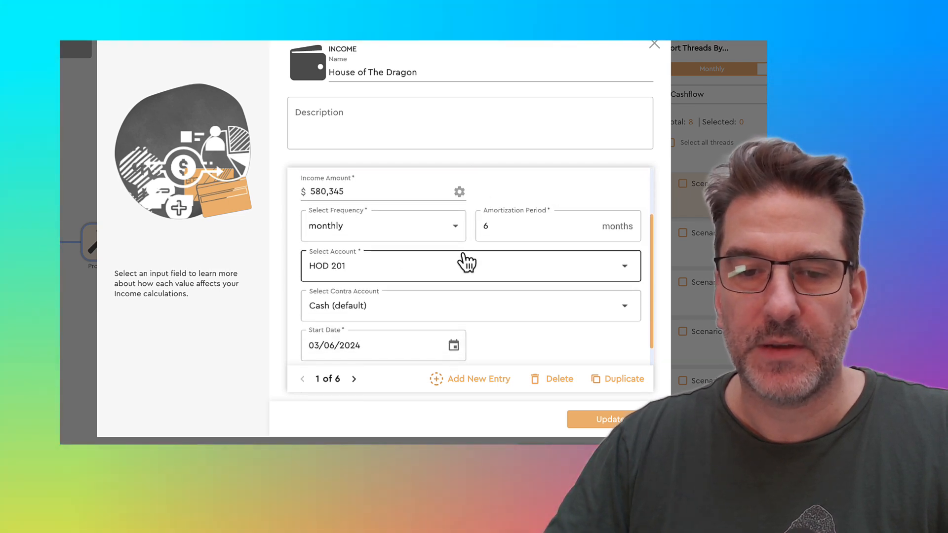
{"action": "mouse_move", "coordinate": [375, 253]}
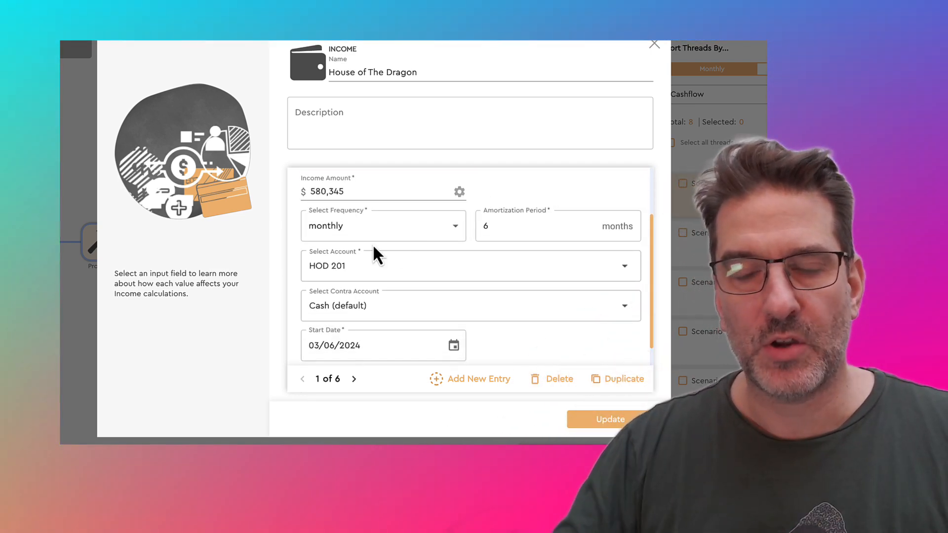
{"action": "scroll", "scroll_direction": "down", "scroll_amount": 3}
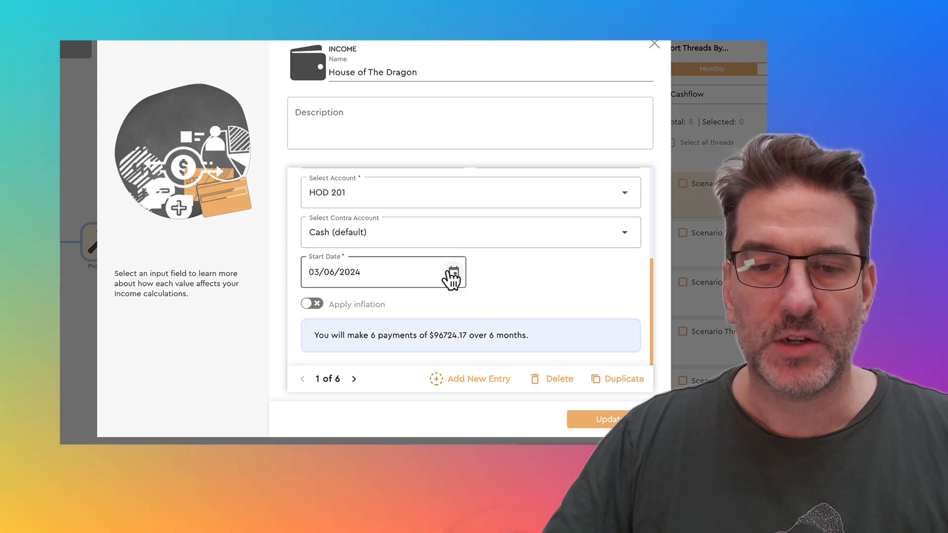
{"action": "left_click", "coordinate": [354, 380]}
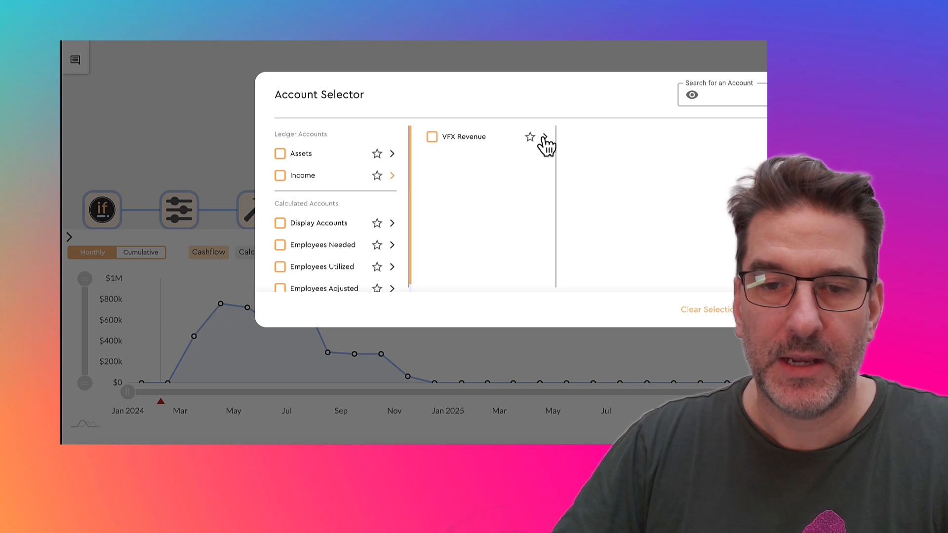
- Add HOD and HOD 201 from Income > VFX Revenue to the chart and toggle the HOD chips
{"action": "left_click", "coordinate": [546, 137]}
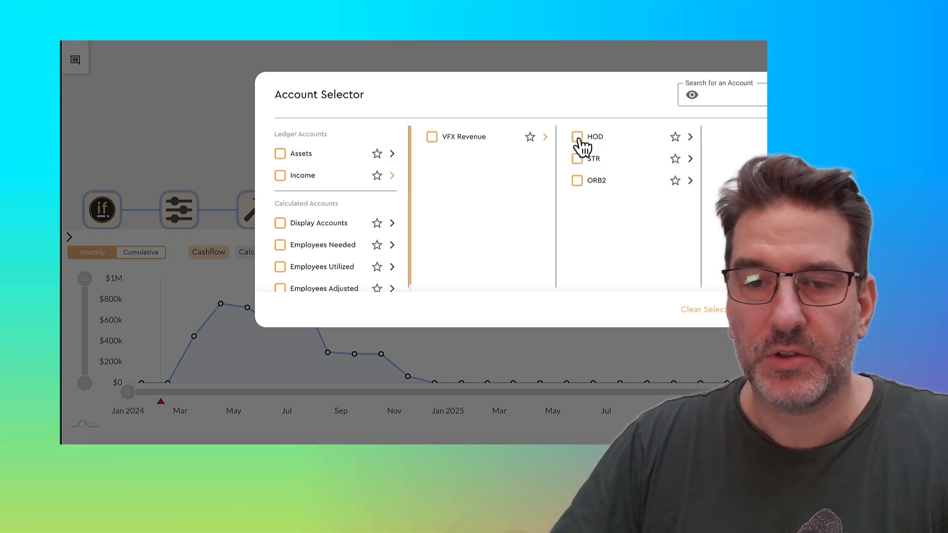
{"action": "left_click", "coordinate": [577, 137]}
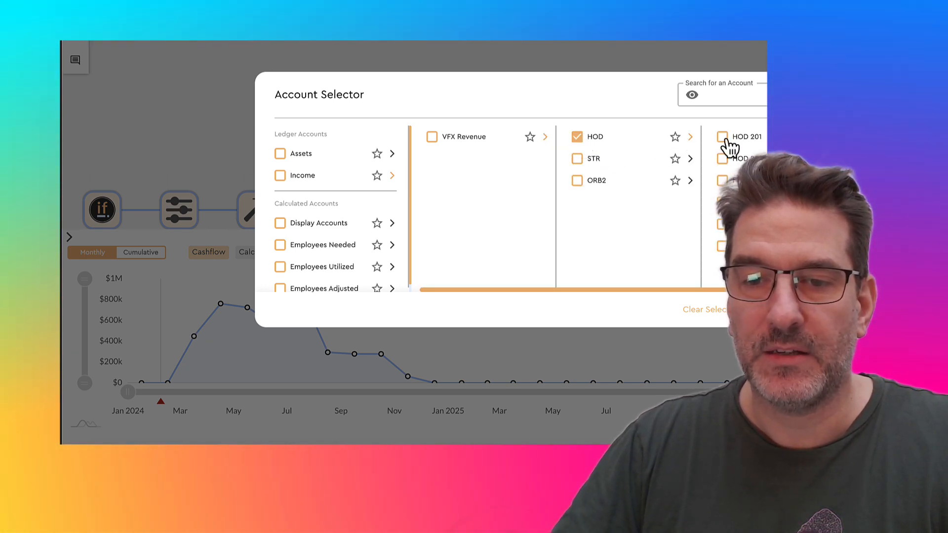
{"action": "left_click", "coordinate": [721, 136]}
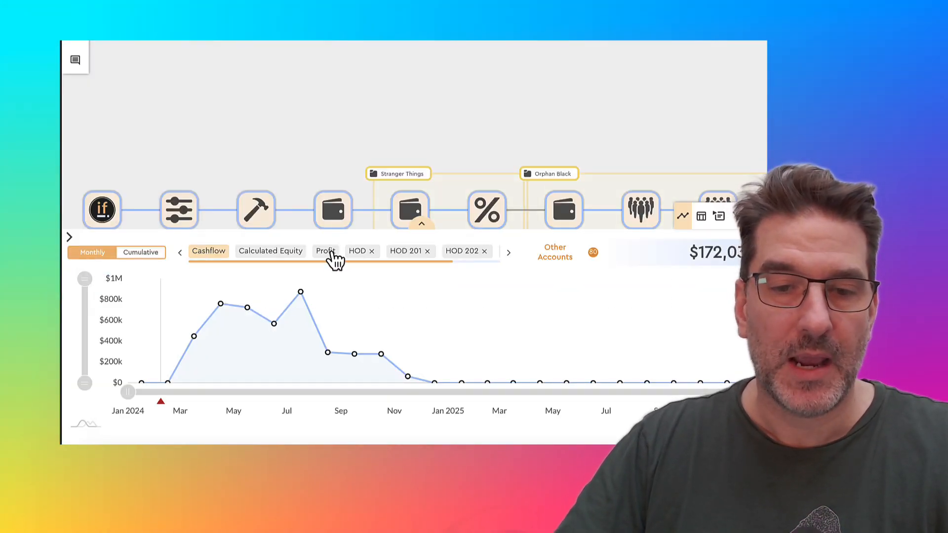
{"action": "left_click", "coordinate": [509, 251]}
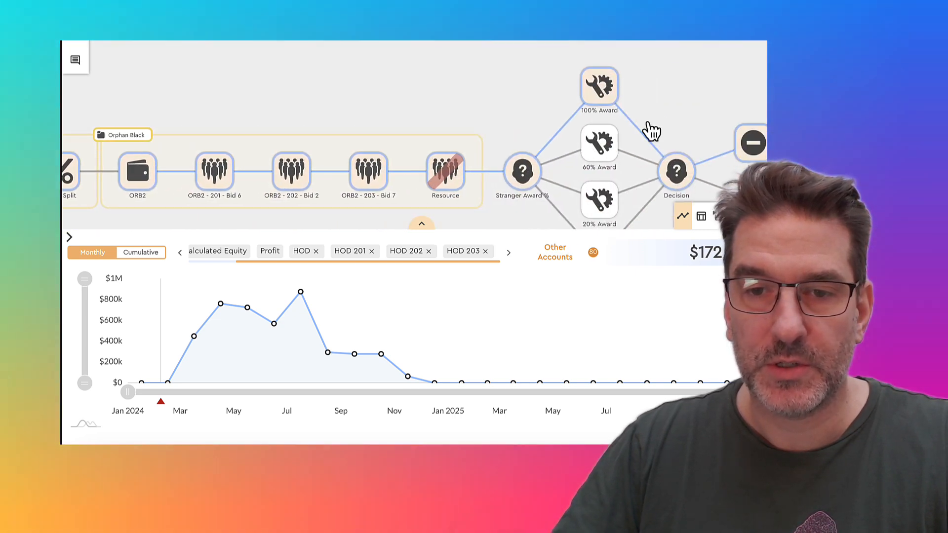
{"action": "left_click", "coordinate": [598, 86]}
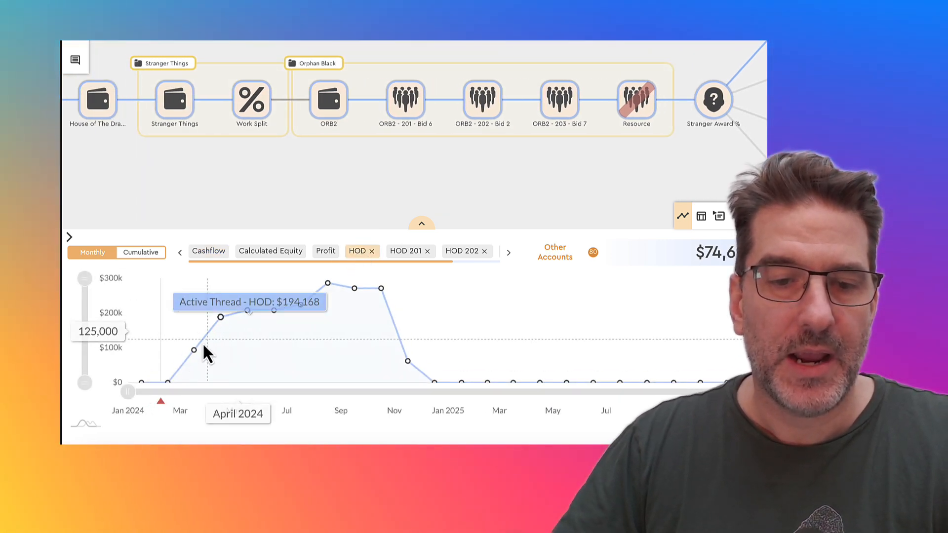
{"action": "mouse_move", "coordinate": [354, 281]}
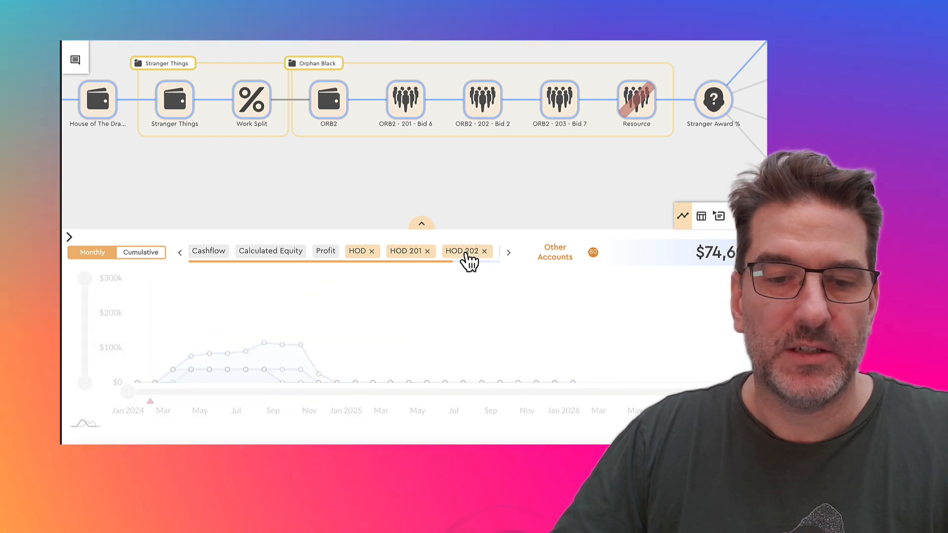
{"action": "mouse_move", "coordinate": [248, 350]}
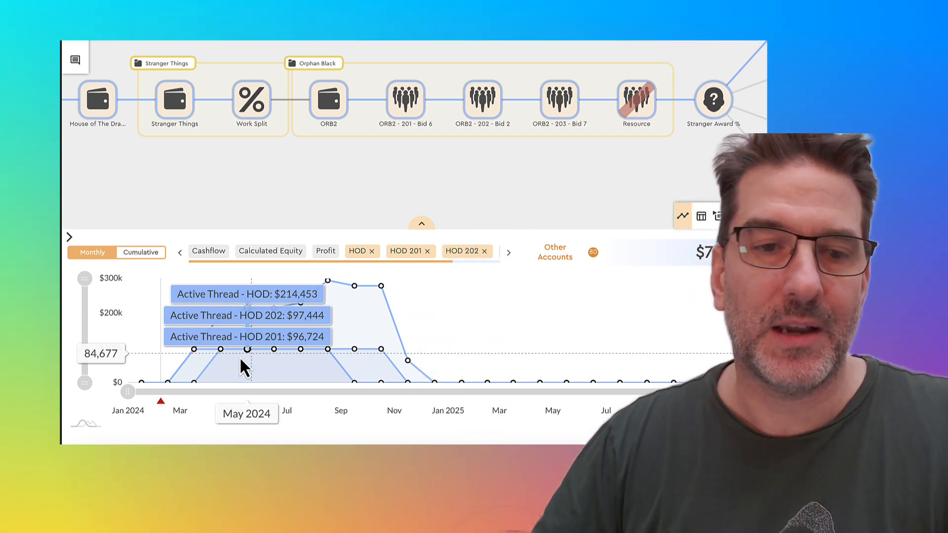
{"action": "mouse_move", "coordinate": [438, 330]}
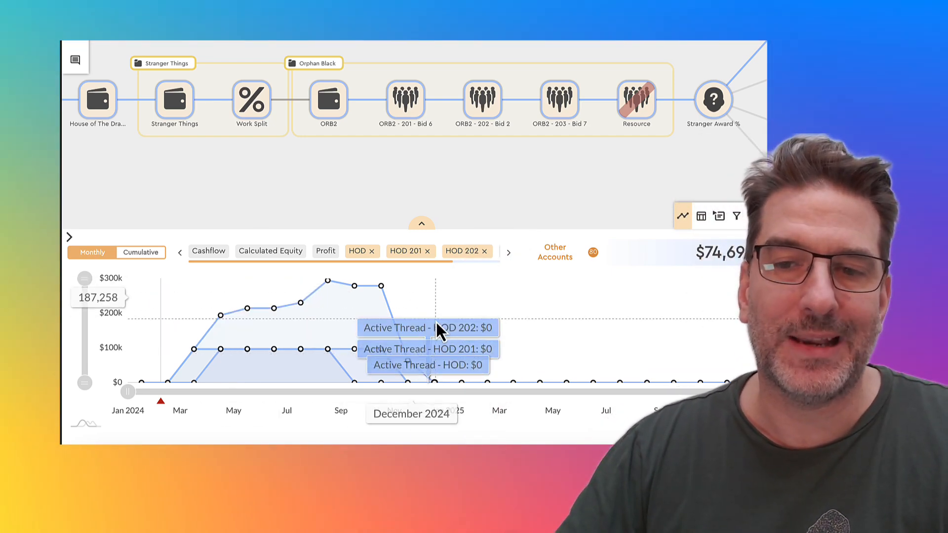
{"action": "mouse_move", "coordinate": [254, 172]}
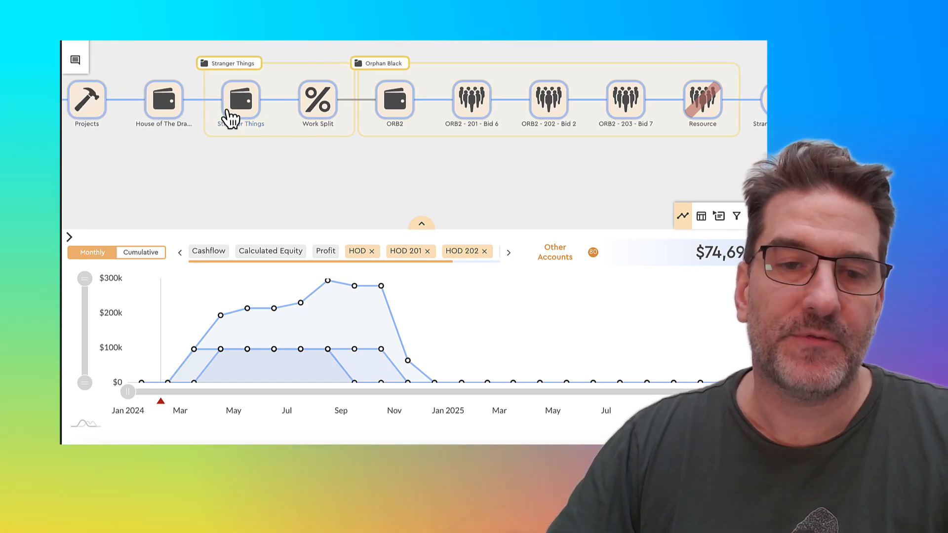
{"action": "mouse_move", "coordinate": [245, 112]}
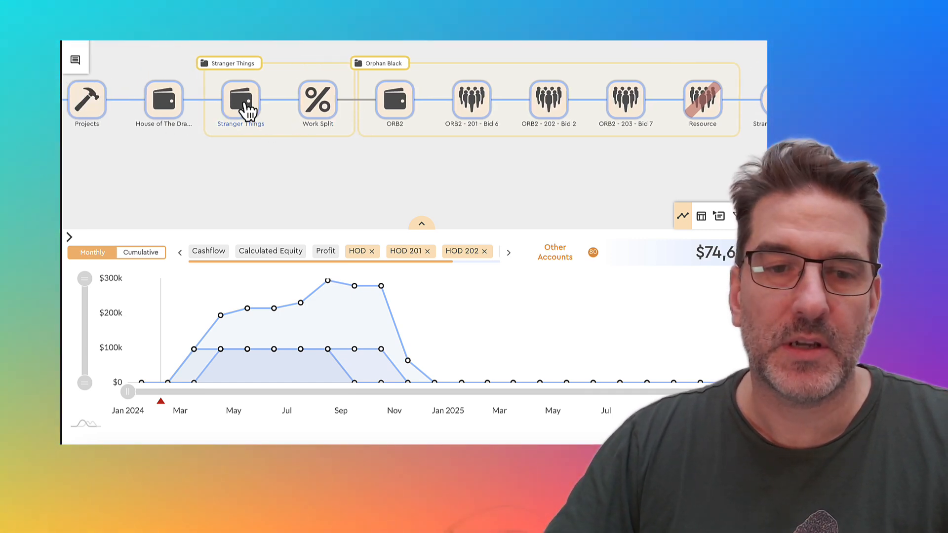
- Check Stranger Things income, then review Work Split entries: Montreal 70%, Atlanta 20%, Los Angeles 10%
{"action": "left_click", "coordinate": [241, 100]}
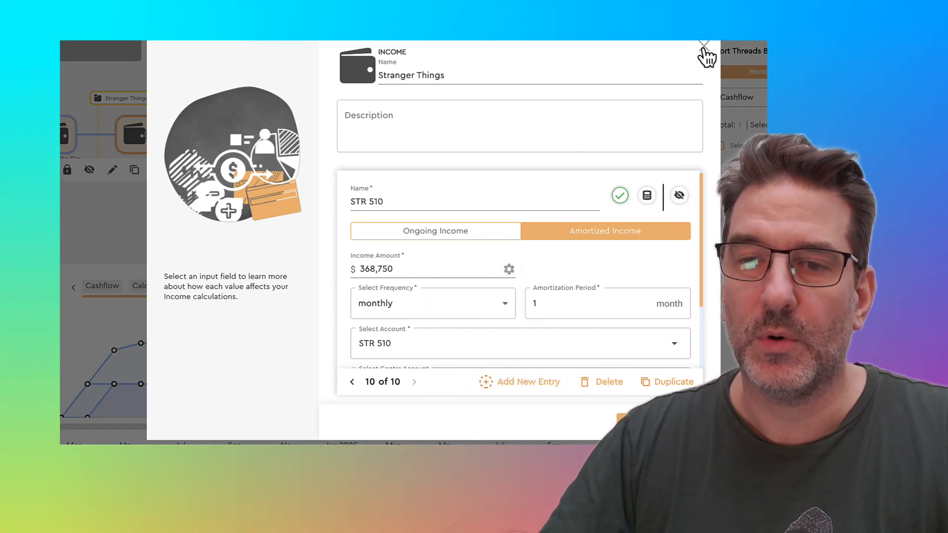
{"action": "left_click", "coordinate": [703, 46]}
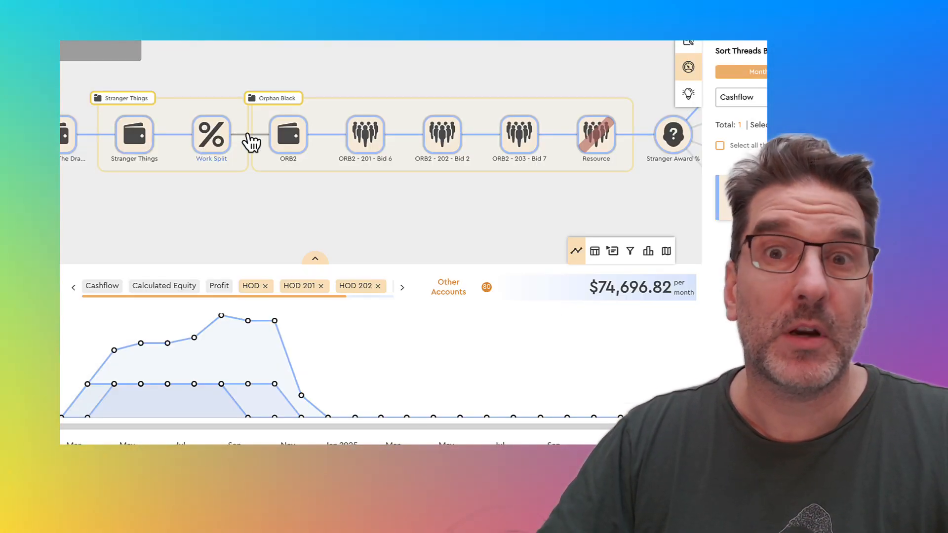
{"action": "left_click", "coordinate": [211, 134]}
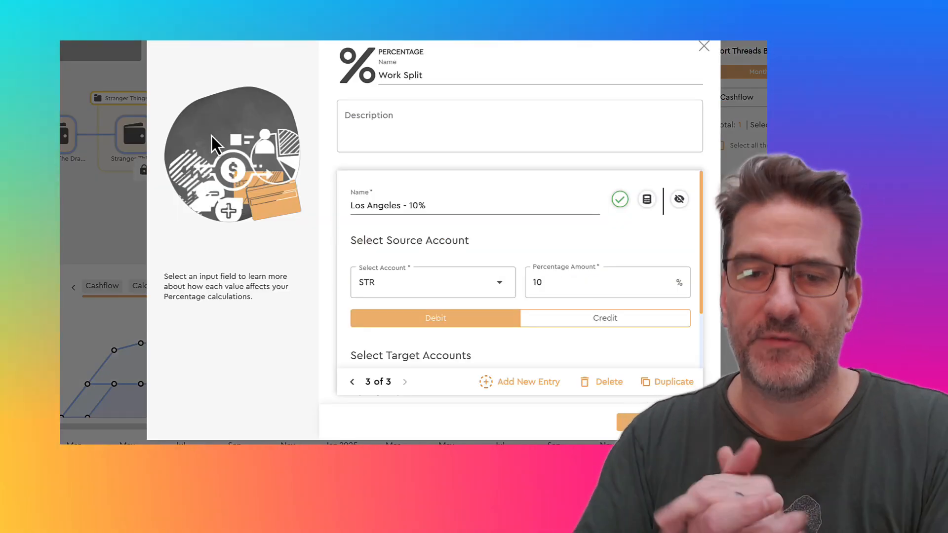
{"action": "mouse_move", "coordinate": [367, 402]}
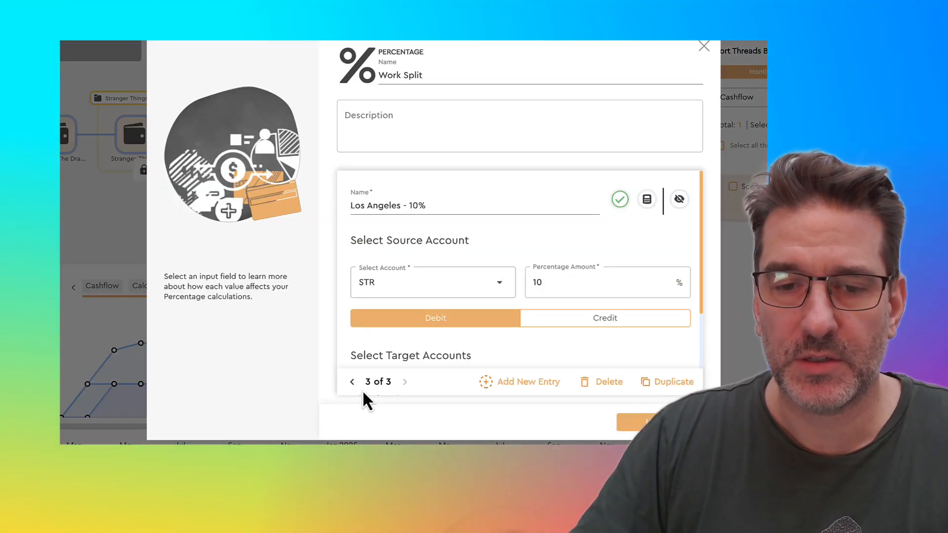
{"action": "left_click", "coordinate": [353, 382]}
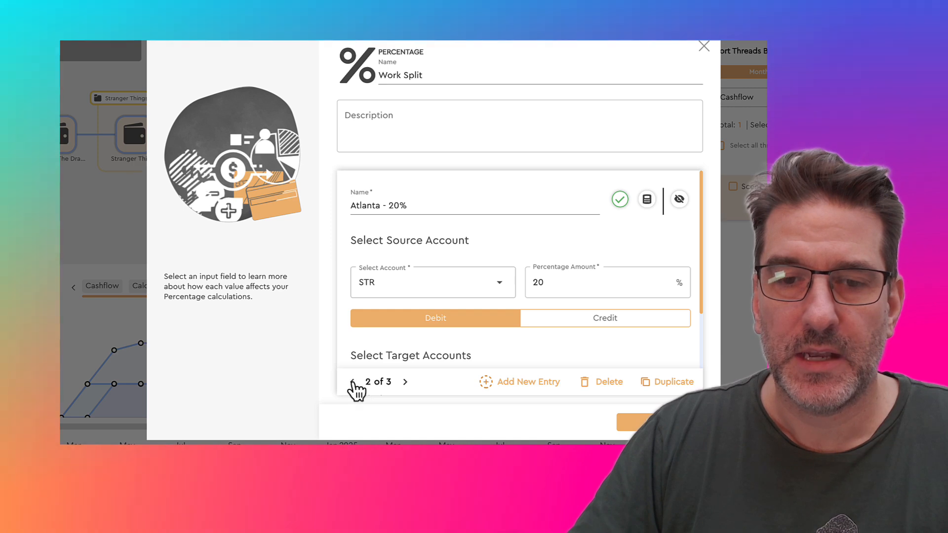
{"action": "left_click", "coordinate": [353, 381]}
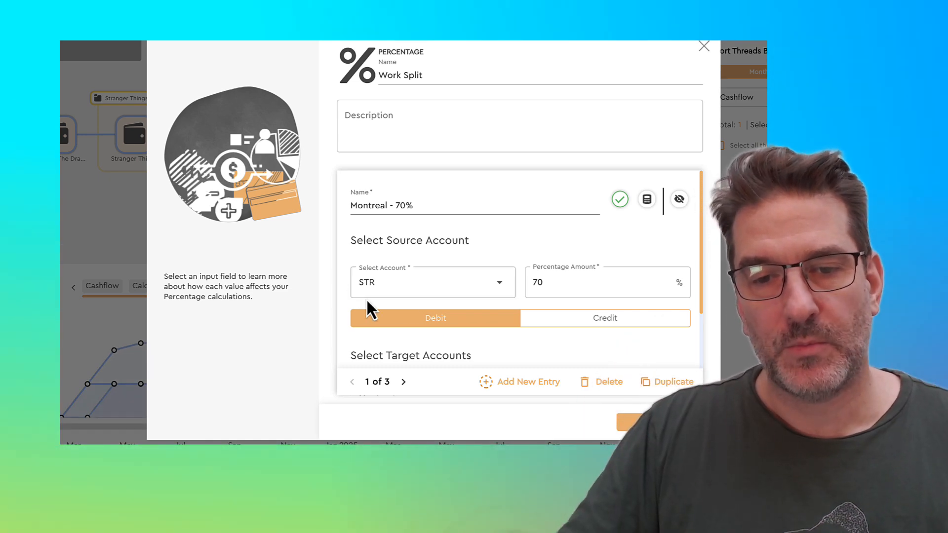
{"action": "scroll", "scroll_direction": "down", "scroll_amount": 3}
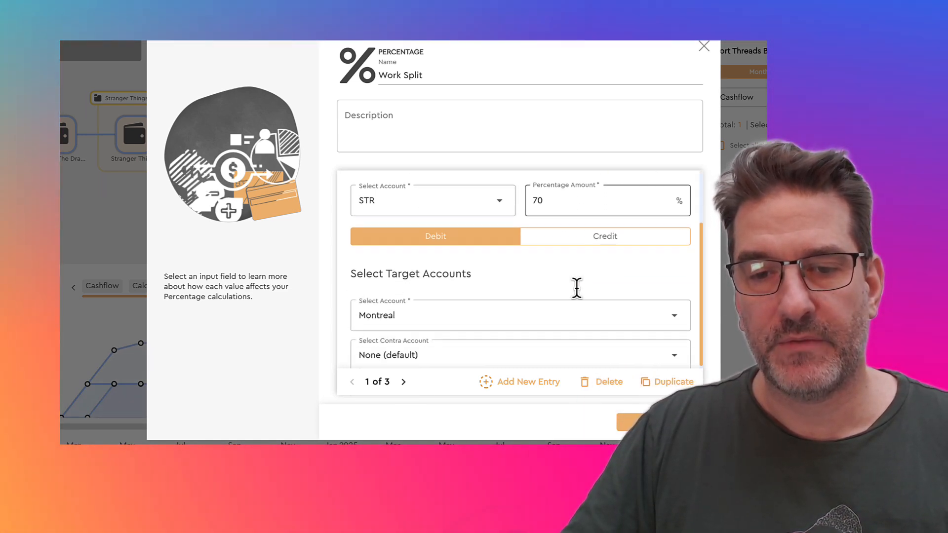
{"action": "scroll", "scroll_direction": "down", "scroll_amount": 3}
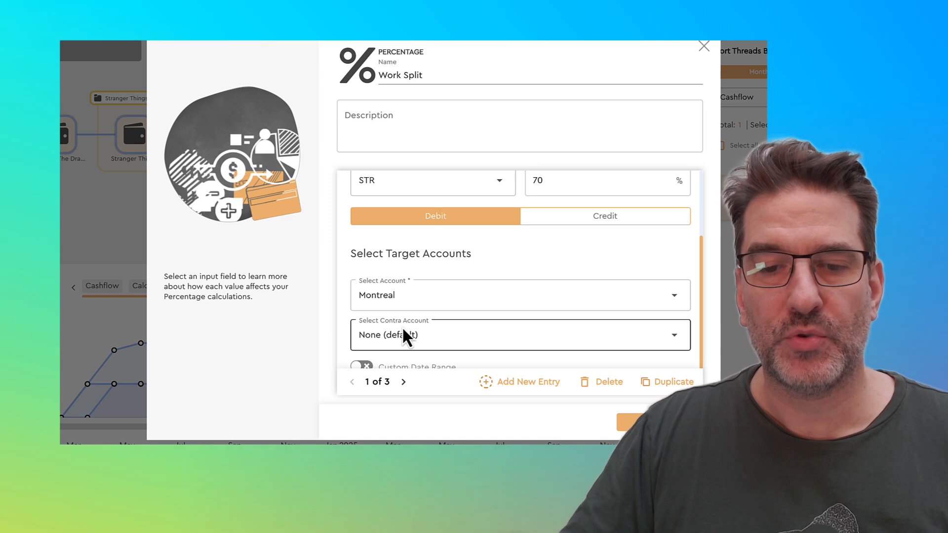
{"action": "left_click", "coordinate": [403, 381]}
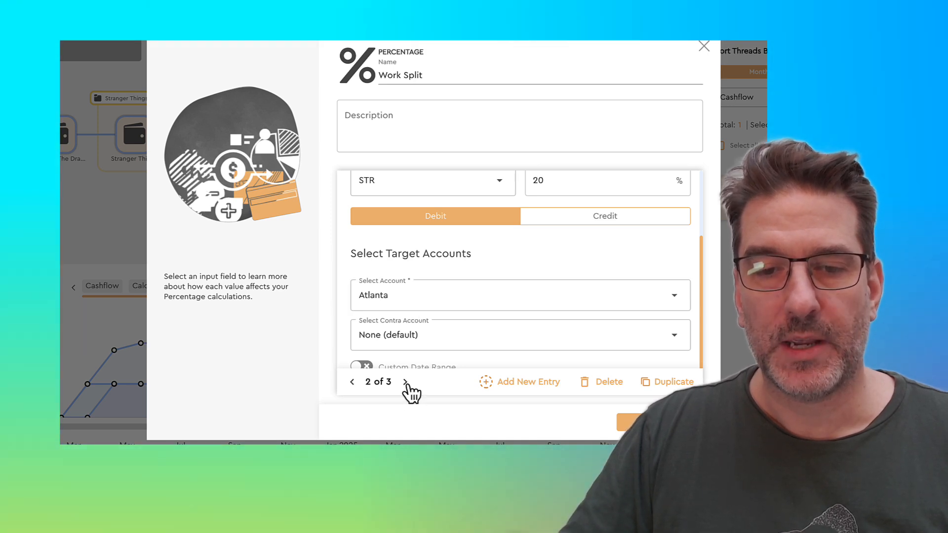
{"action": "left_click", "coordinate": [404, 381]}
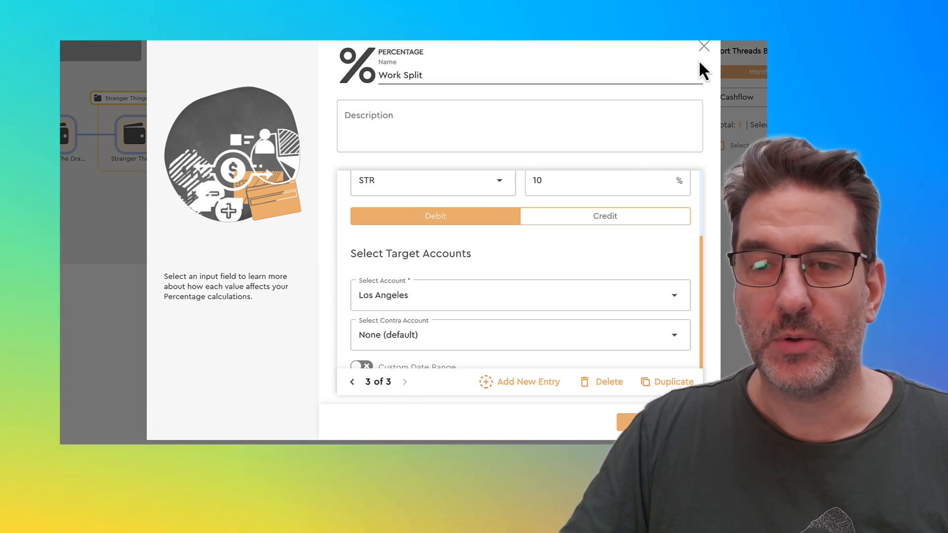
{"action": "left_click", "coordinate": [703, 46]}
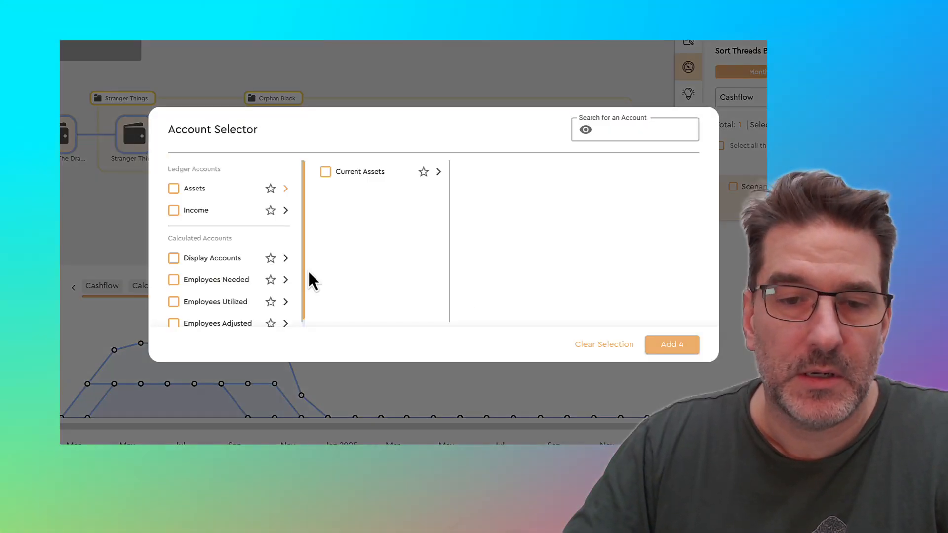
{"action": "mouse_move", "coordinate": [275, 230]}
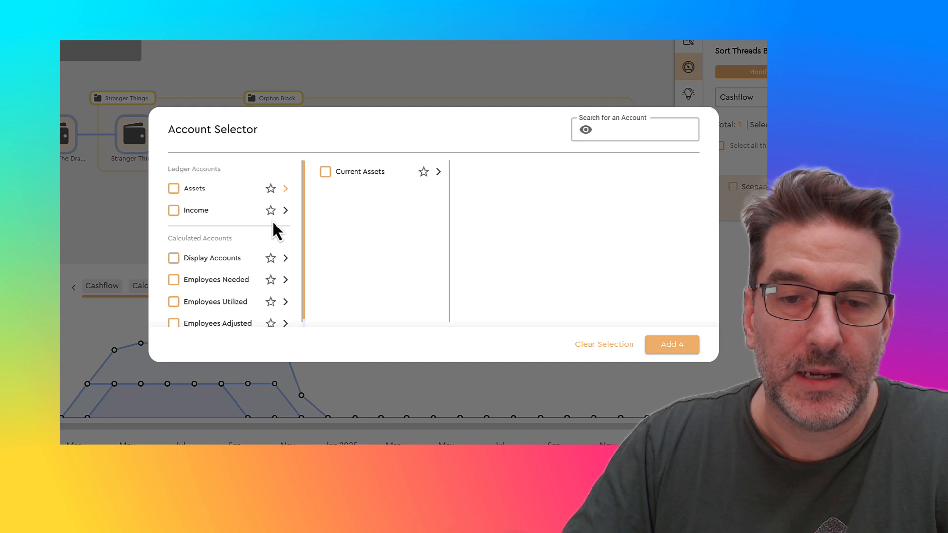
- Chart STR from VFX Revenue plus the Montreal, Atlanta and Los Angeles Location Revenue accounts
{"action": "left_click", "coordinate": [286, 210]}
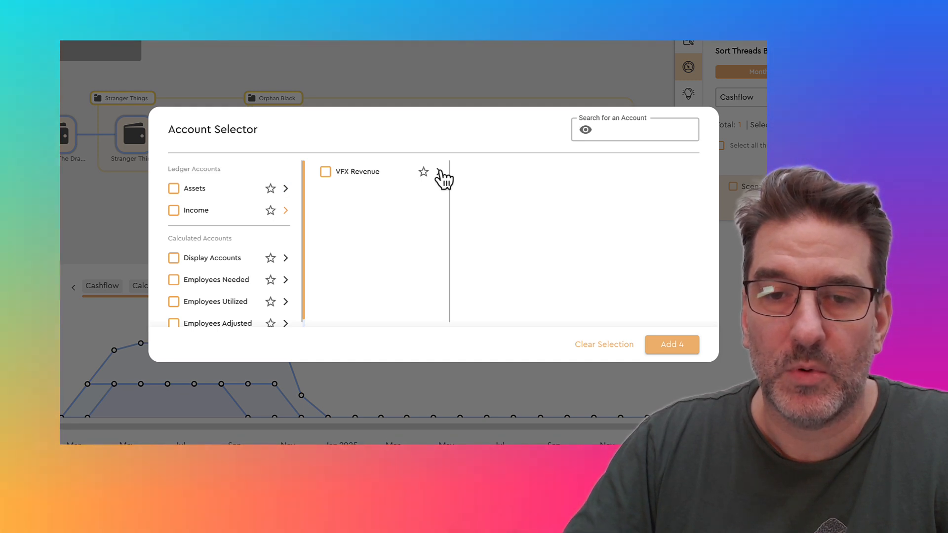
{"action": "left_click", "coordinate": [439, 172]}
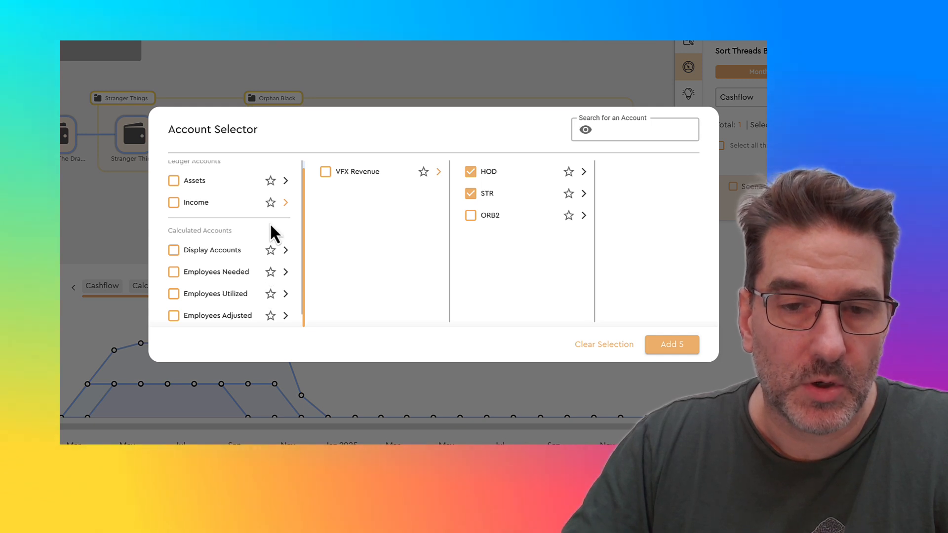
{"action": "left_click", "coordinate": [285, 250]}
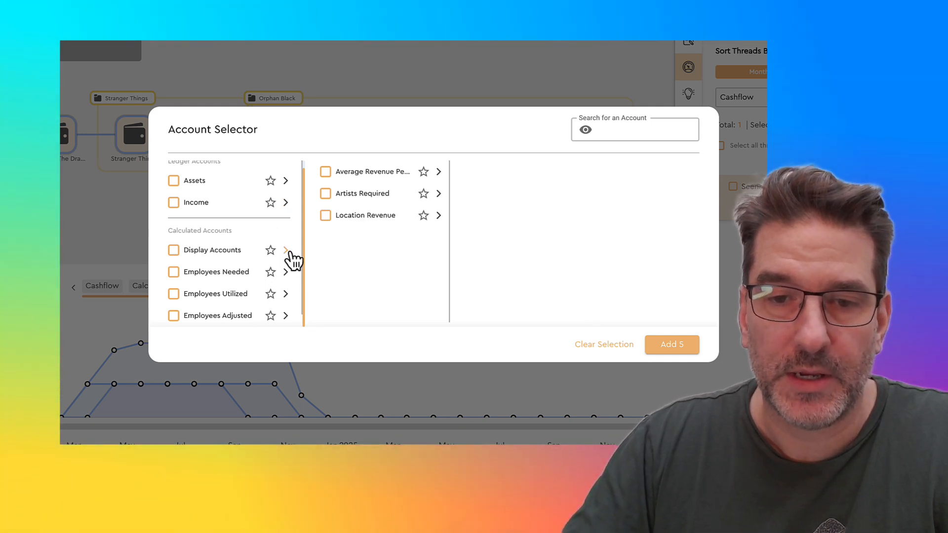
{"action": "left_click", "coordinate": [438, 215]}
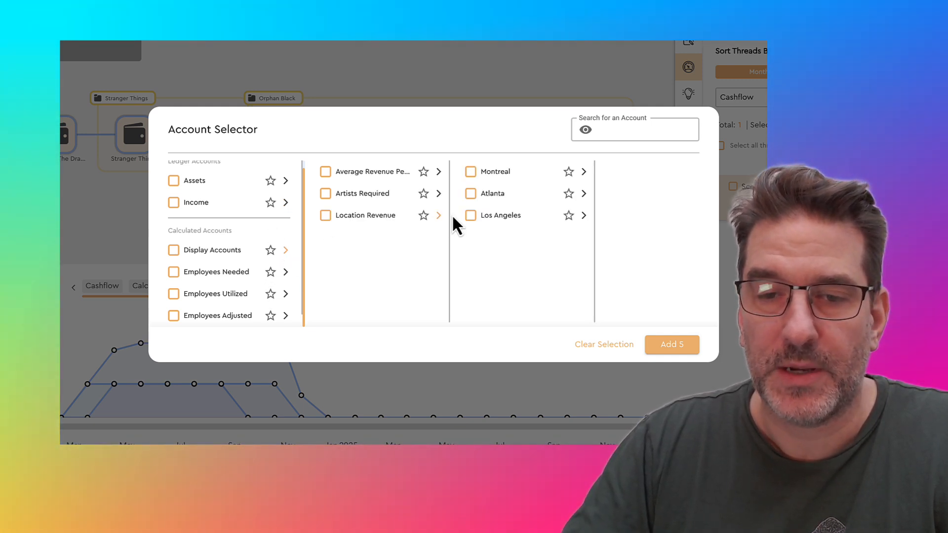
{"action": "left_click", "coordinate": [470, 172]}
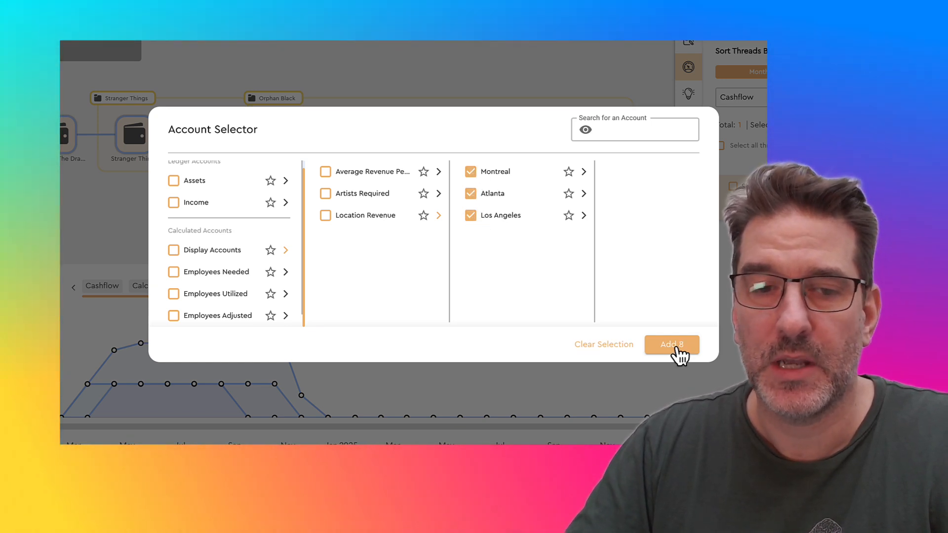
{"action": "left_click", "coordinate": [671, 344]}
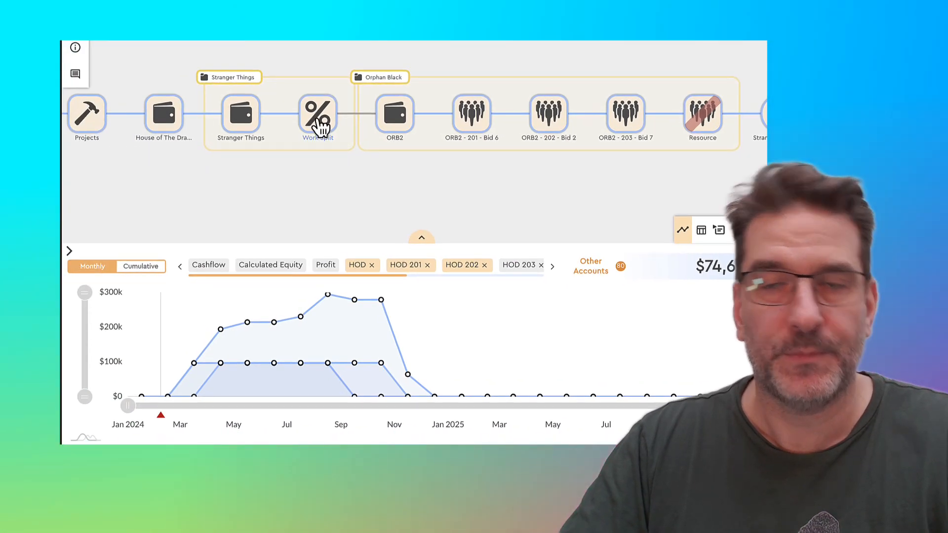
{"action": "mouse_move", "coordinate": [480, 269]}
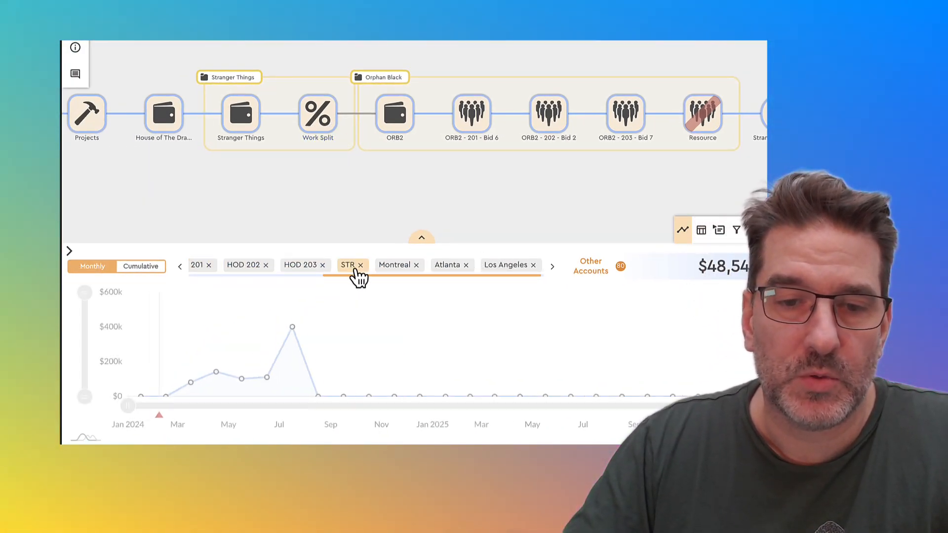
- Show the HOD thread, then compare city revenue in cumulative and monthly views
{"action": "left_click", "coordinate": [179, 266]}
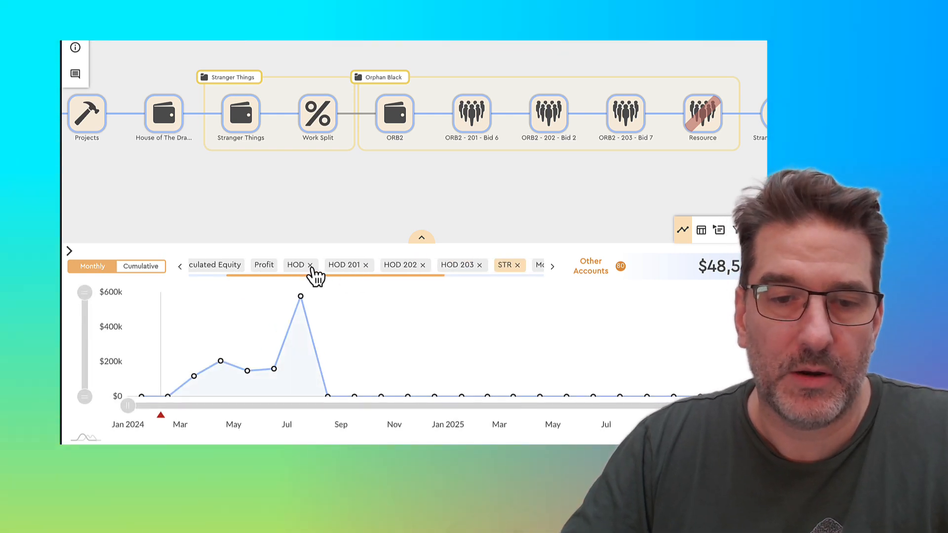
{"action": "mouse_move", "coordinate": [414, 387]}
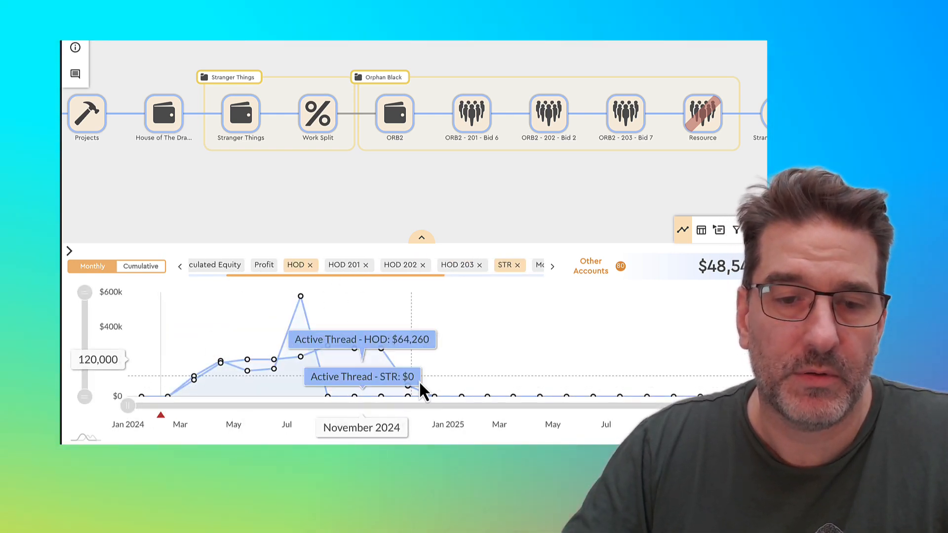
{"action": "mouse_move", "coordinate": [472, 280]}
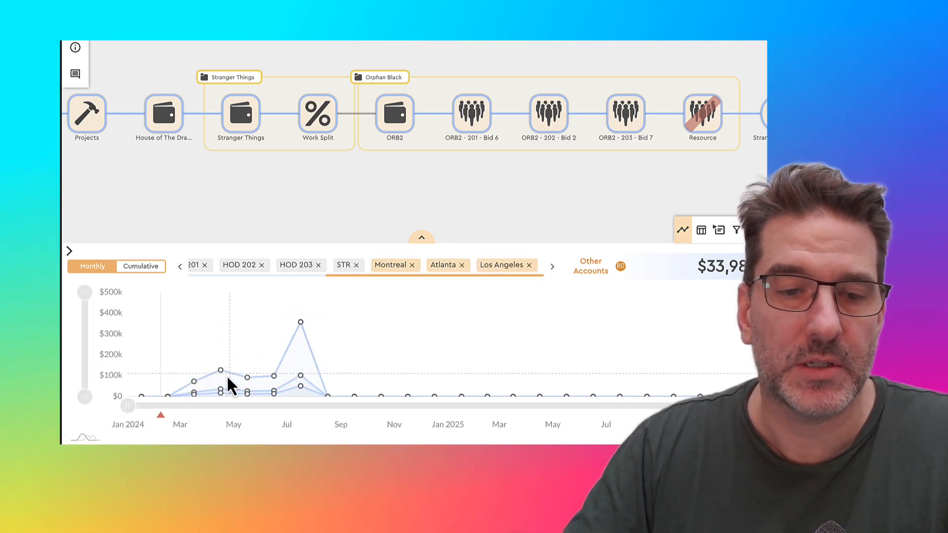
{"action": "mouse_move", "coordinate": [327, 396]}
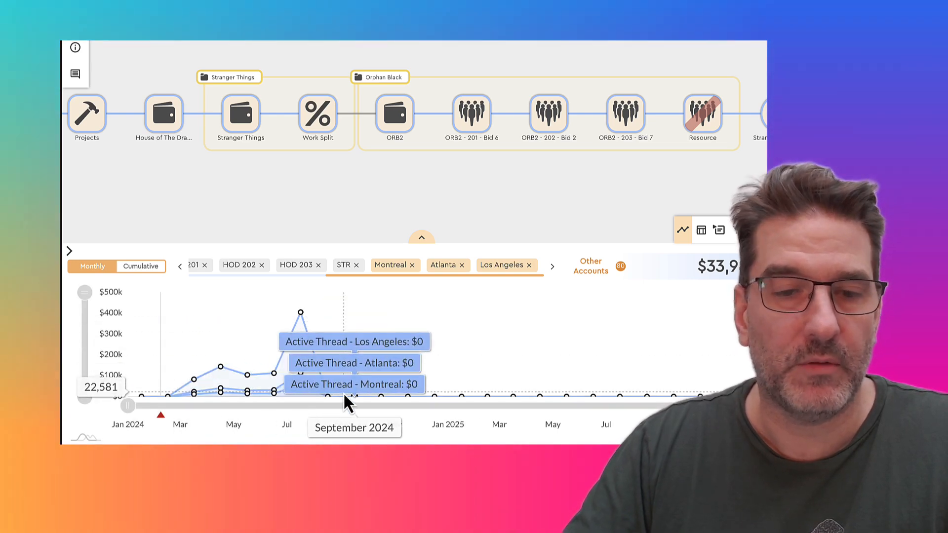
{"action": "left_click", "coordinate": [141, 266]}
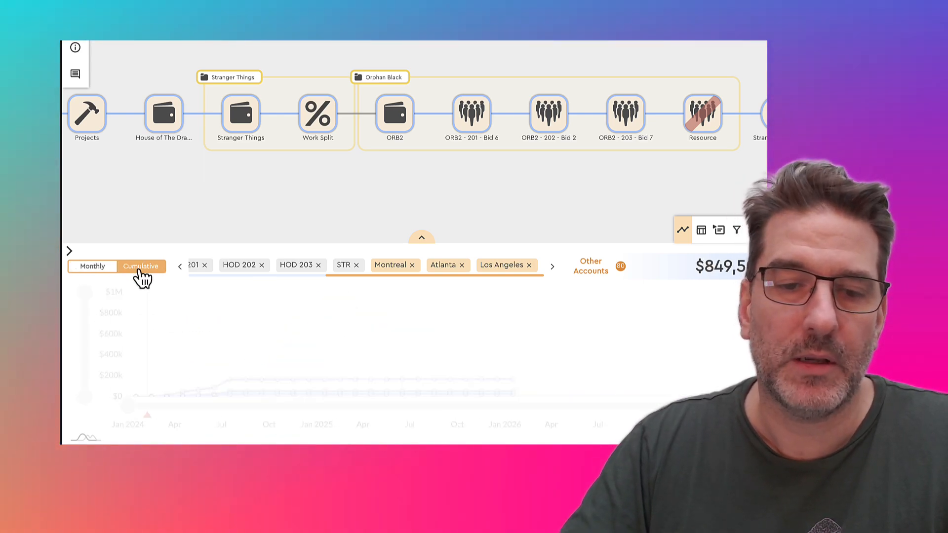
{"action": "left_click", "coordinate": [141, 266]}
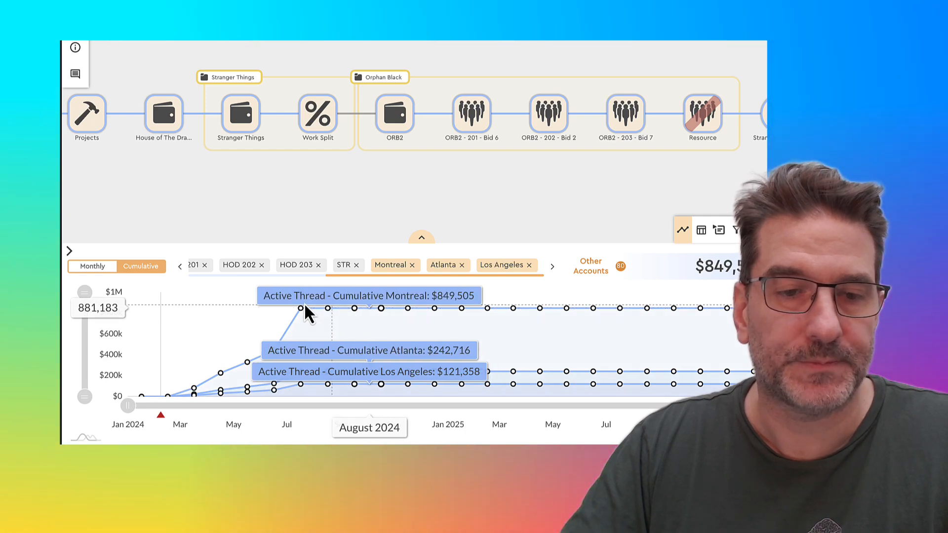
{"action": "left_click", "coordinate": [91, 266]}
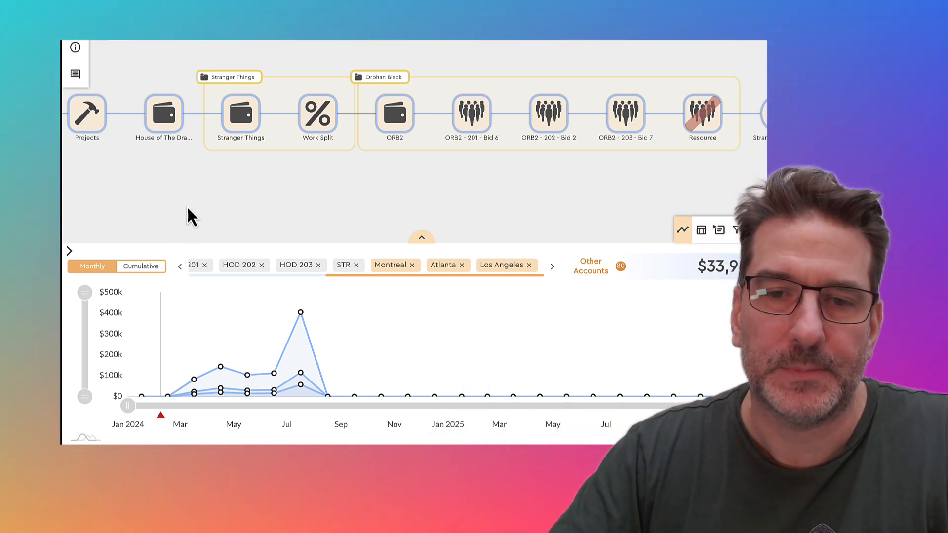
{"action": "mouse_move", "coordinate": [395, 119]}
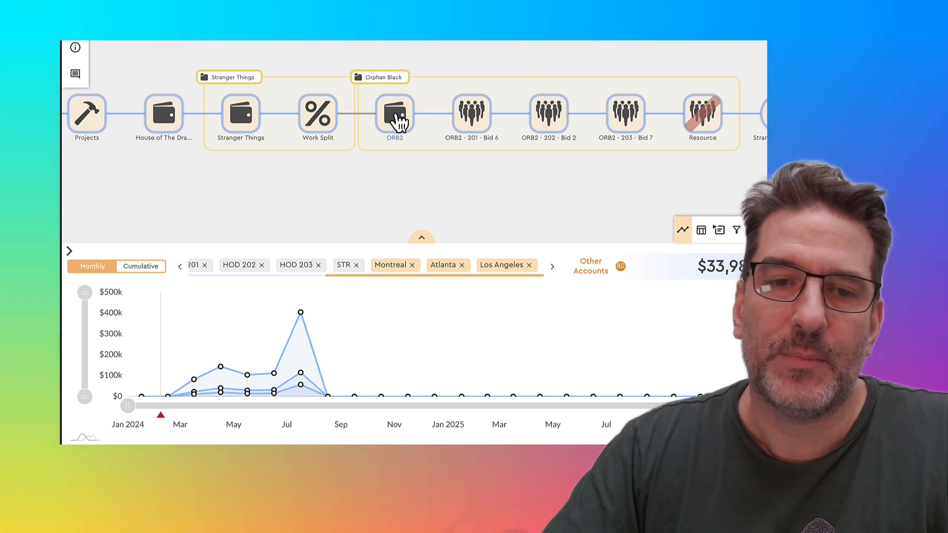
{"action": "left_click", "coordinate": [394, 115]}
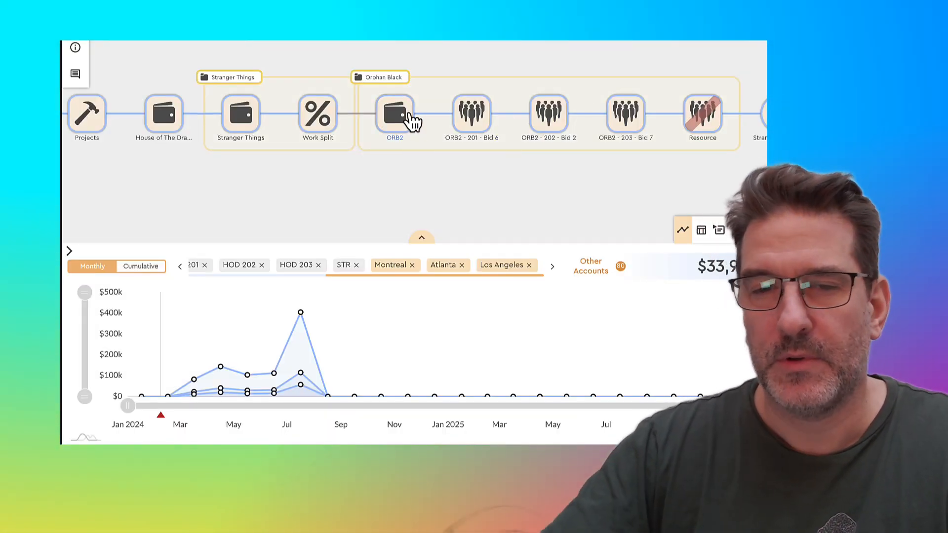
{"action": "mouse_move", "coordinate": [471, 115]}
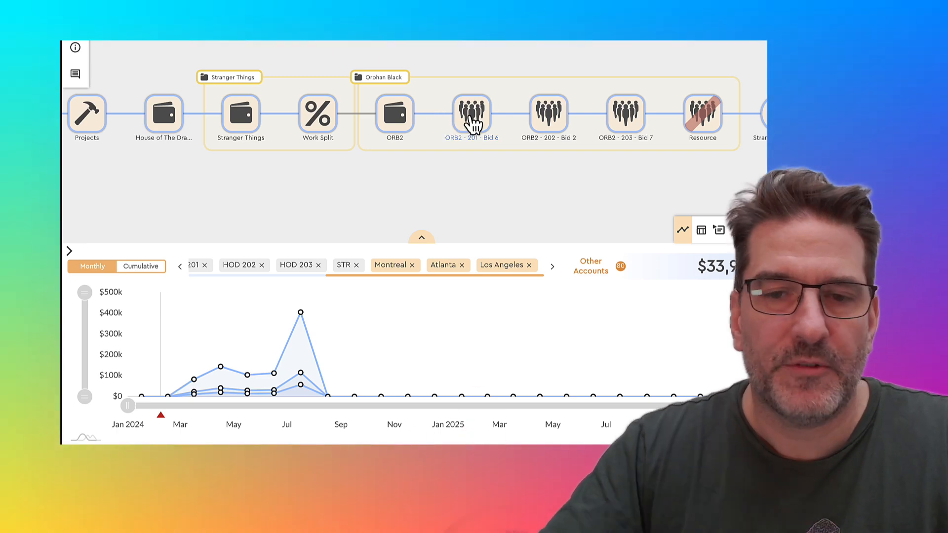
{"action": "left_click", "coordinate": [472, 114]}
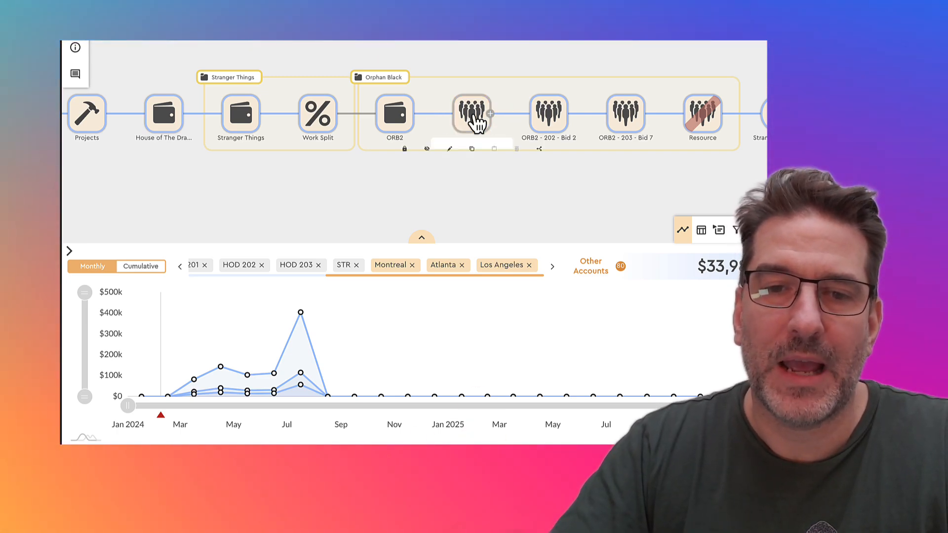
- Open the ORB2 - 201 - Bid 6 resource and scroll to Total Resources Required
{"action": "left_click", "coordinate": [471, 114]}
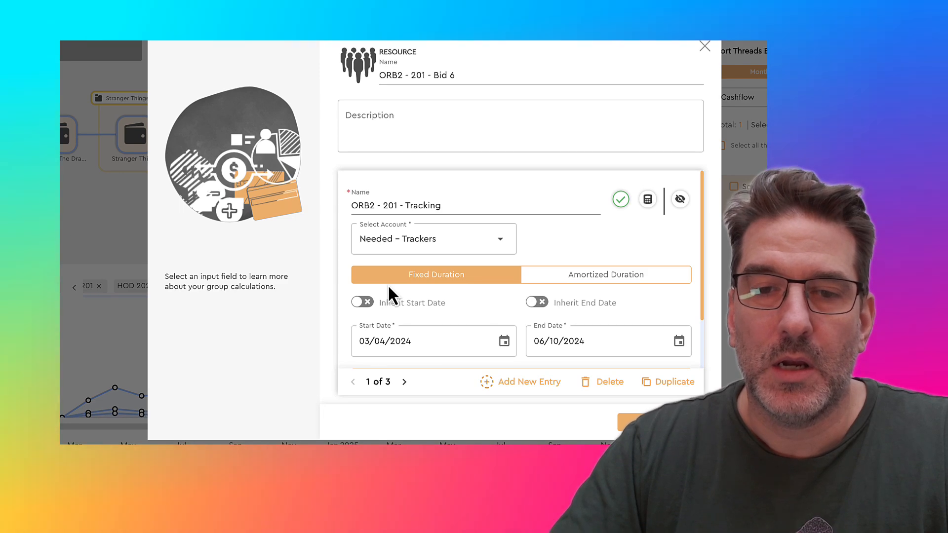
{"action": "mouse_move", "coordinate": [438, 168]}
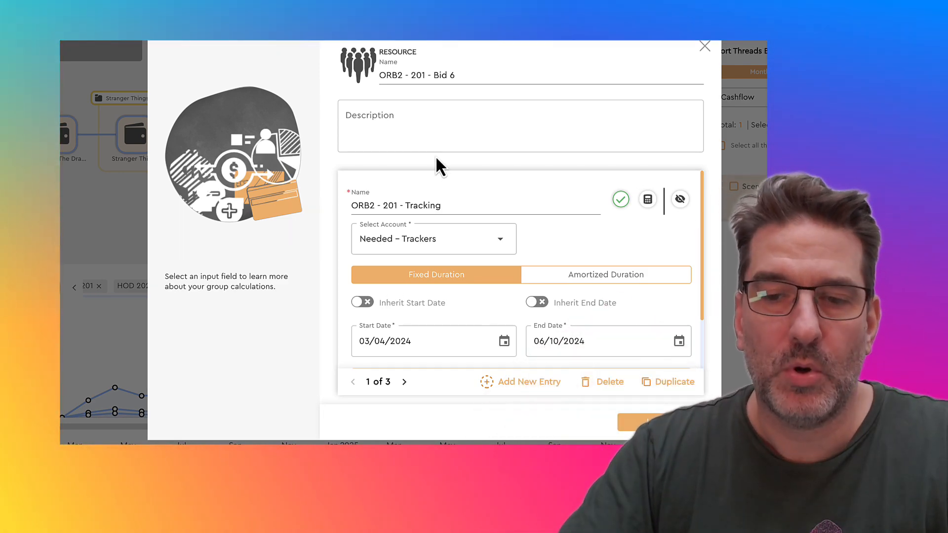
{"action": "scroll", "scroll_direction": "down", "scroll_amount": 3}
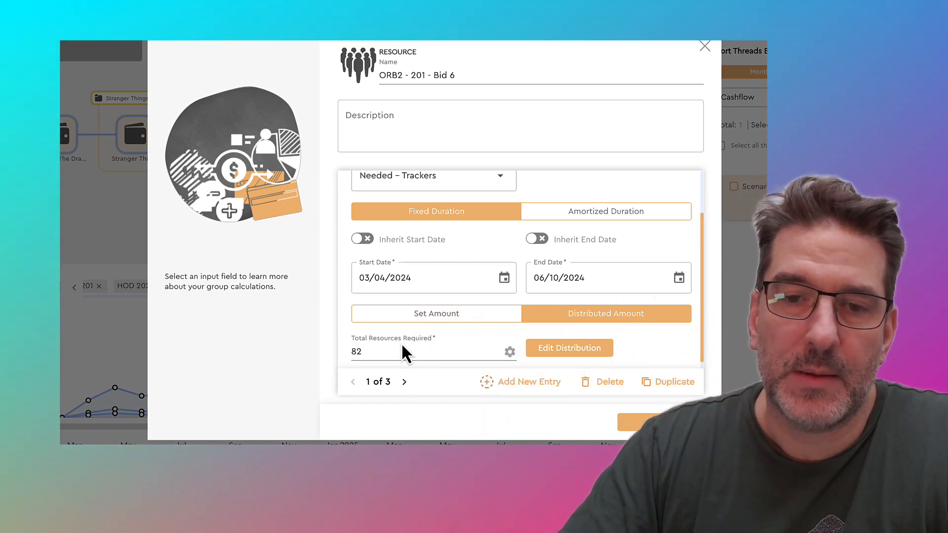
{"action": "scroll", "scroll_direction": "down", "scroll_amount": 3}
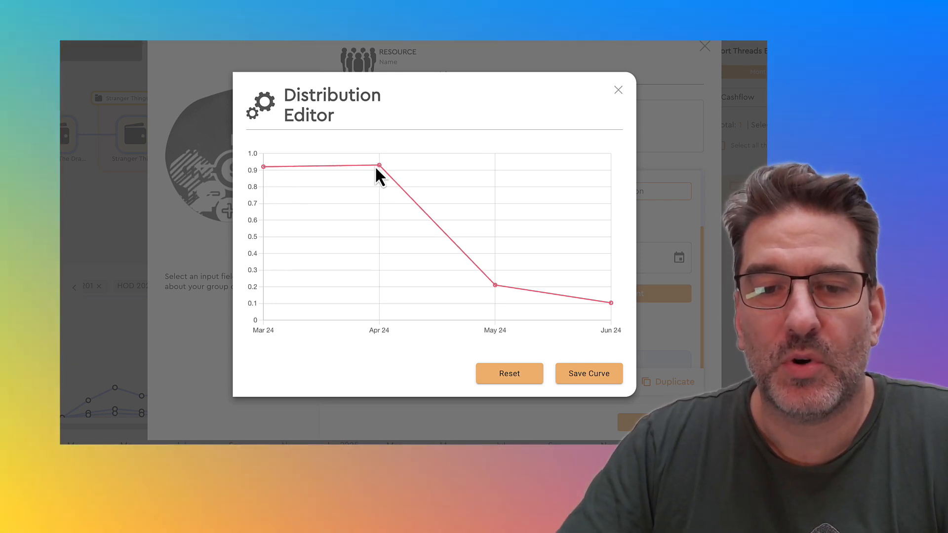
- Lower the March curve point, save the curve, and move to entry 2 of 3 (193 resources)
{"action": "left_click_drag", "start_coordinate": [263, 167], "coordinate": [263, 187]}
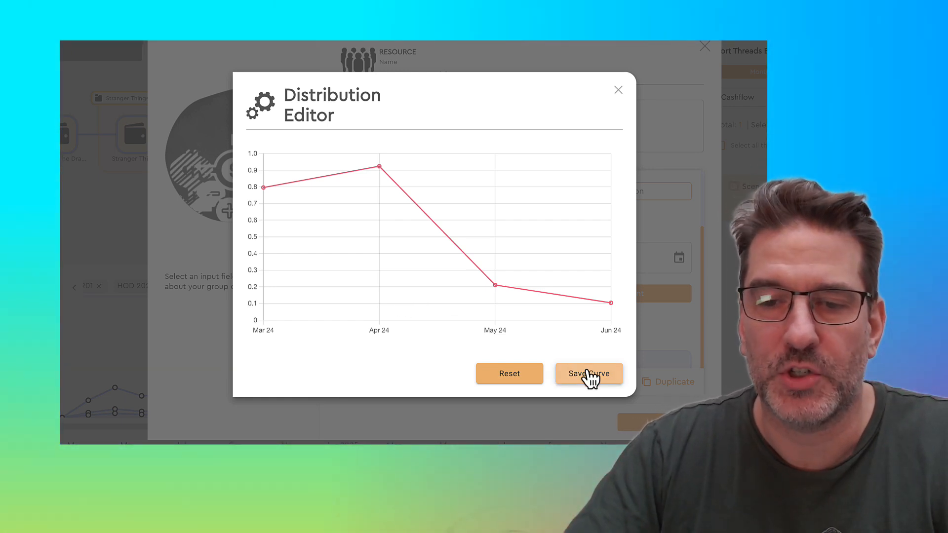
{"action": "left_click", "coordinate": [588, 373]}
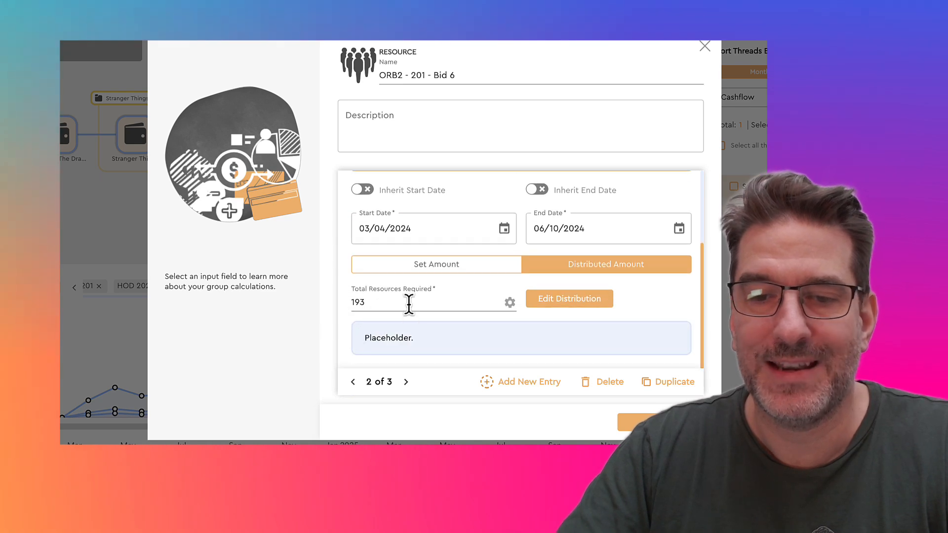
{"action": "left_click", "coordinate": [568, 298]}
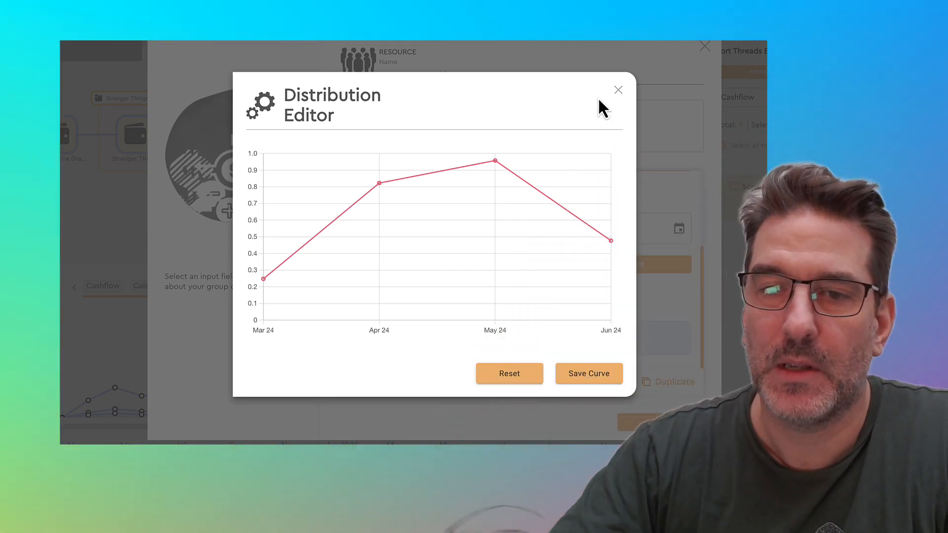
{"action": "left_click", "coordinate": [618, 90]}
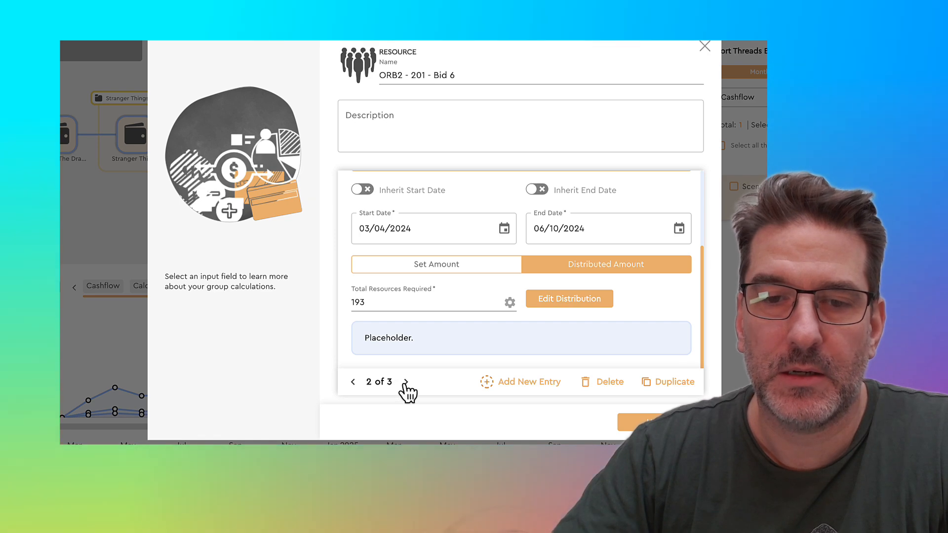
- Inspect entry 3 of 3's staffing curve rising to about 0.95 by May 2024, then close it
{"action": "left_click", "coordinate": [405, 382]}
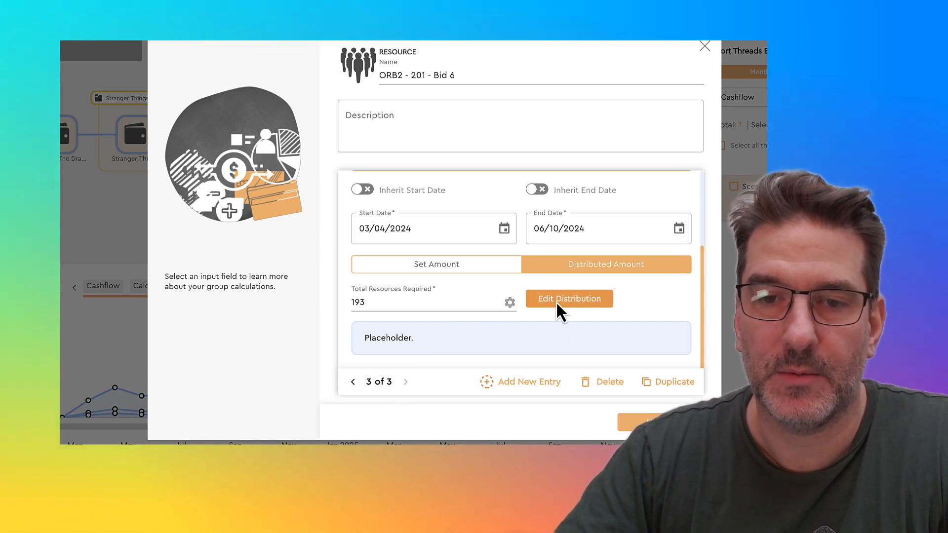
{"action": "left_click", "coordinate": [569, 298]}
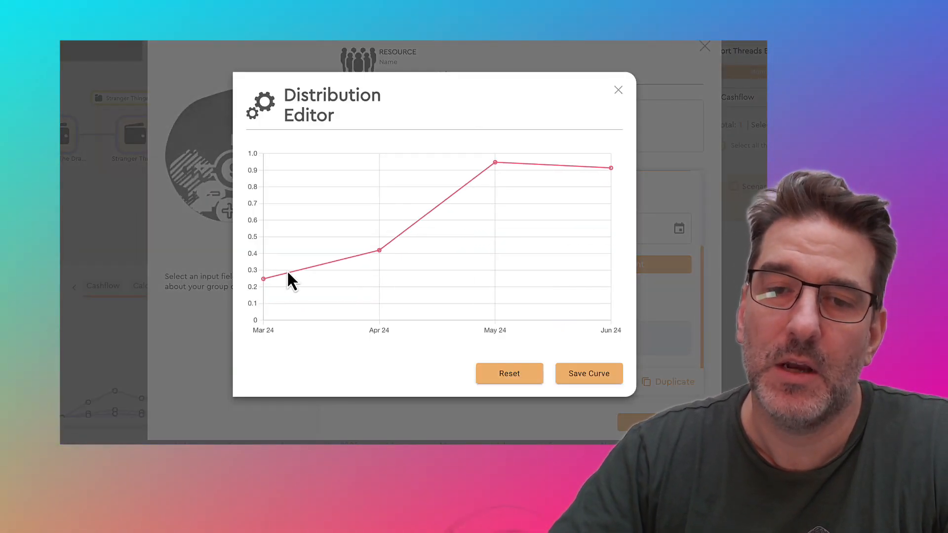
{"action": "mouse_move", "coordinate": [565, 168]}
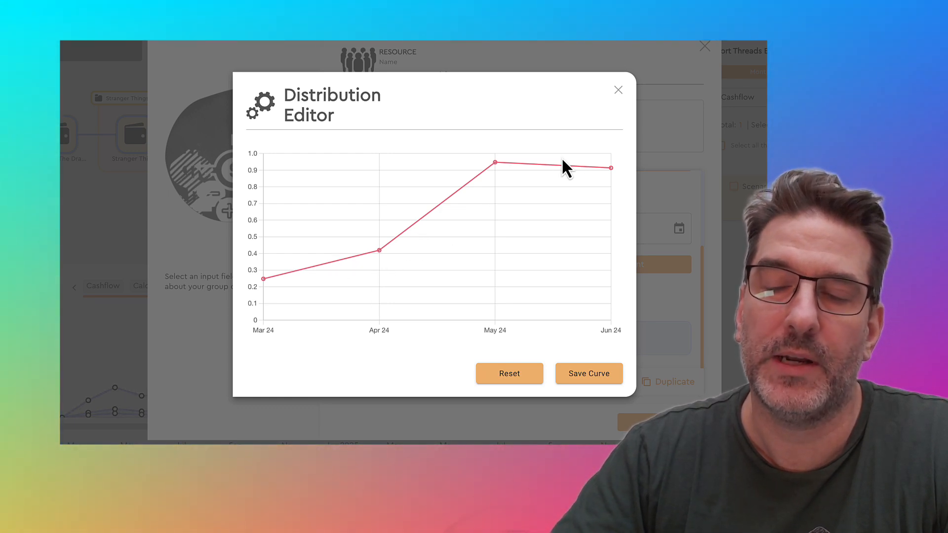
{"action": "mouse_move", "coordinate": [393, 236]}
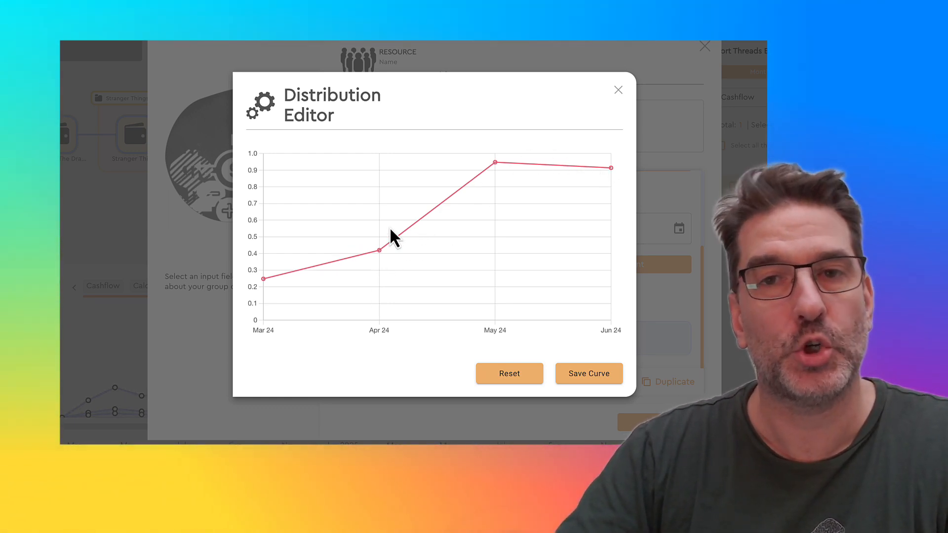
{"action": "mouse_move", "coordinate": [621, 184]}
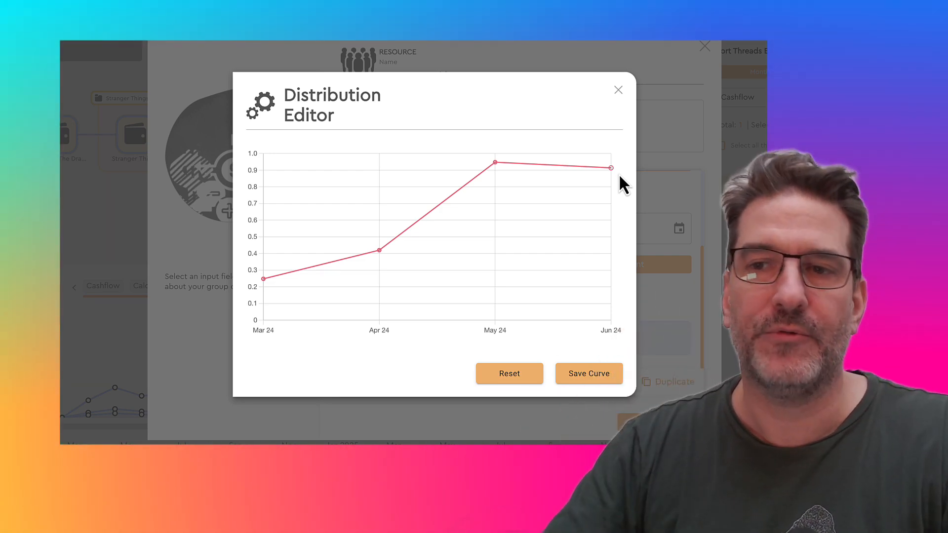
{"action": "mouse_move", "coordinate": [621, 97]}
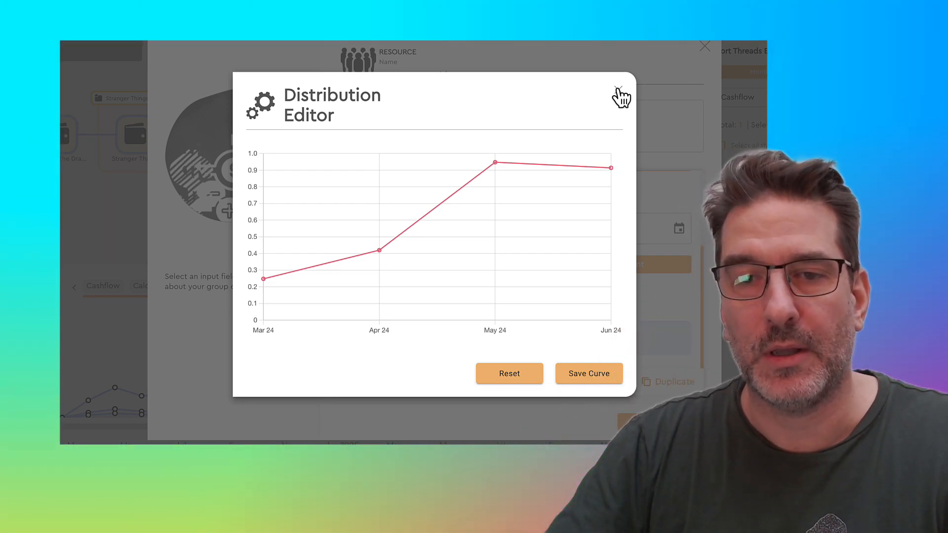
{"action": "left_click", "coordinate": [622, 96]}
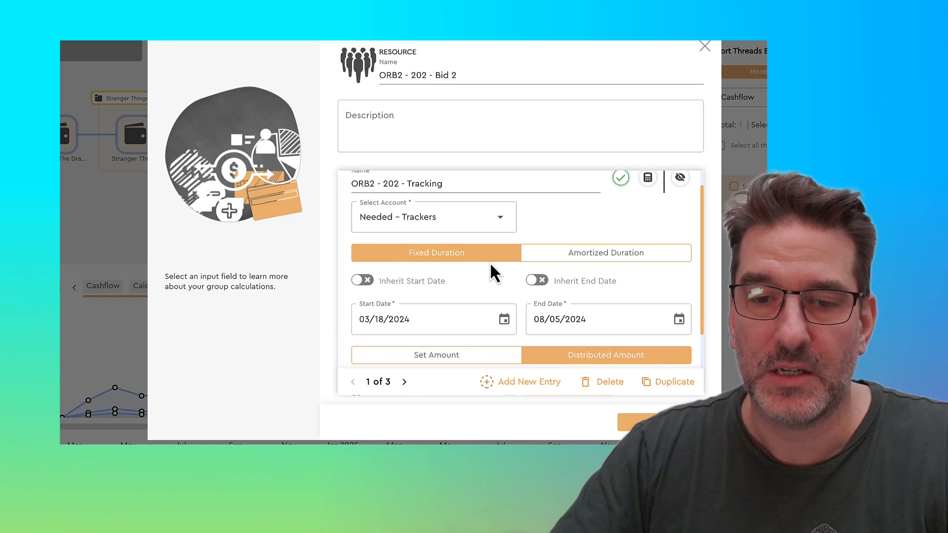
- On Bid 2's third entry, raise the April curve point to about 0.95 and save it
{"action": "left_click", "coordinate": [404, 382]}
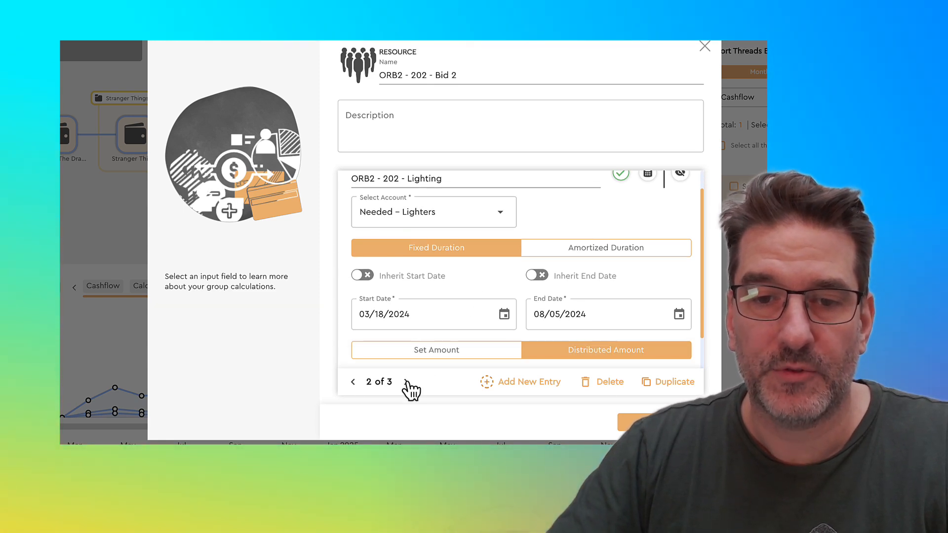
{"action": "left_click", "coordinate": [413, 382]}
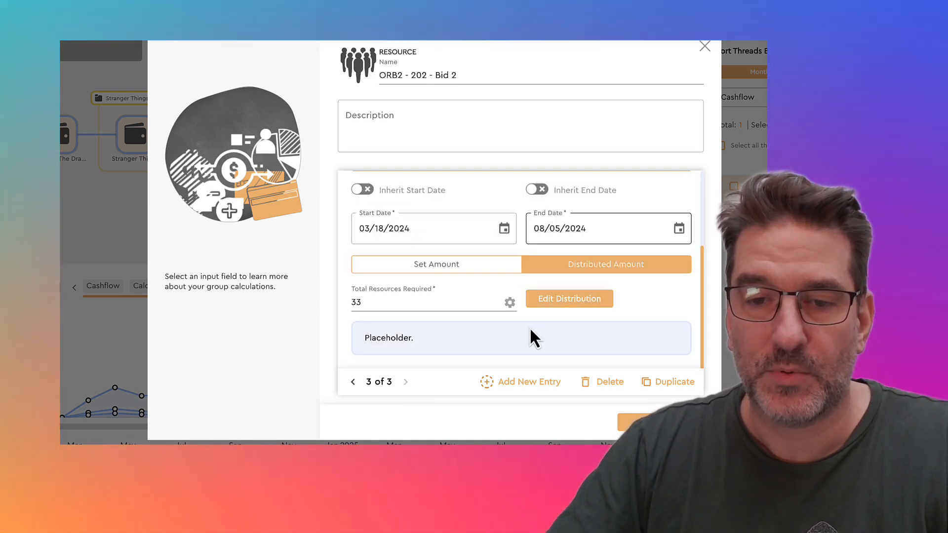
{"action": "left_click", "coordinate": [568, 298]}
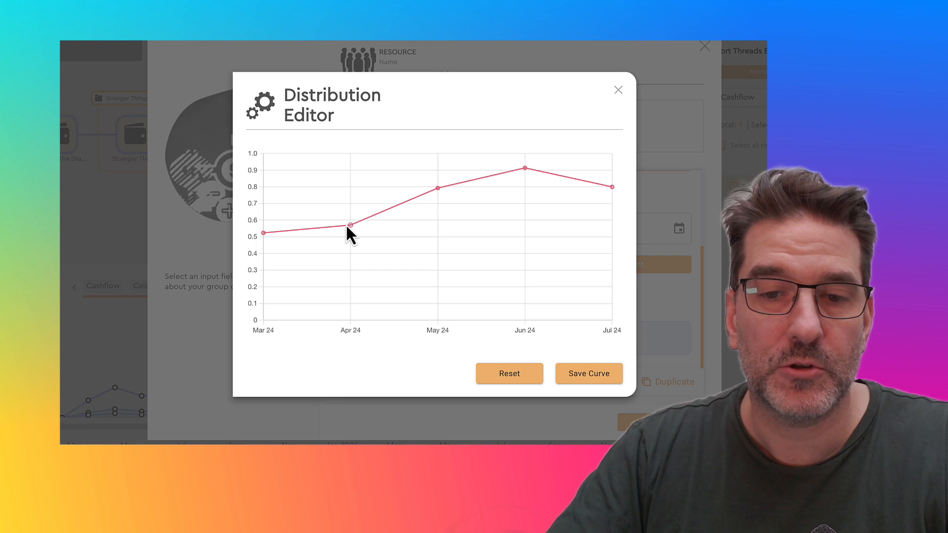
{"action": "left_click_drag", "start_coordinate": [350, 222], "coordinate": [349, 160]}
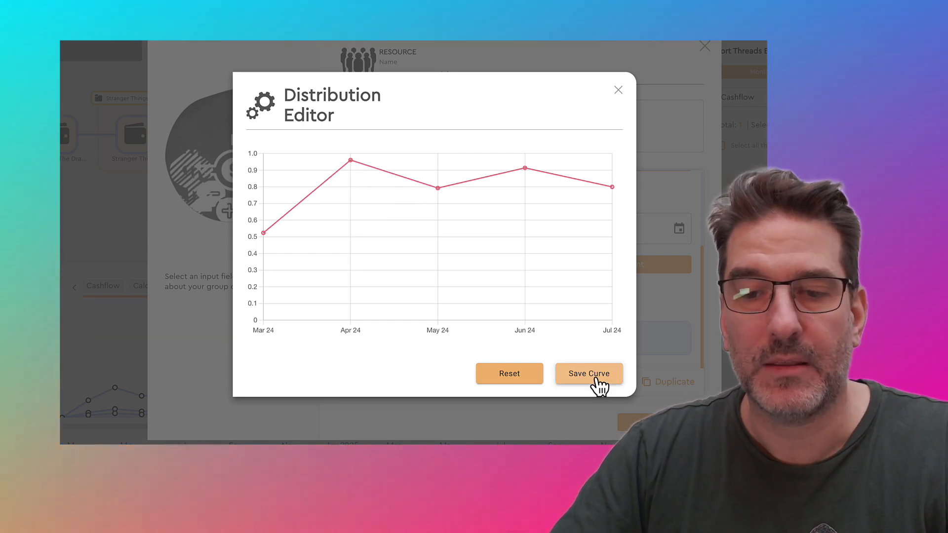
{"action": "left_click", "coordinate": [587, 373]}
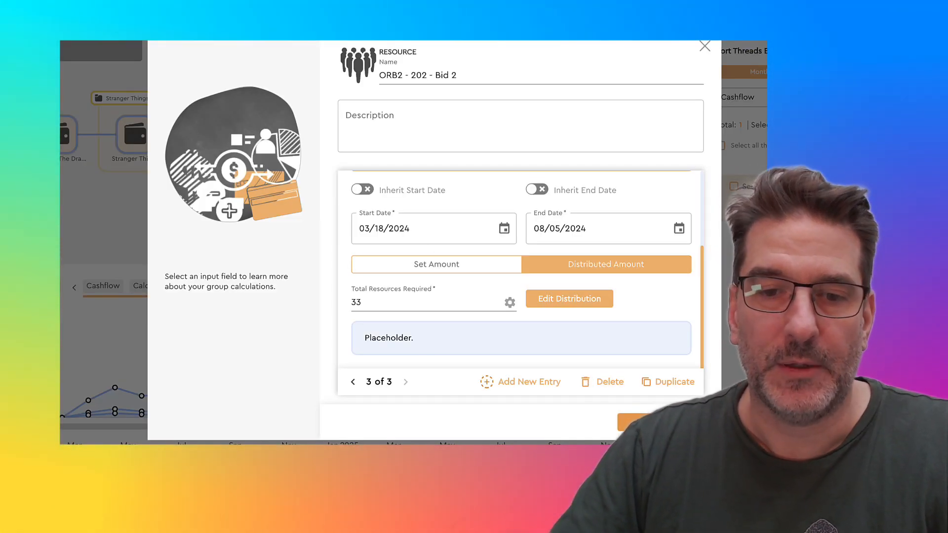
{"action": "left_click", "coordinate": [703, 46]}
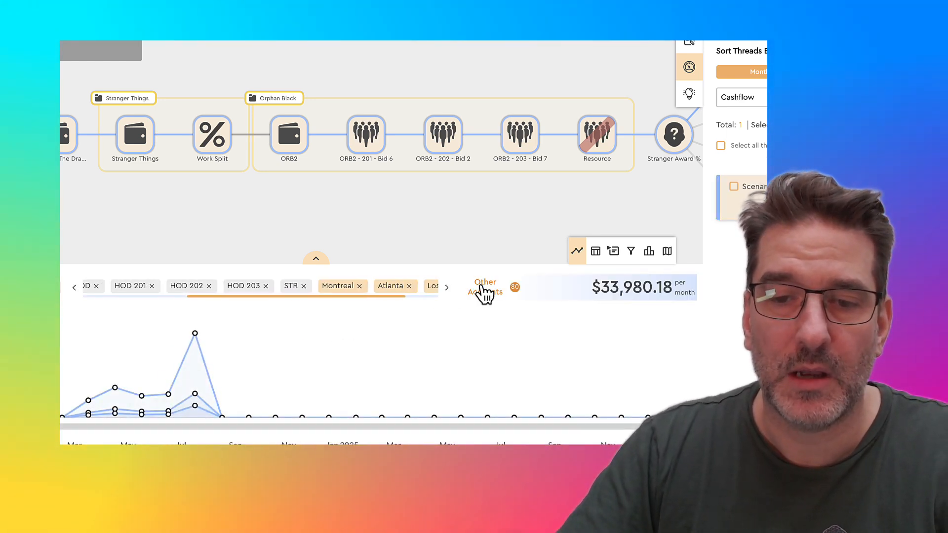
{"action": "left_click", "coordinate": [485, 288]}
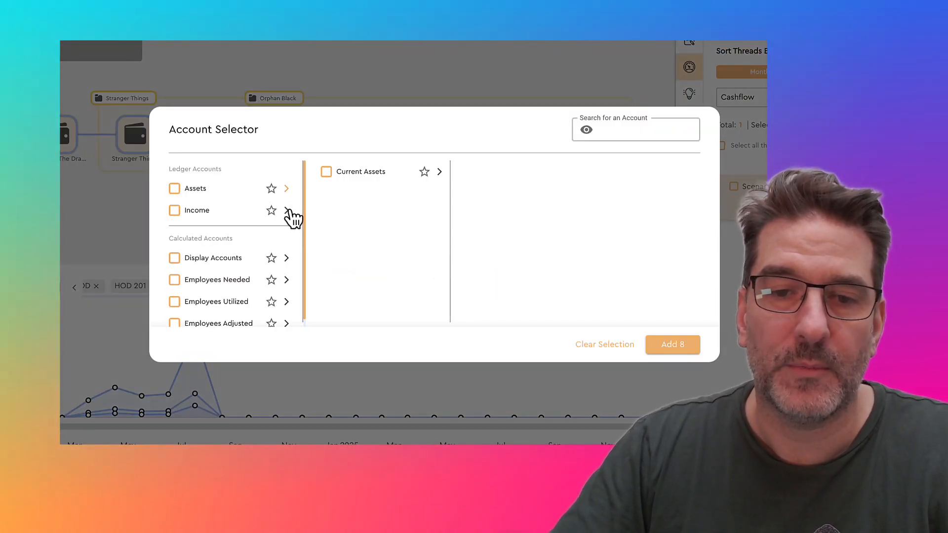
- Add the ORB2 revenue account to the chart and show the ORB2 and STR threads
{"action": "left_click", "coordinate": [287, 210]}
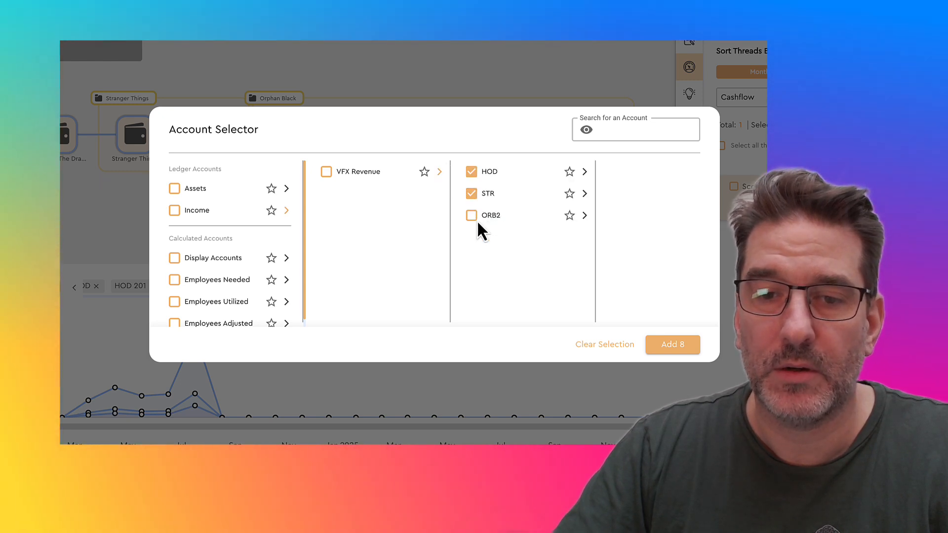
{"action": "left_click", "coordinate": [471, 215]}
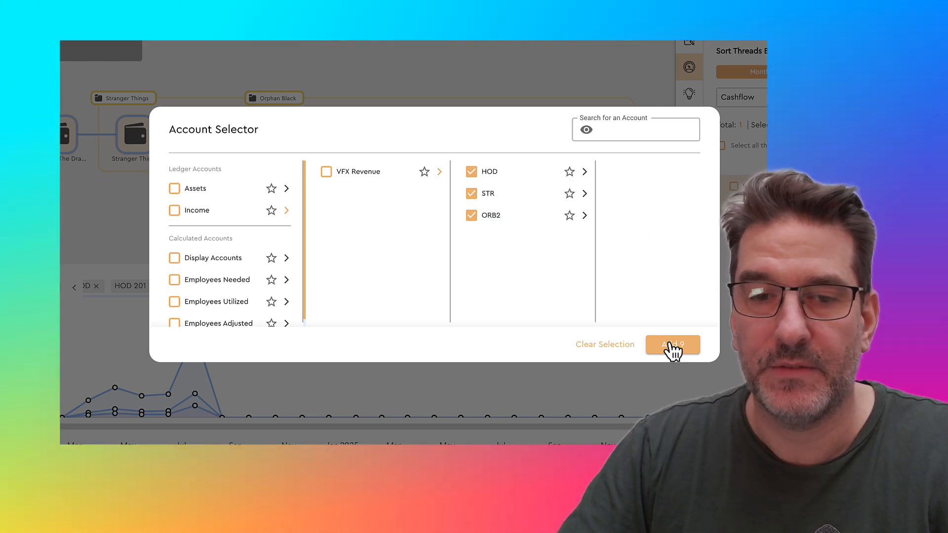
{"action": "left_click", "coordinate": [672, 344]}
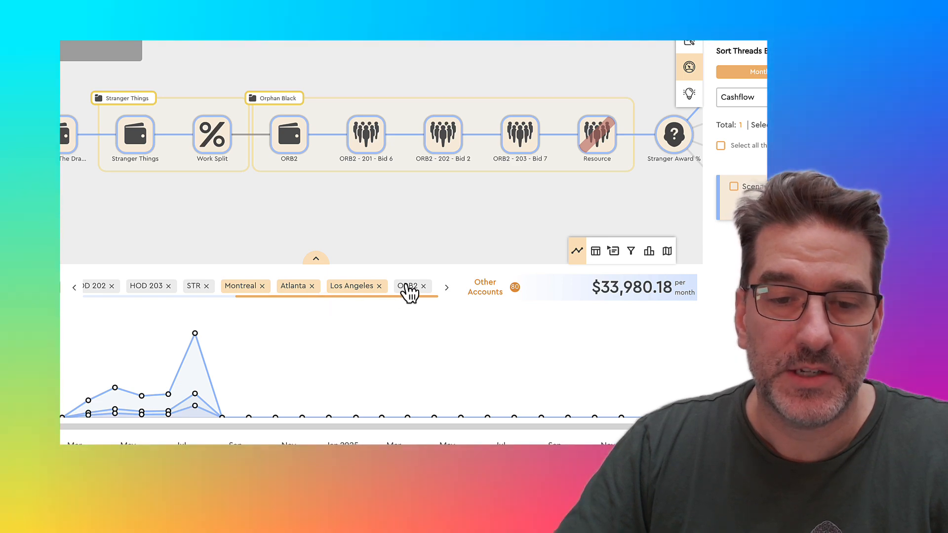
{"action": "left_click", "coordinate": [406, 286]}
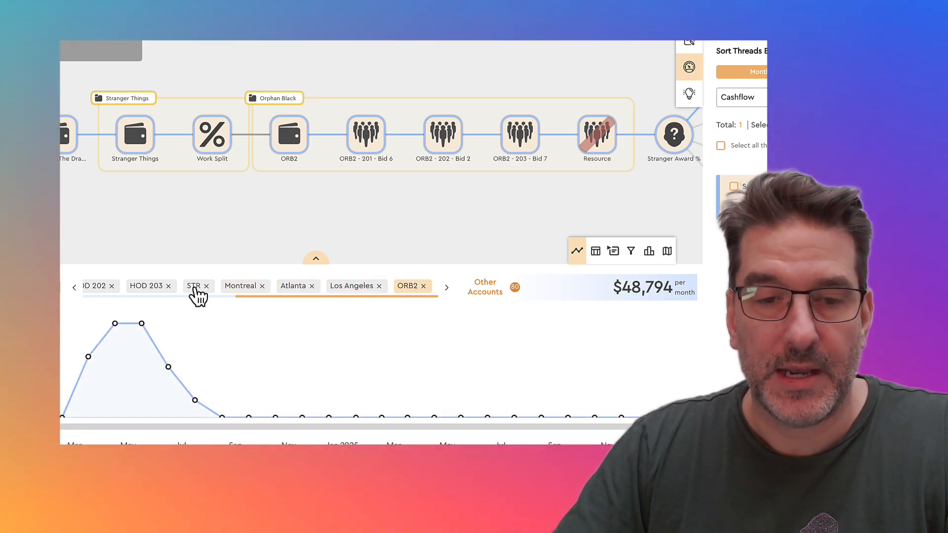
{"action": "left_click", "coordinate": [73, 287]}
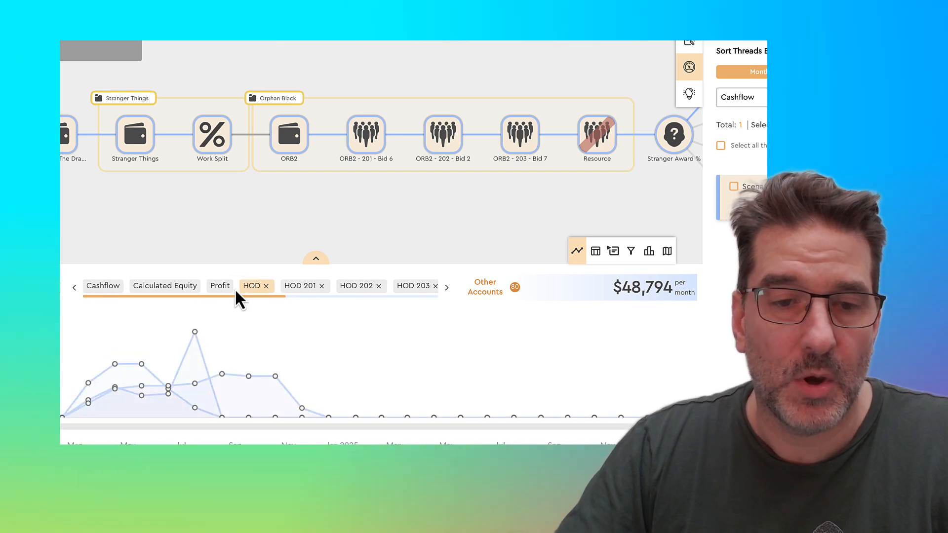
- Add the total Income account to the chart alongside the other threads
{"action": "left_click", "coordinate": [447, 287]}
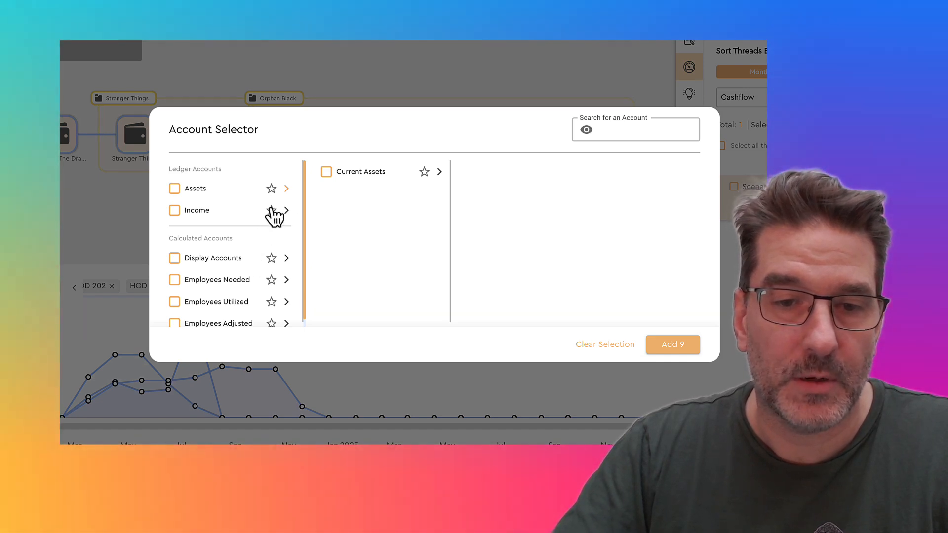
{"action": "left_click", "coordinate": [672, 345]}
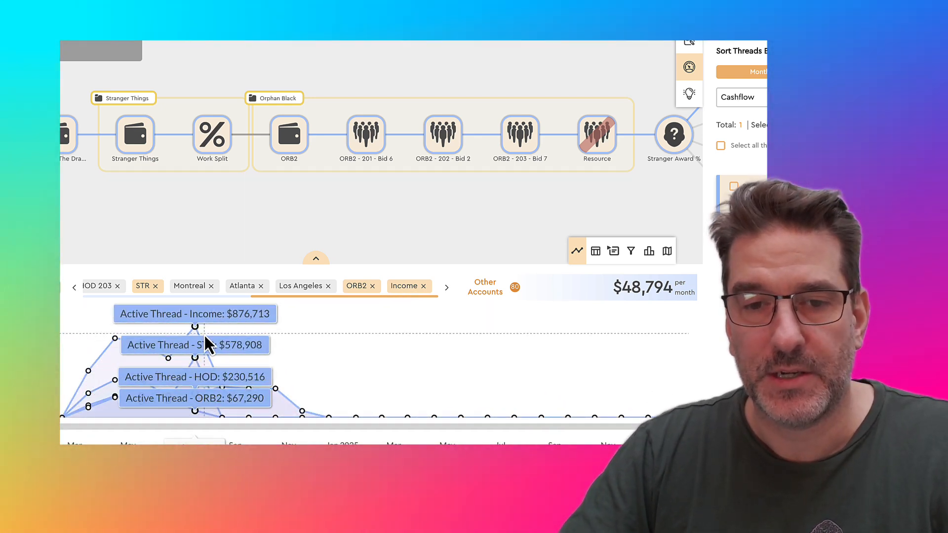
{"action": "mouse_move", "coordinate": [547, 172]}
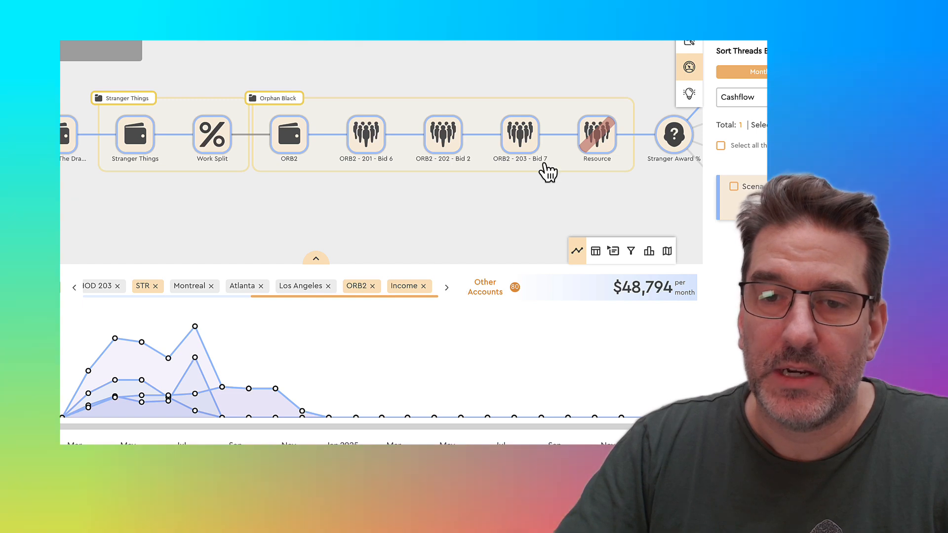
{"action": "mouse_move", "coordinate": [493, 299]}
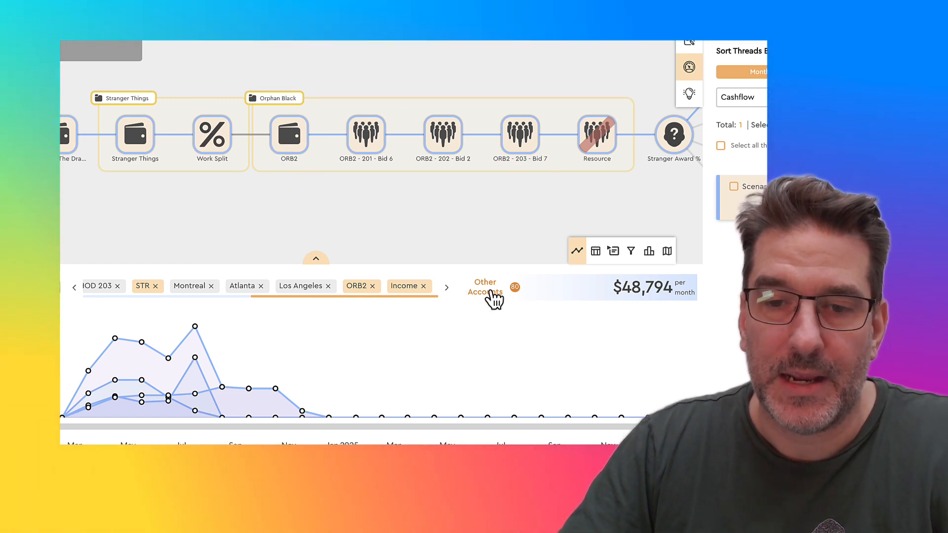
{"action": "left_click", "coordinate": [485, 288]}
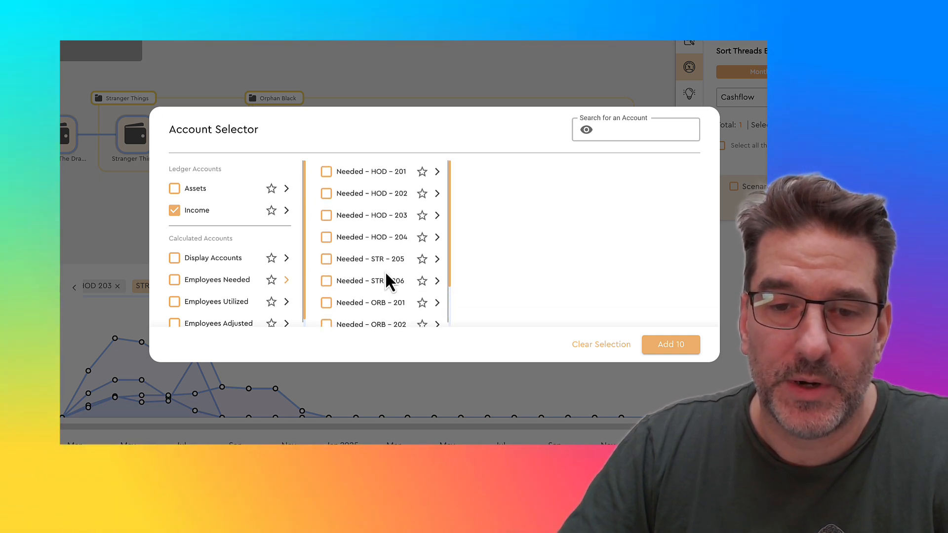
- Chart the Needed – ORB – 201 to 204 employee counts as separate threads
{"action": "scroll", "scroll_direction": "down", "scroll_amount": 3}
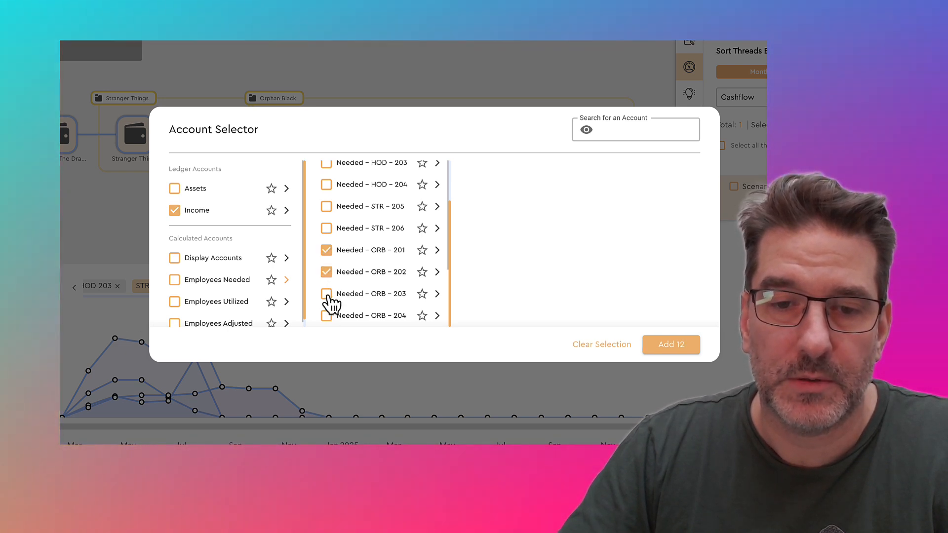
{"action": "left_click", "coordinate": [670, 345]}
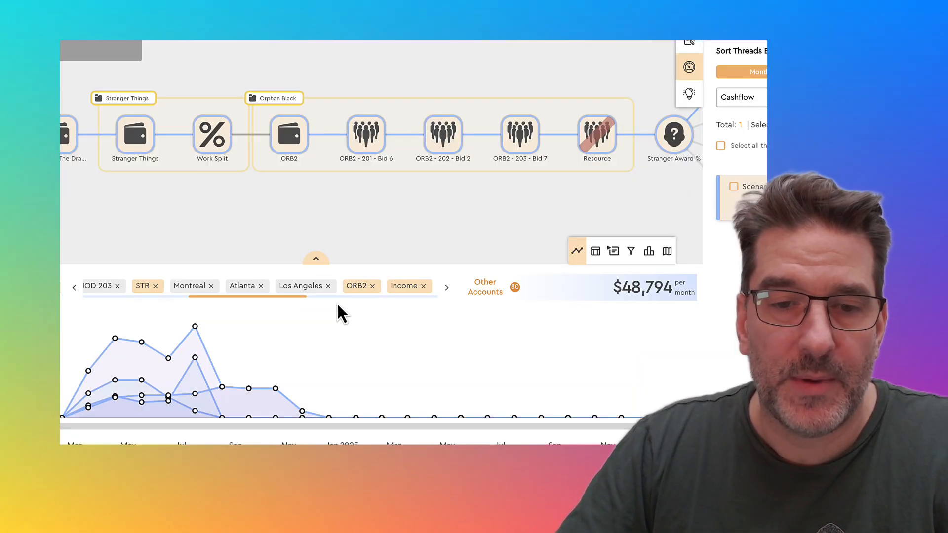
{"action": "left_click", "coordinate": [447, 286]}
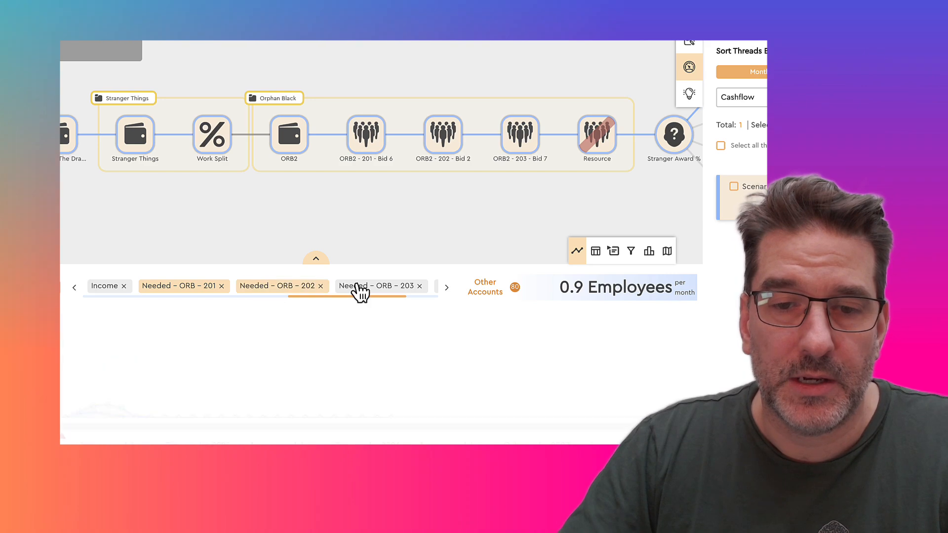
{"action": "left_click", "coordinate": [446, 288]}
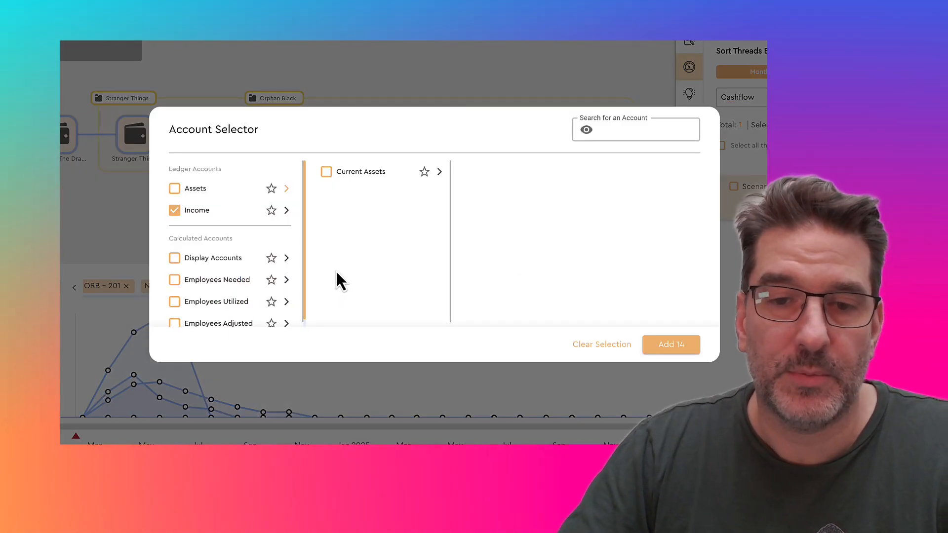
{"action": "left_click", "coordinate": [670, 344]}
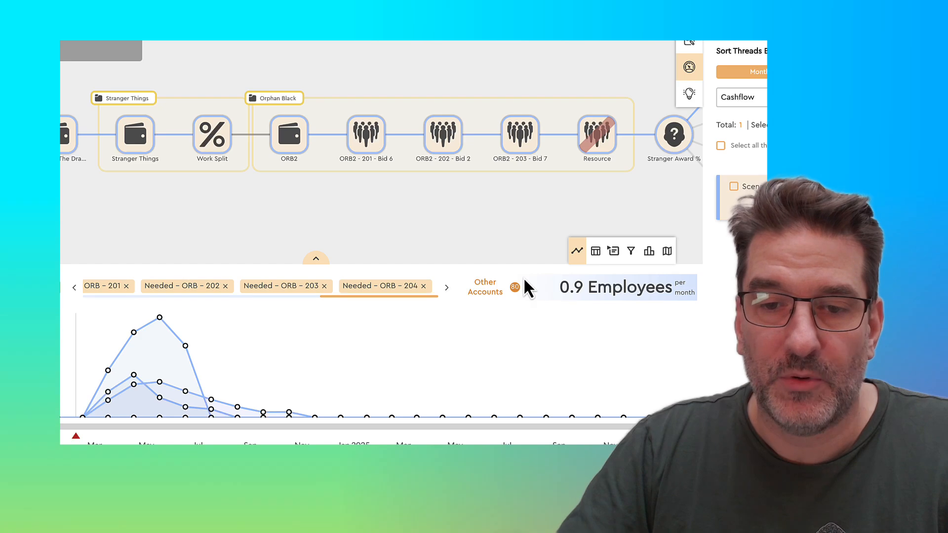
{"action": "left_click", "coordinate": [595, 250]}
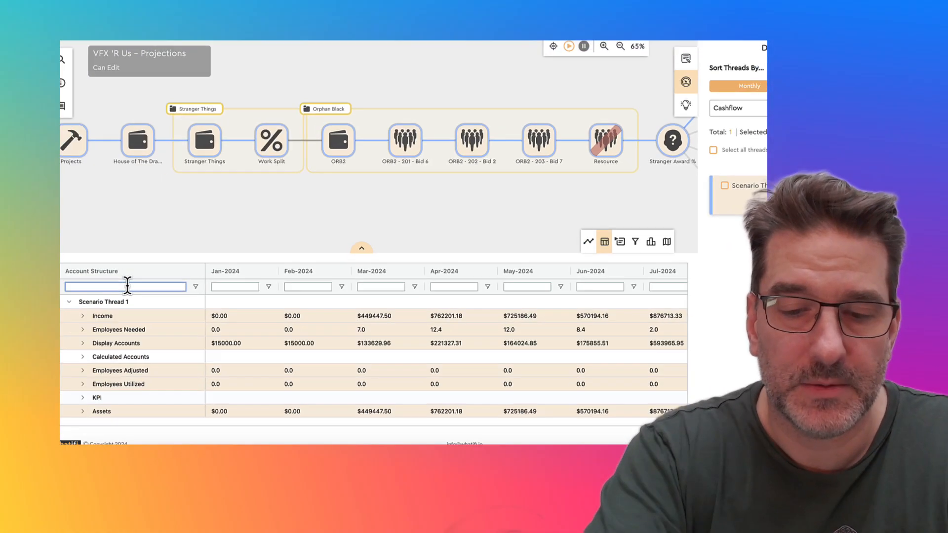
- Filter the table by 'comp', expand Employees Needed into ORB roles, then show the line chart
{"action": "type", "text": "comp"}
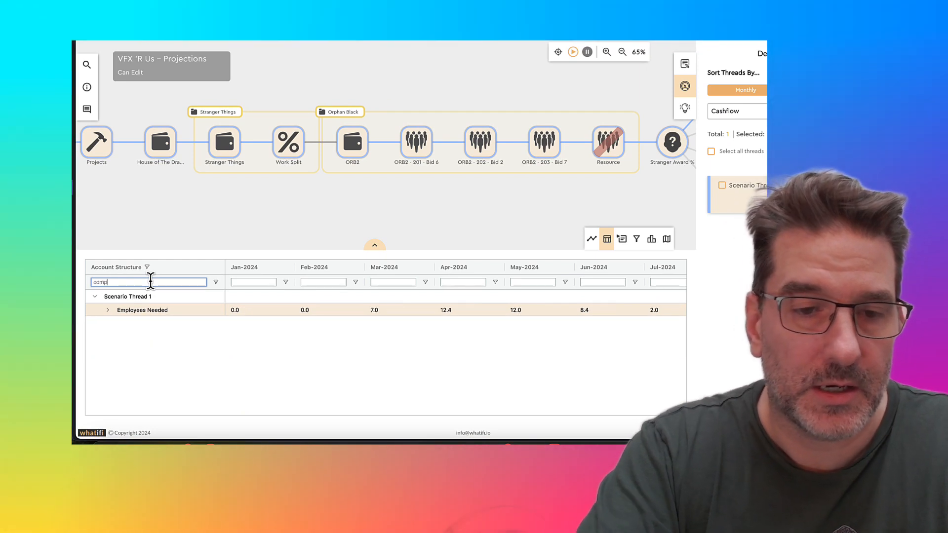
{"action": "left_click", "coordinate": [107, 310]}
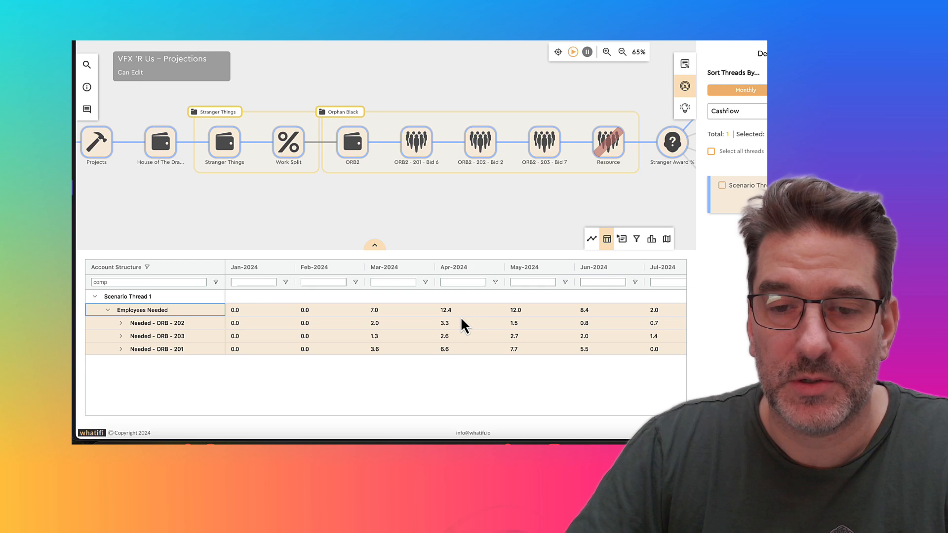
{"action": "scroll", "scroll_direction": "right", "scroll_amount": 3}
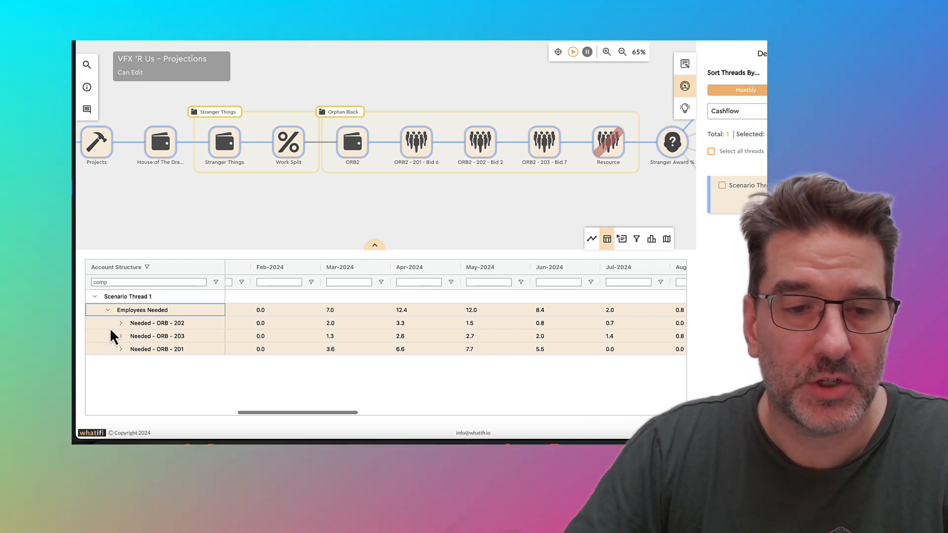
{"action": "left_click", "coordinate": [121, 323]}
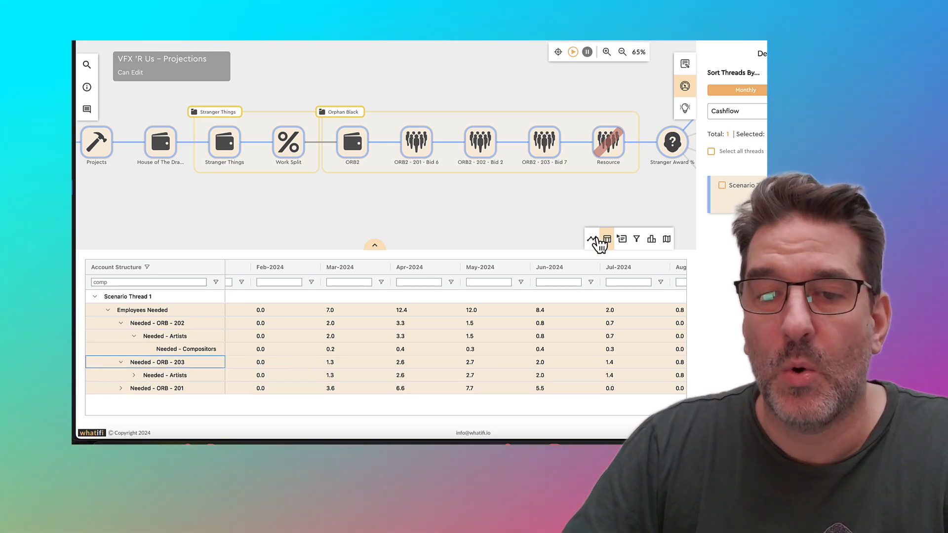
{"action": "left_click", "coordinate": [590, 238]}
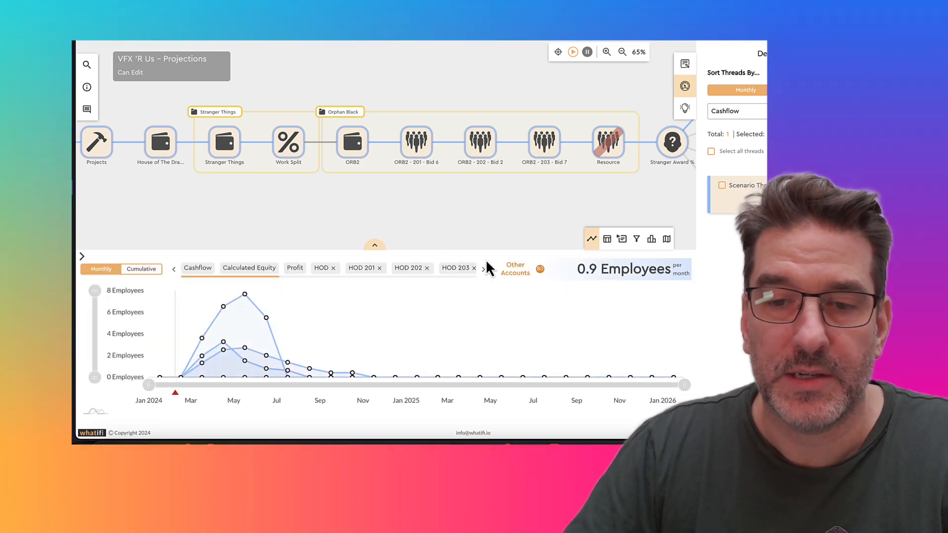
{"action": "left_click", "coordinate": [515, 269]}
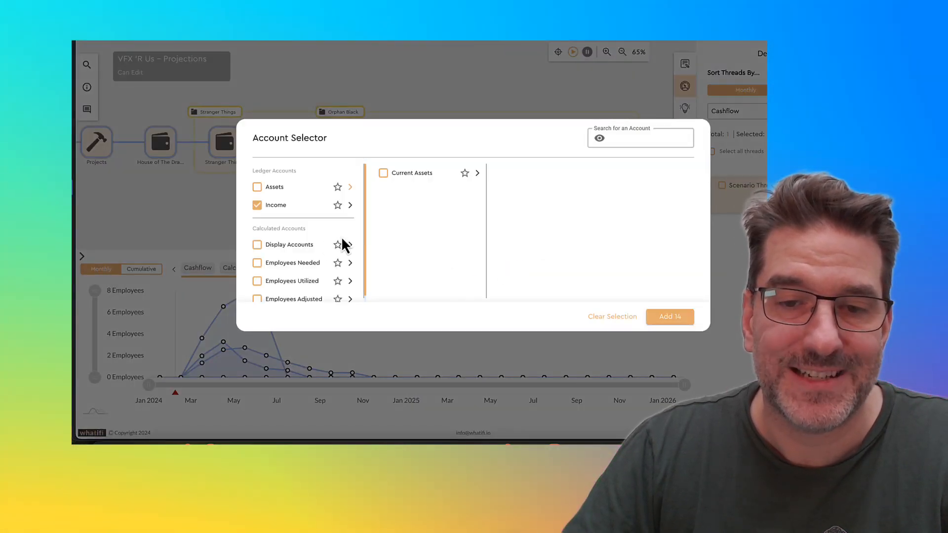
{"action": "mouse_move", "coordinate": [453, 124]}
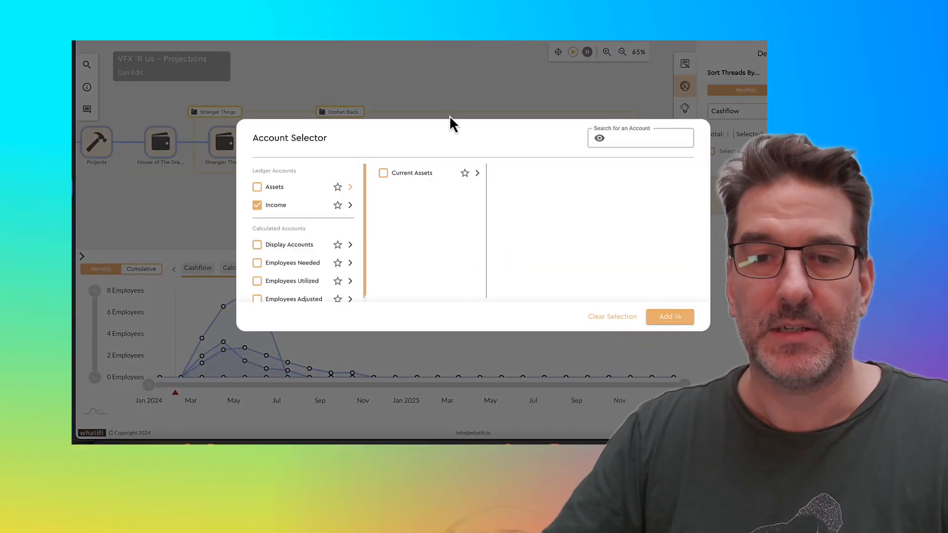
{"action": "left_click", "coordinate": [670, 316]}
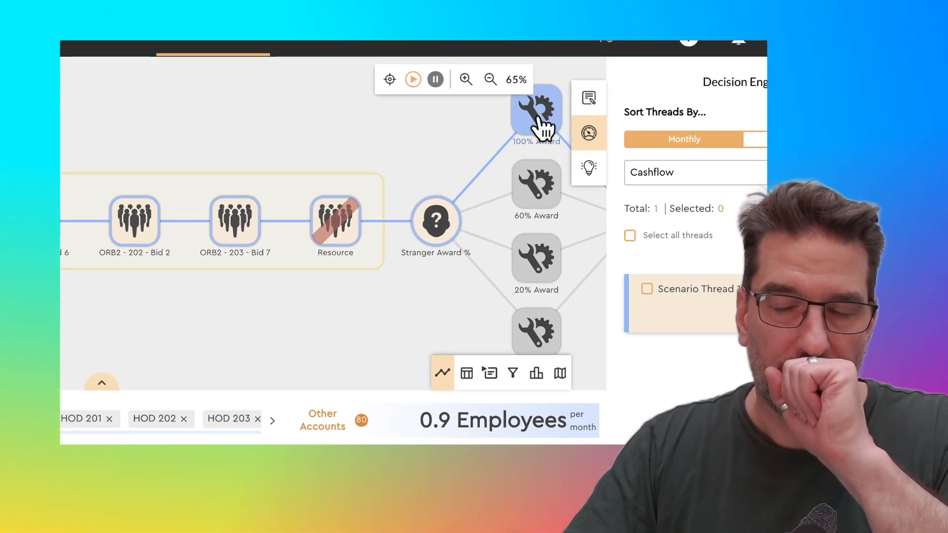
{"action": "mouse_move", "coordinate": [536, 266]}
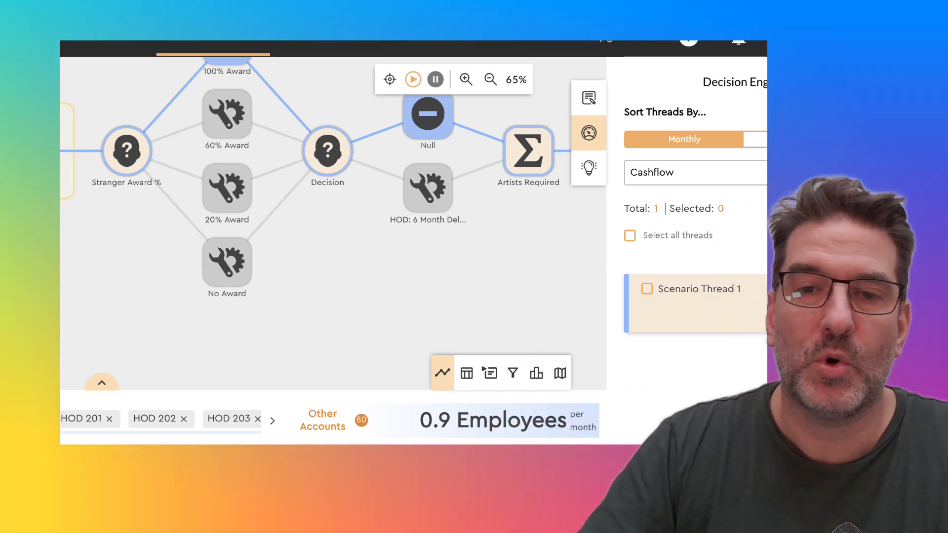
{"action": "mouse_move", "coordinate": [344, 239]}
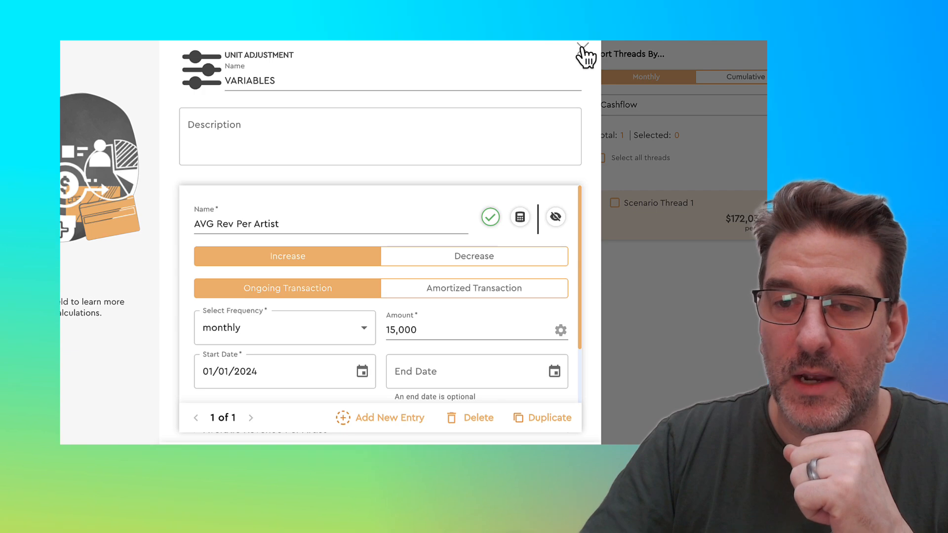
- Close the VARIABLES panel and open the Artists Required node's Income ÷ Average Revenue Per Artist expression
{"action": "left_click", "coordinate": [582, 54]}
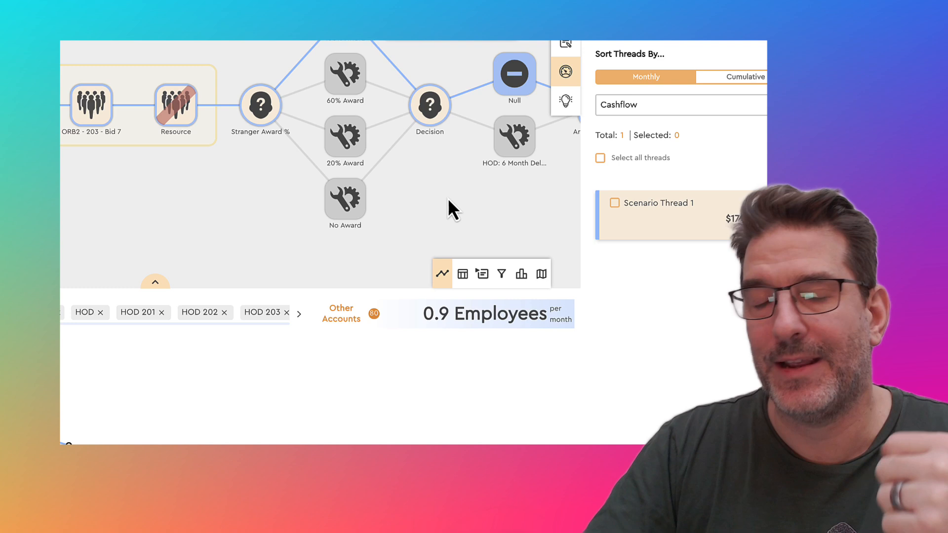
{"action": "mouse_move", "coordinate": [477, 185]}
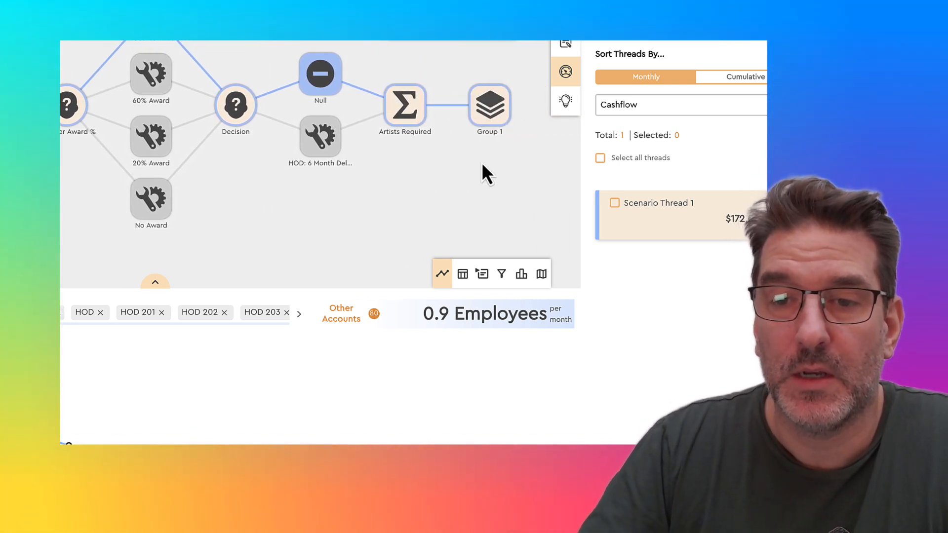
{"action": "double_click", "coordinate": [404, 104]}
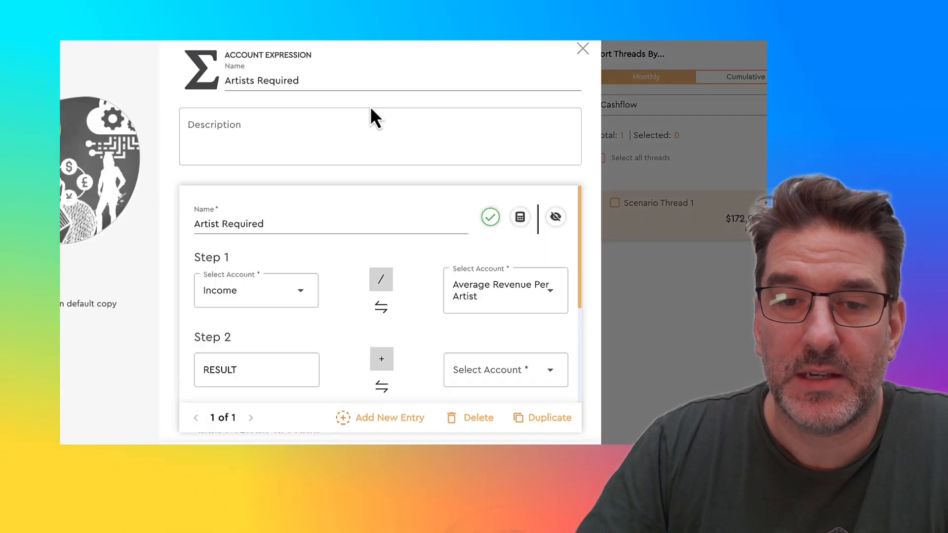
{"action": "mouse_move", "coordinate": [296, 253]}
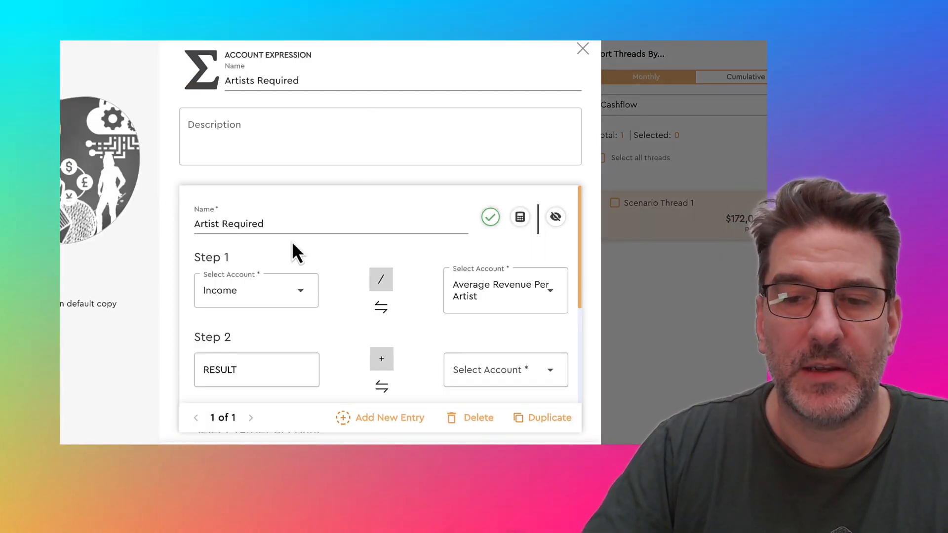
{"action": "mouse_move", "coordinate": [565, 339]}
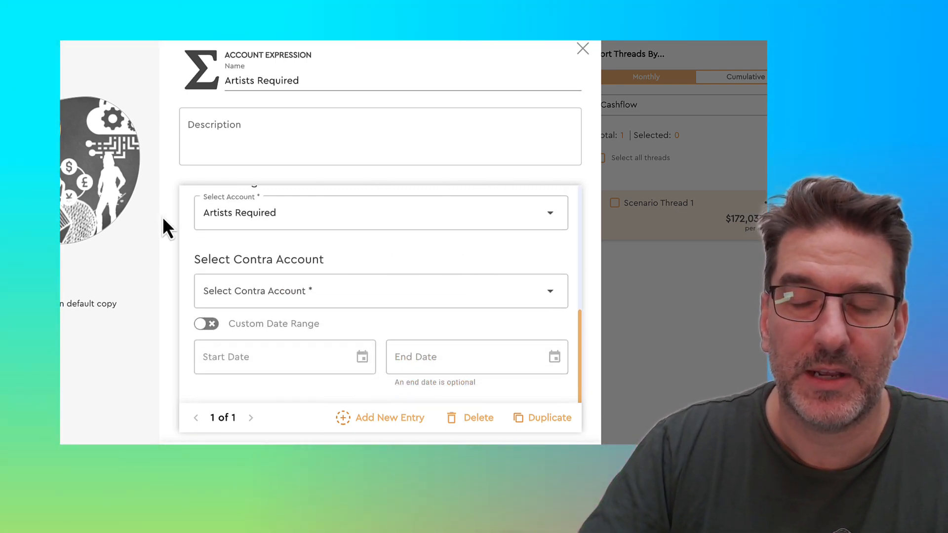
{"action": "mouse_move", "coordinate": [584, 57]}
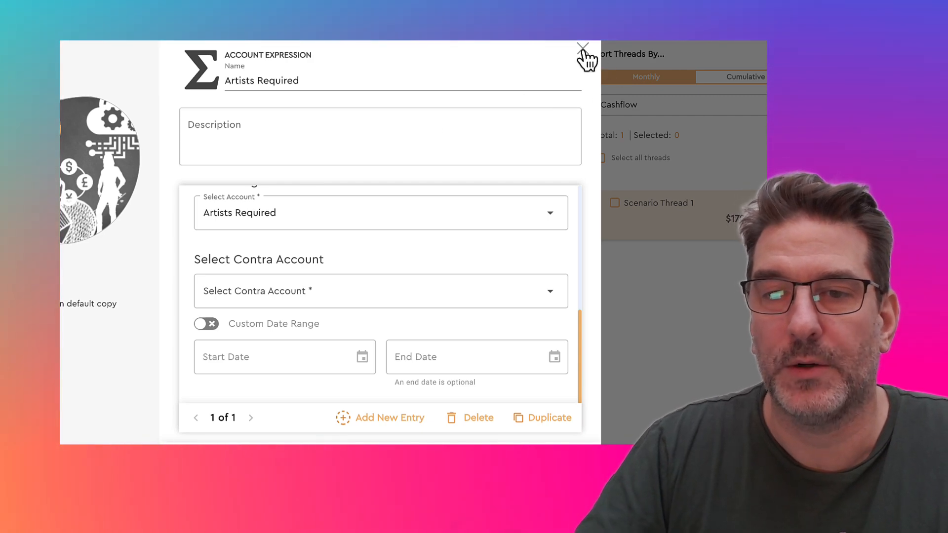
- Close the Artists Required details and reopen the chart's account list
{"action": "left_click", "coordinate": [582, 47]}
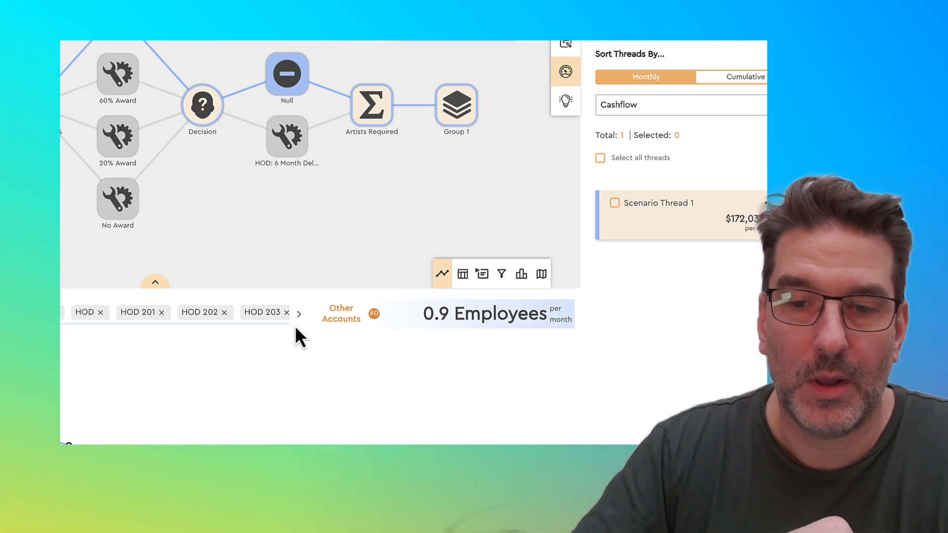
{"action": "left_click", "coordinate": [341, 313]}
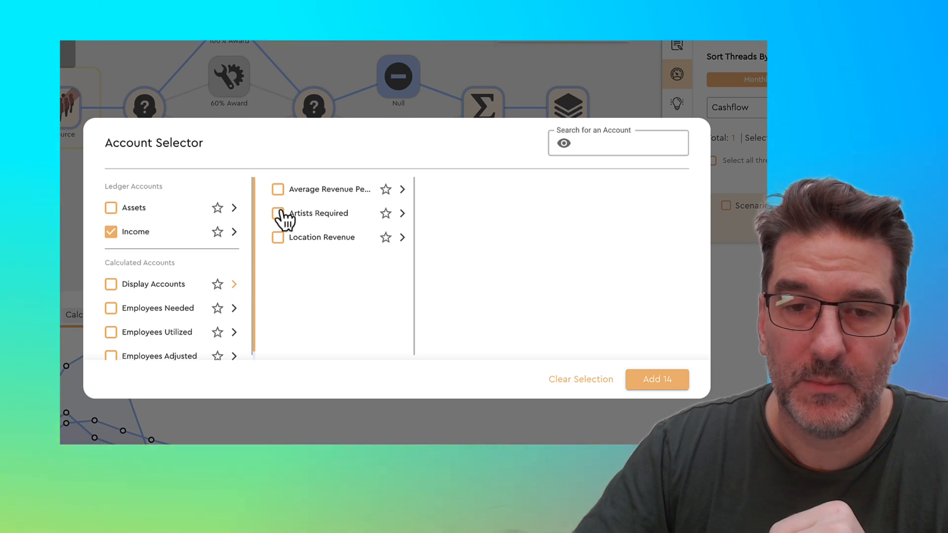
- Chart Artists Required from Income and view its monthly artists-needed projection
{"action": "left_click", "coordinate": [277, 213]}
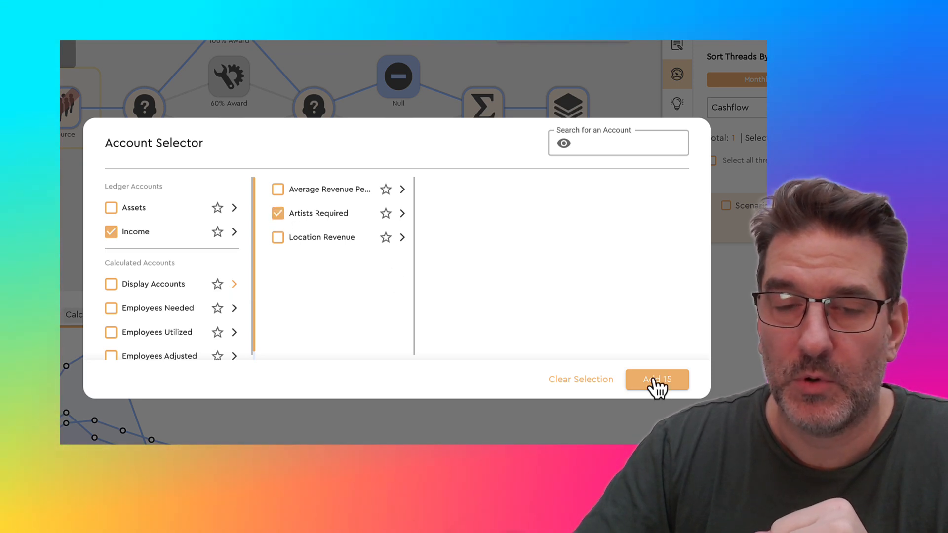
{"action": "left_click", "coordinate": [656, 379]}
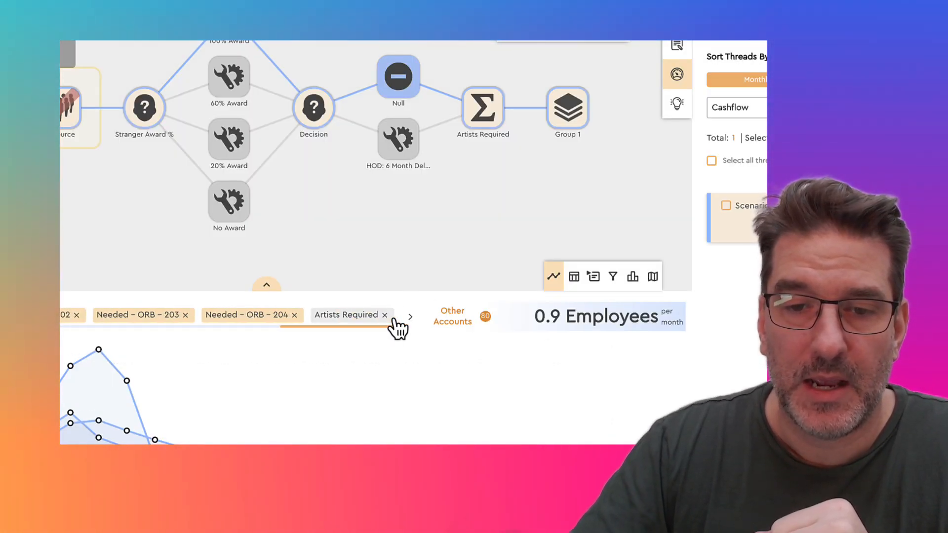
{"action": "left_click", "coordinate": [345, 314]}
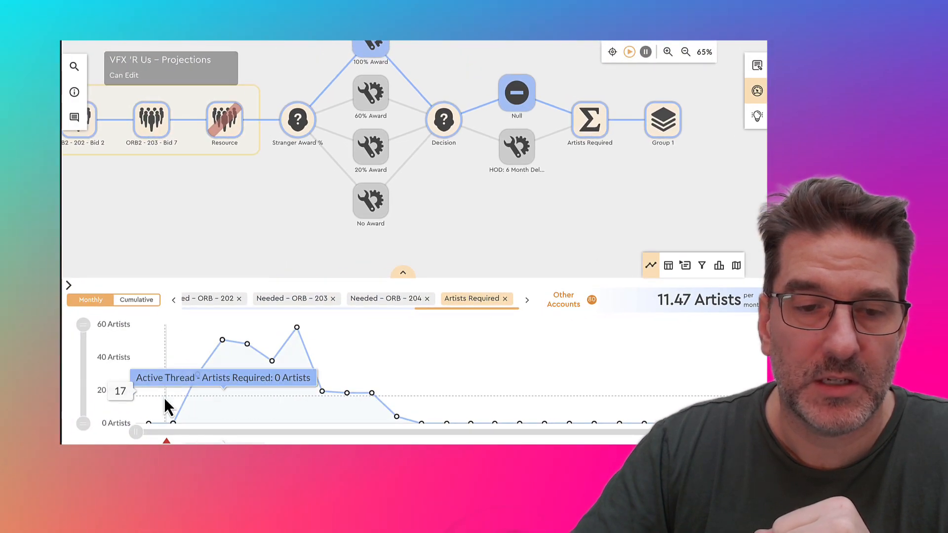
{"action": "mouse_move", "coordinate": [271, 367]}
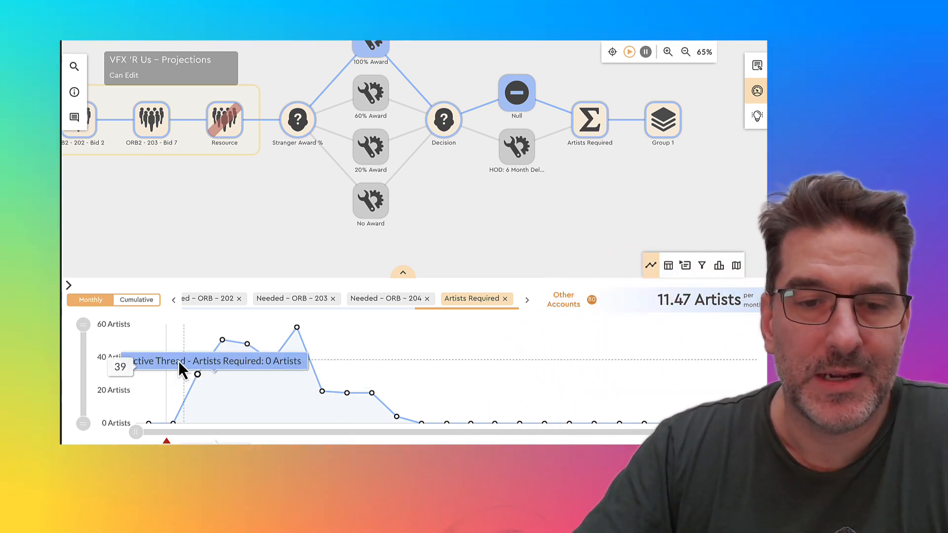
{"action": "mouse_move", "coordinate": [420, 222]}
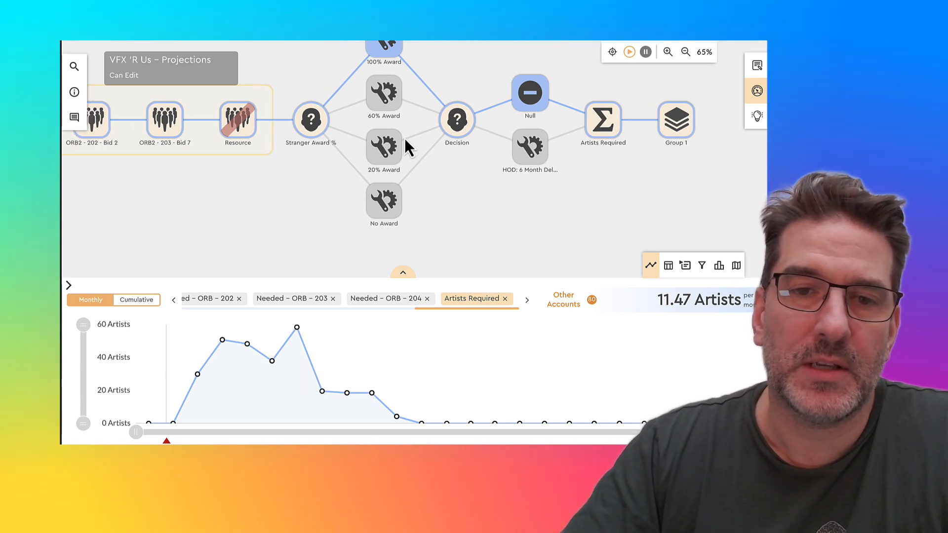
{"action": "mouse_move", "coordinate": [348, 126]}
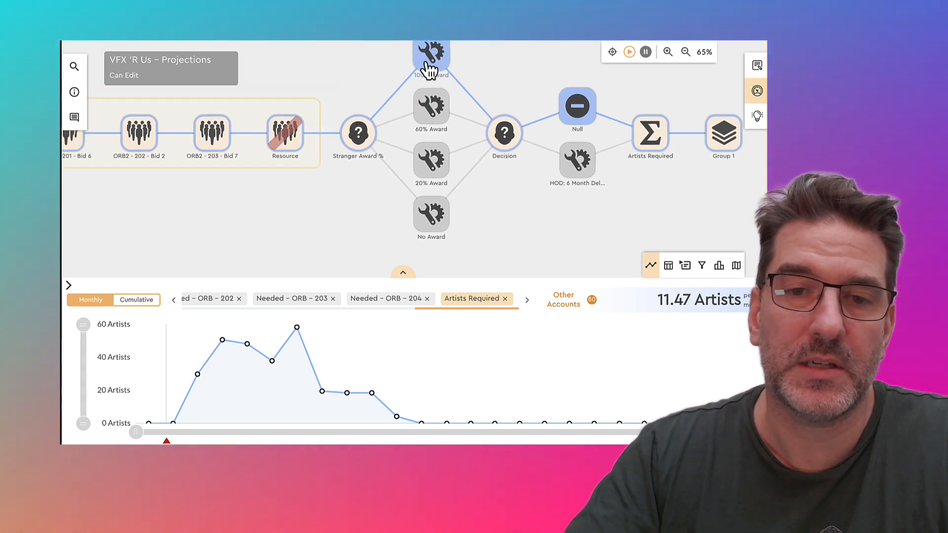
{"action": "mouse_move", "coordinate": [363, 169]}
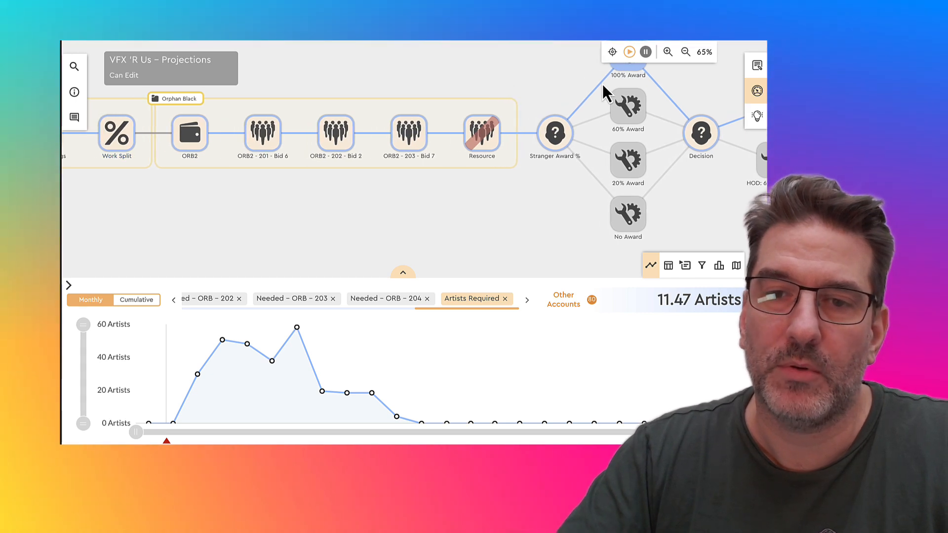
{"action": "mouse_move", "coordinate": [595, 97]}
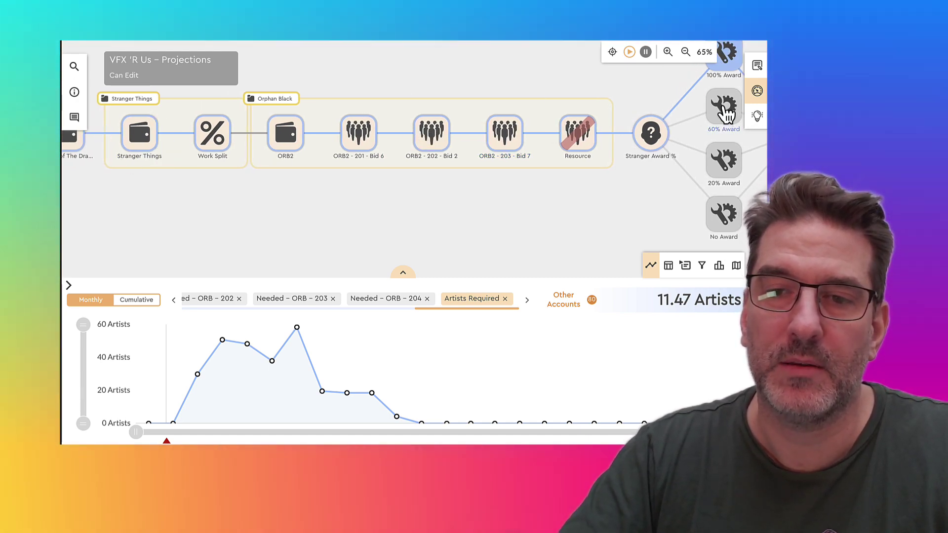
{"action": "mouse_move", "coordinate": [722, 216]}
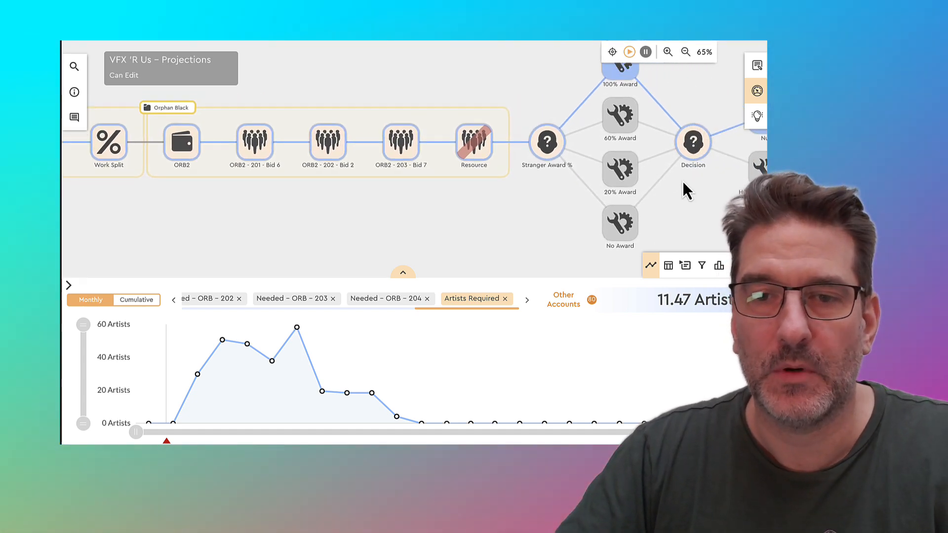
{"action": "left_click", "coordinate": [620, 115]}
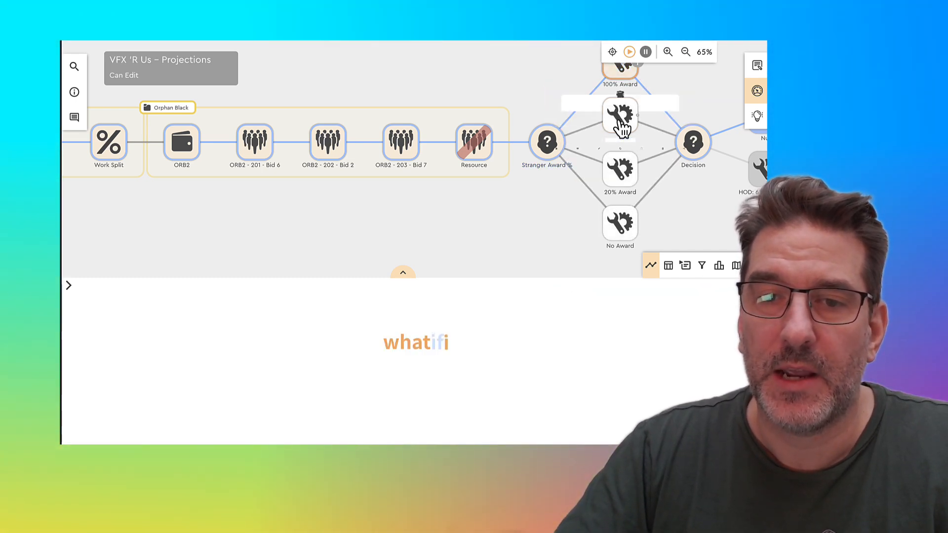
- Review the 60% Award modifier targeting Stranger Things income, then dismiss its records list
{"action": "left_click", "coordinate": [619, 118]}
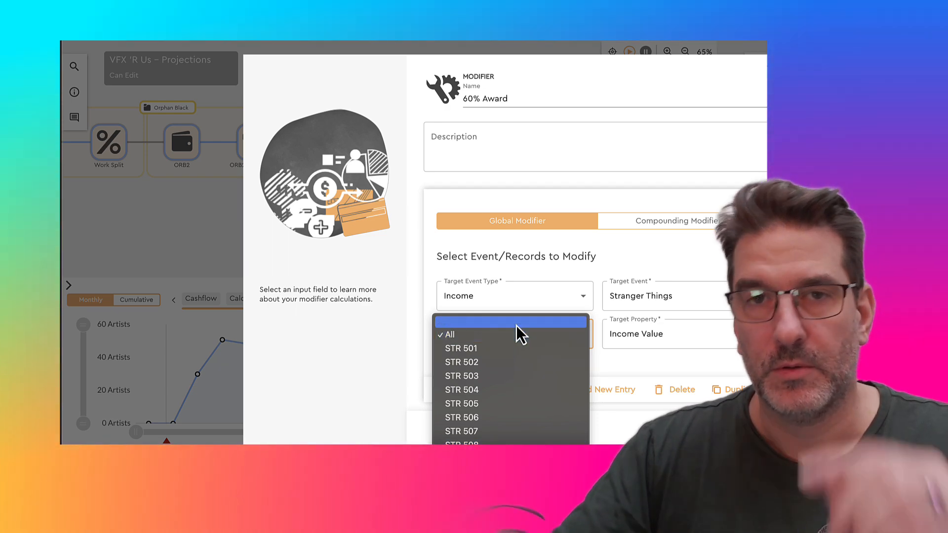
{"action": "mouse_move", "coordinate": [670, 373]}
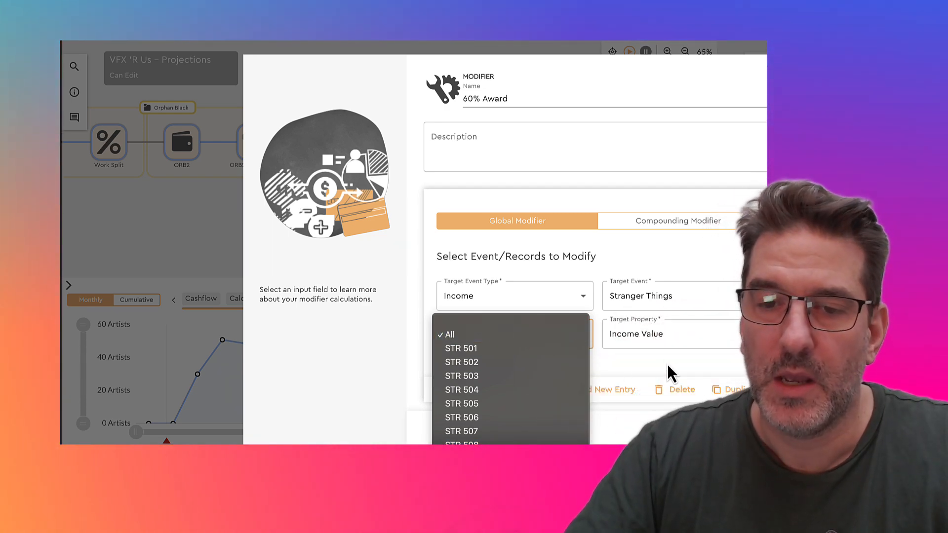
{"action": "left_click", "coordinate": [449, 334]}
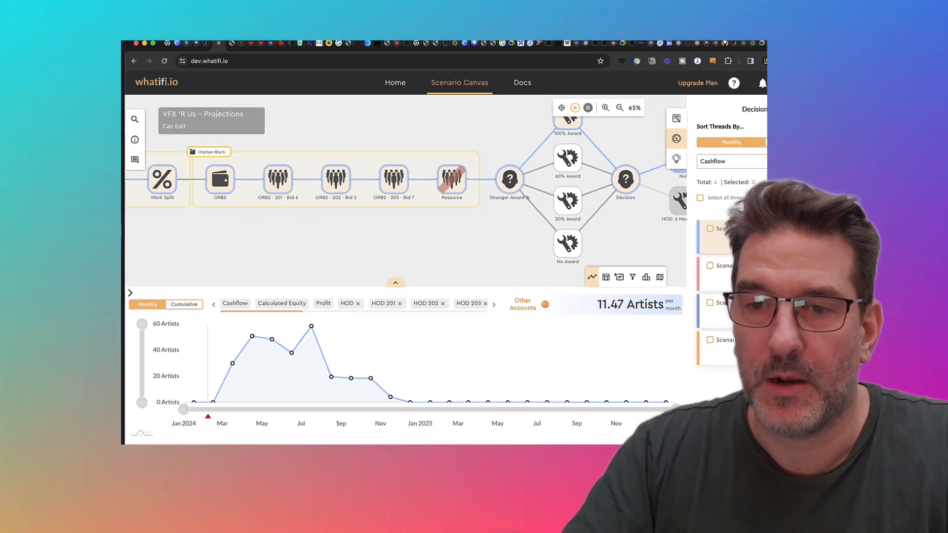
- Select all four scenario threads to overlay their Artists Required projections
{"action": "left_click", "coordinate": [676, 210]}
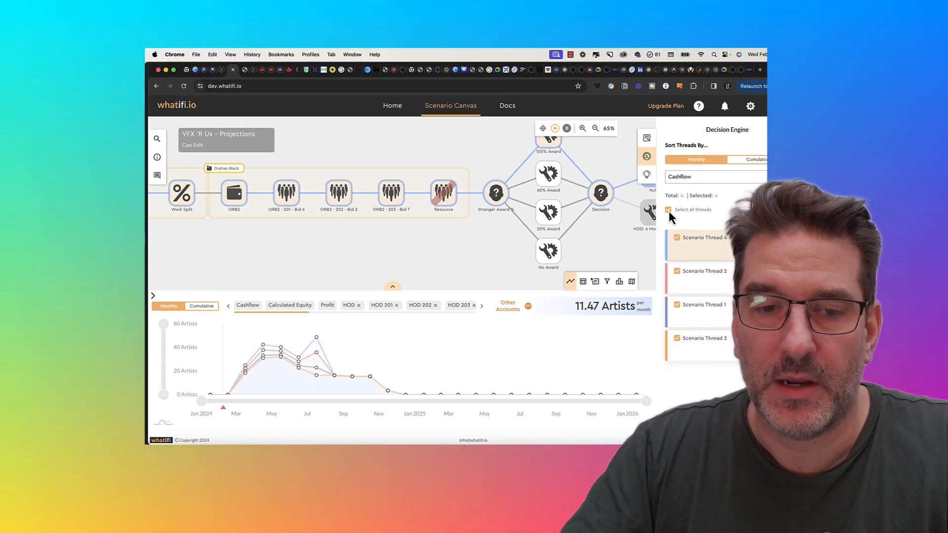
{"action": "mouse_move", "coordinate": [263, 367]}
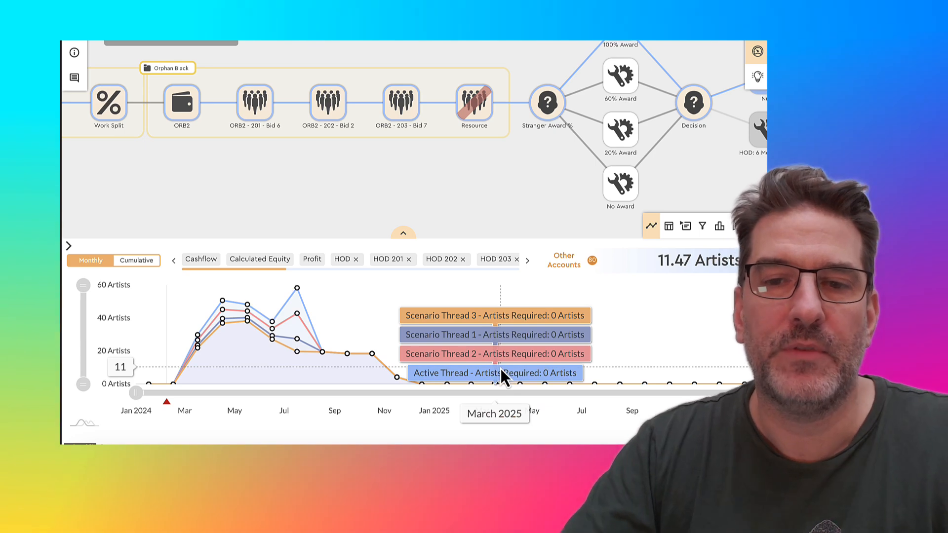
{"action": "mouse_move", "coordinate": [558, 171]}
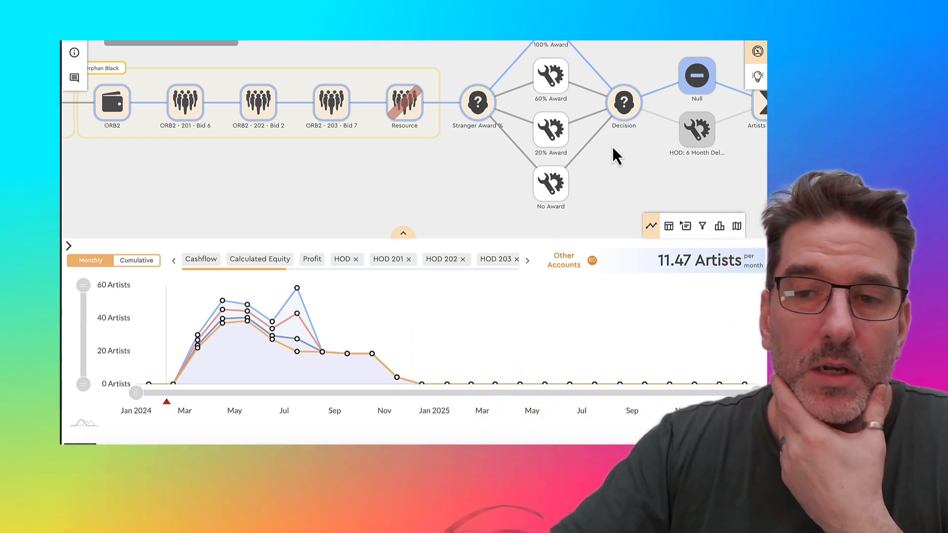
{"action": "mouse_move", "coordinate": [481, 171]}
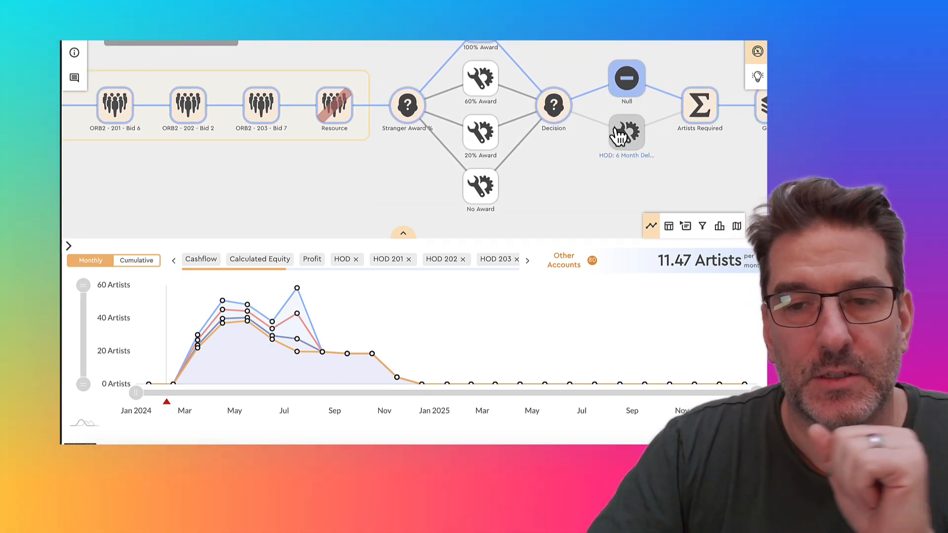
{"action": "left_click", "coordinate": [625, 135]}
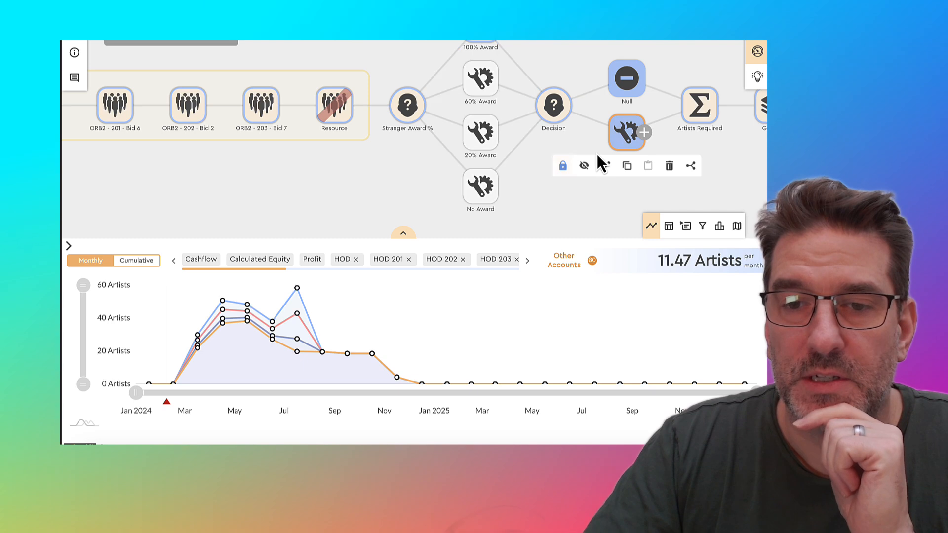
{"action": "left_click", "coordinate": [626, 79]}
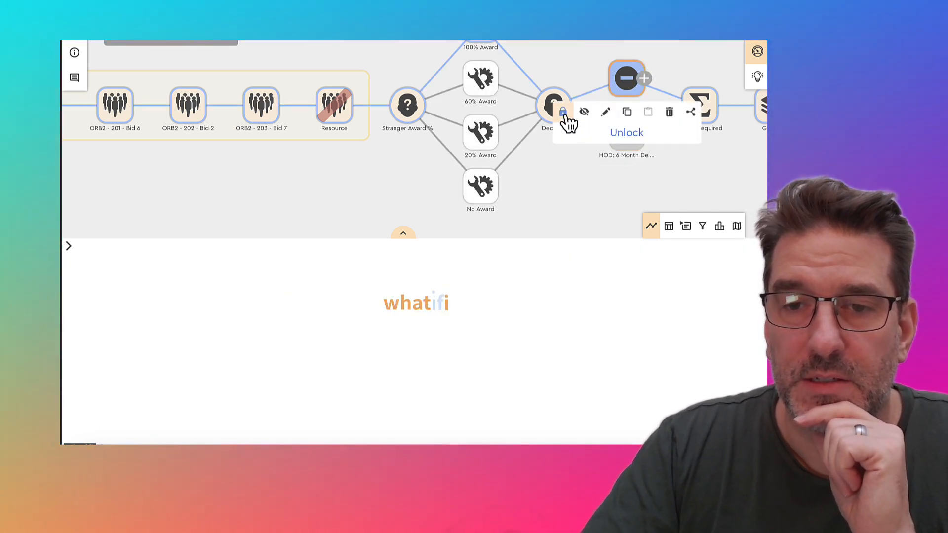
{"action": "mouse_move", "coordinate": [635, 166]}
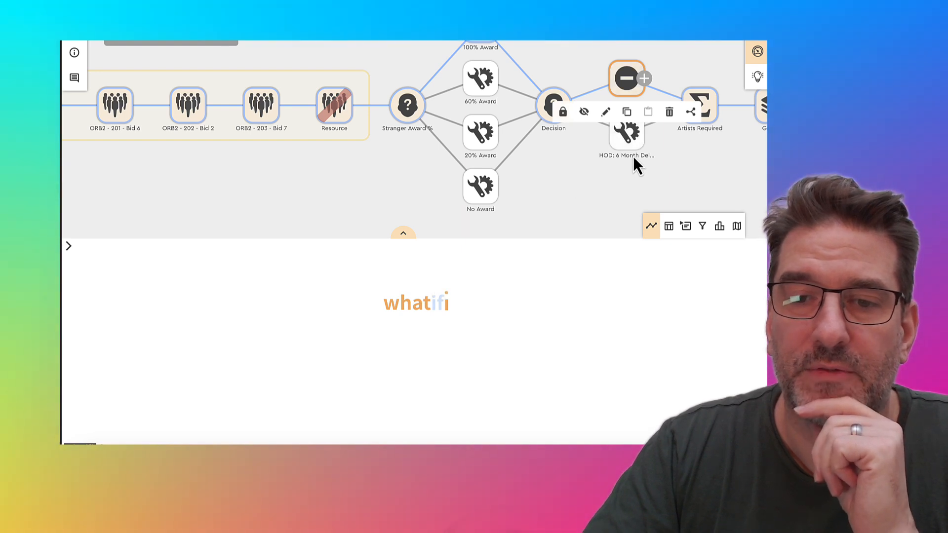
{"action": "left_click", "coordinate": [627, 133]}
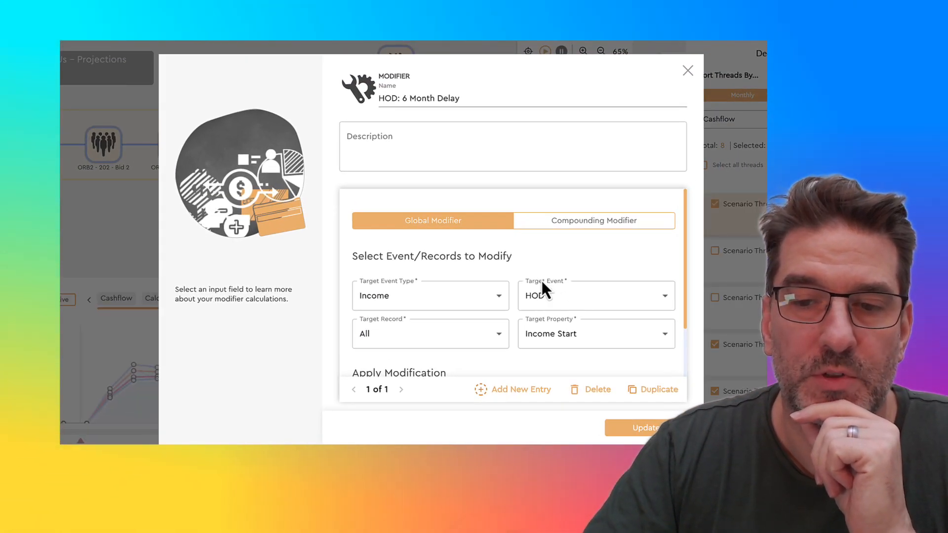
{"action": "mouse_move", "coordinate": [560, 279]}
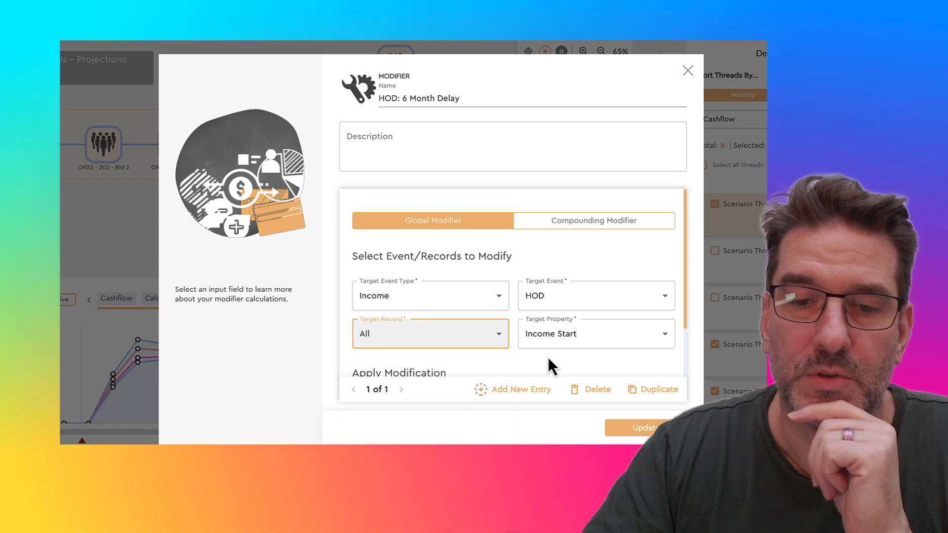
{"action": "scroll", "scroll_direction": "down", "scroll_amount": 3}
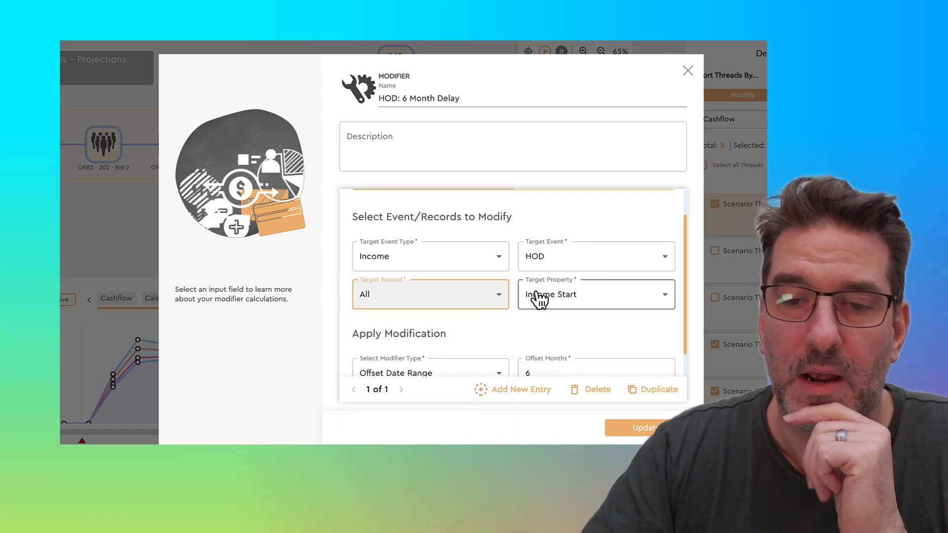
{"action": "scroll", "scroll_direction": "up", "scroll_amount": 3}
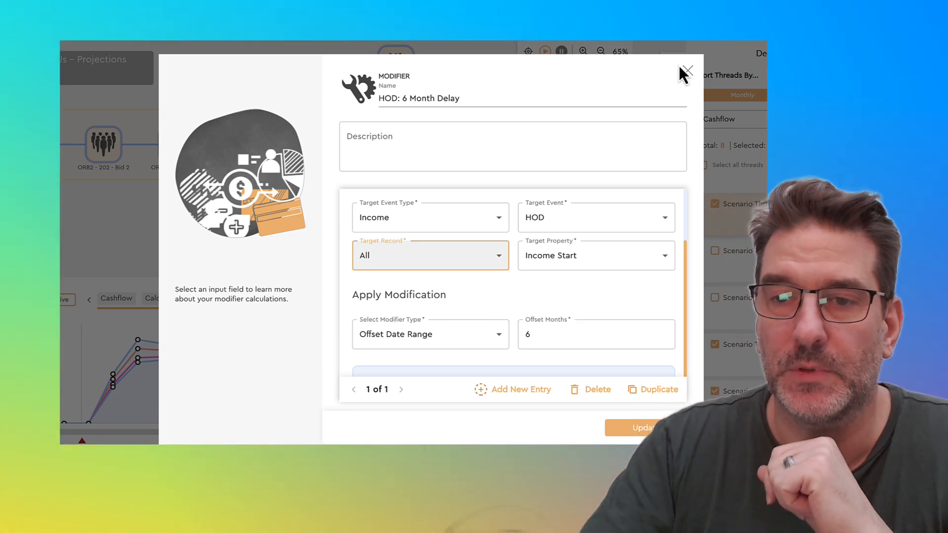
{"action": "left_click", "coordinate": [686, 70]}
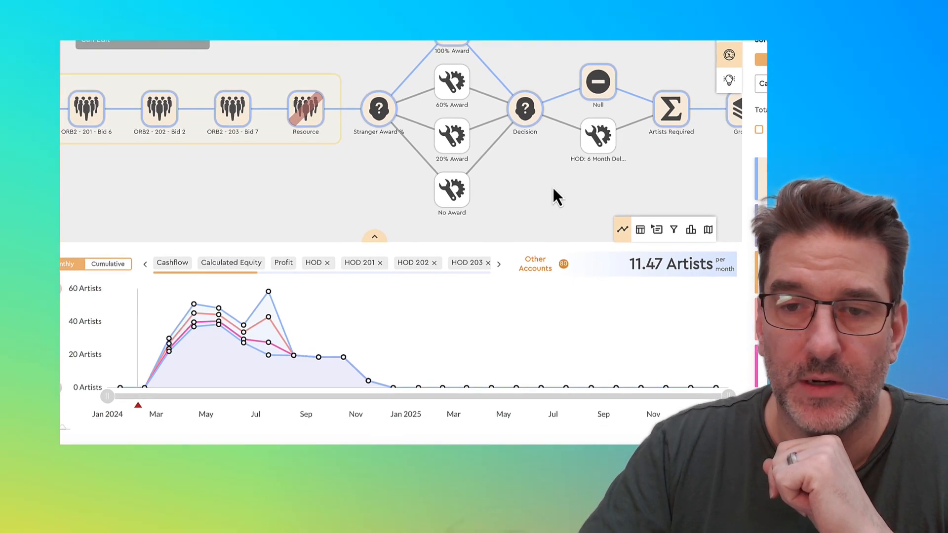
- Make the HOD: 6 Month Delay thread active and chart Income instead of Artists Required
{"action": "left_click", "coordinate": [597, 136]}
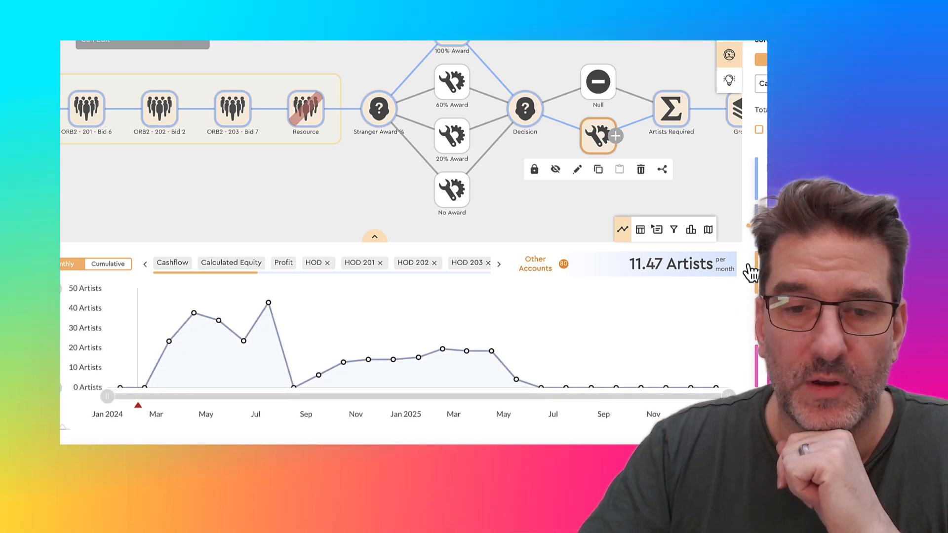
{"action": "mouse_move", "coordinate": [513, 356]}
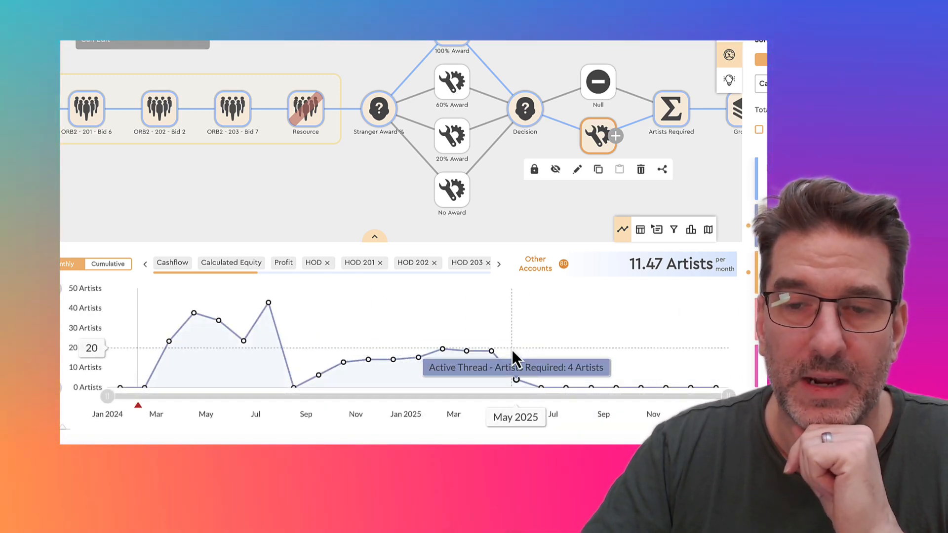
{"action": "mouse_move", "coordinate": [763, 138]}
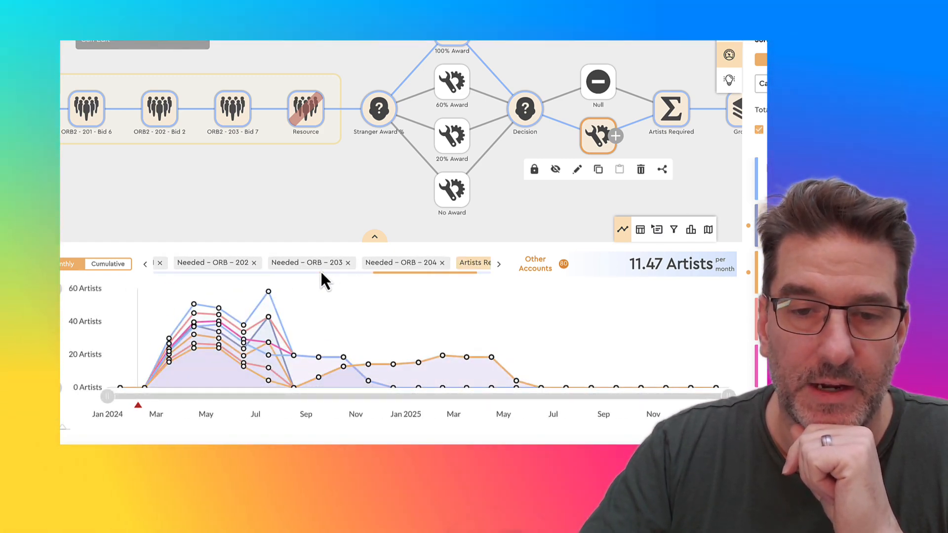
{"action": "left_click", "coordinate": [145, 263]}
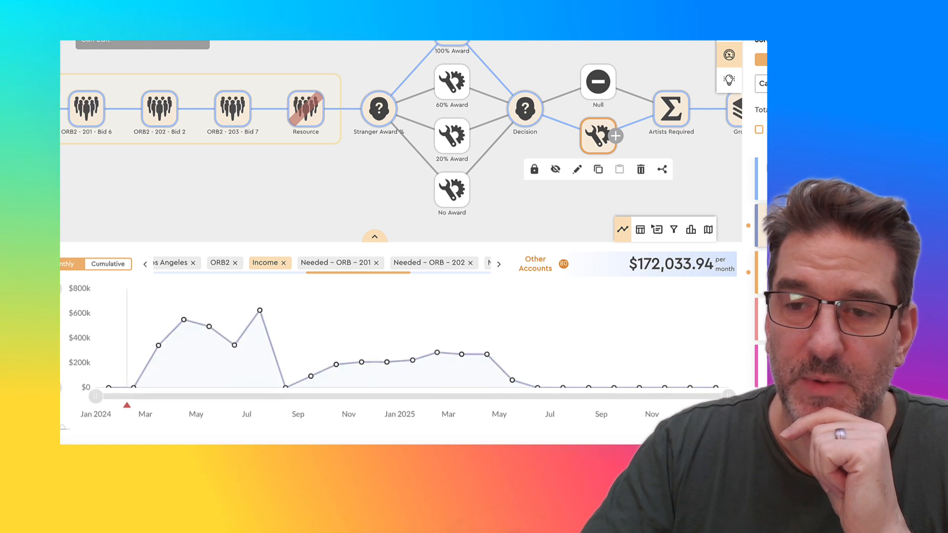
{"action": "mouse_move", "coordinate": [391, 360]}
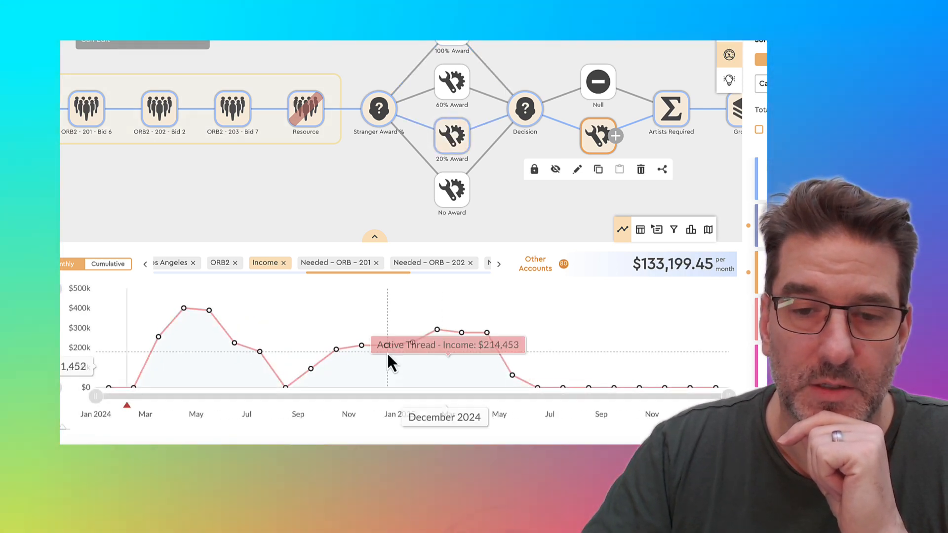
{"action": "mouse_move", "coordinate": [291, 396]}
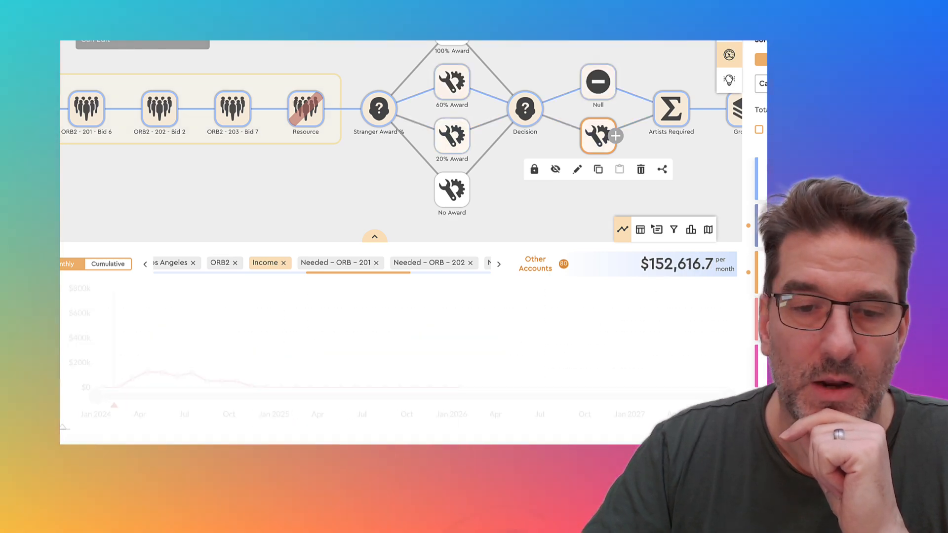
{"action": "mouse_move", "coordinate": [291, 339]}
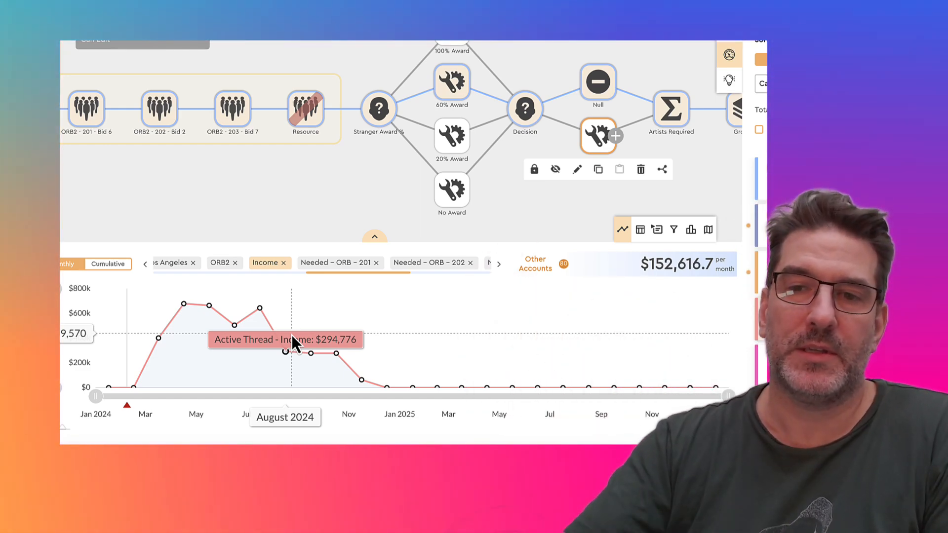
{"action": "mouse_move", "coordinate": [488, 213]}
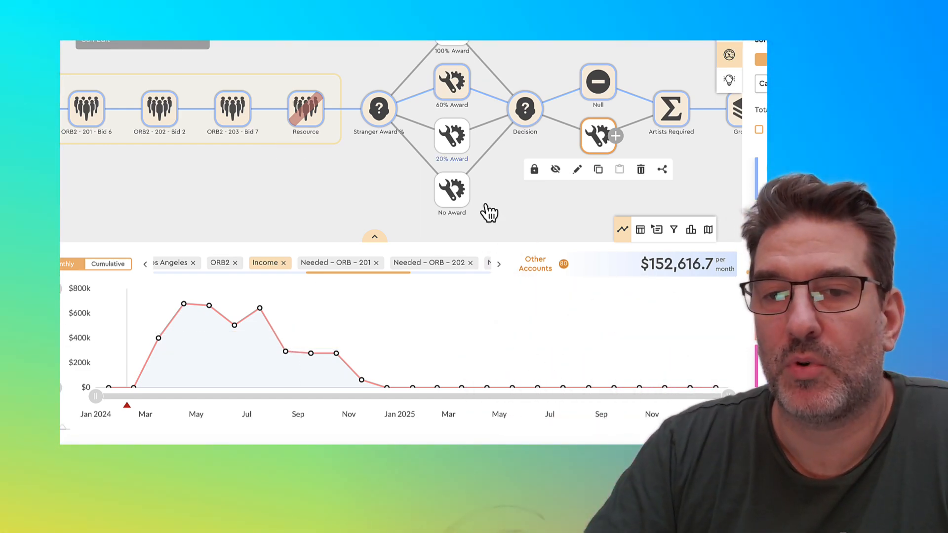
{"action": "mouse_move", "coordinate": [661, 175]}
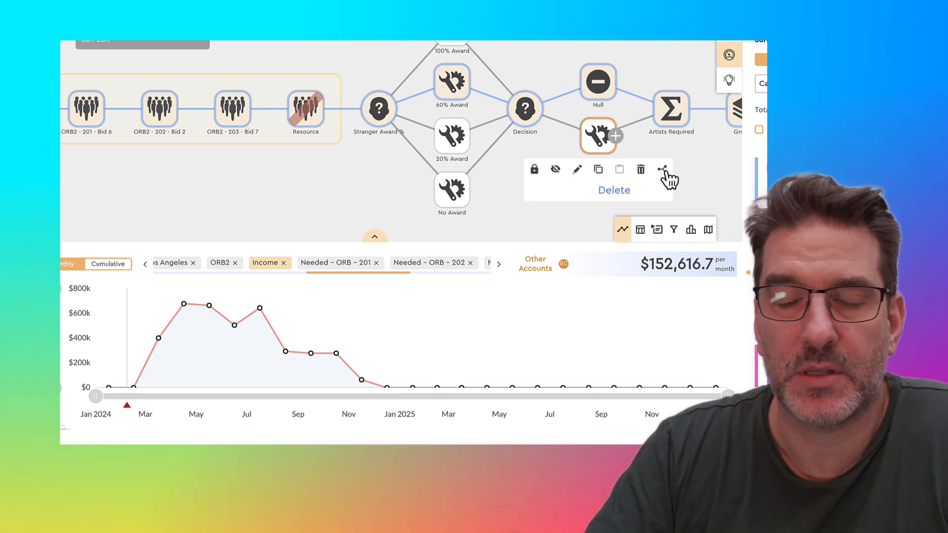
- Lock the 60% Award outcome and open the Group 1 settings
{"action": "left_click", "coordinate": [451, 81]}
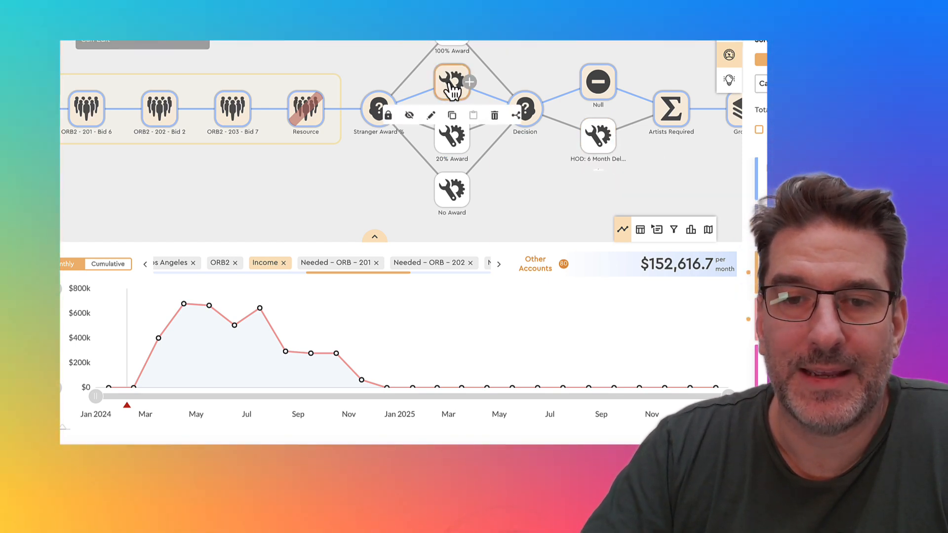
{"action": "mouse_move", "coordinate": [409, 115]}
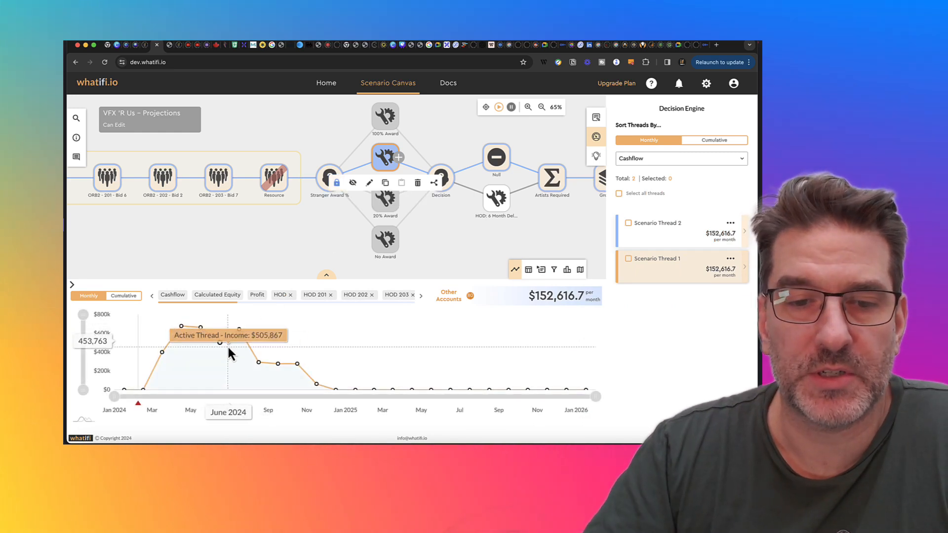
{"action": "mouse_move", "coordinate": [239, 332]}
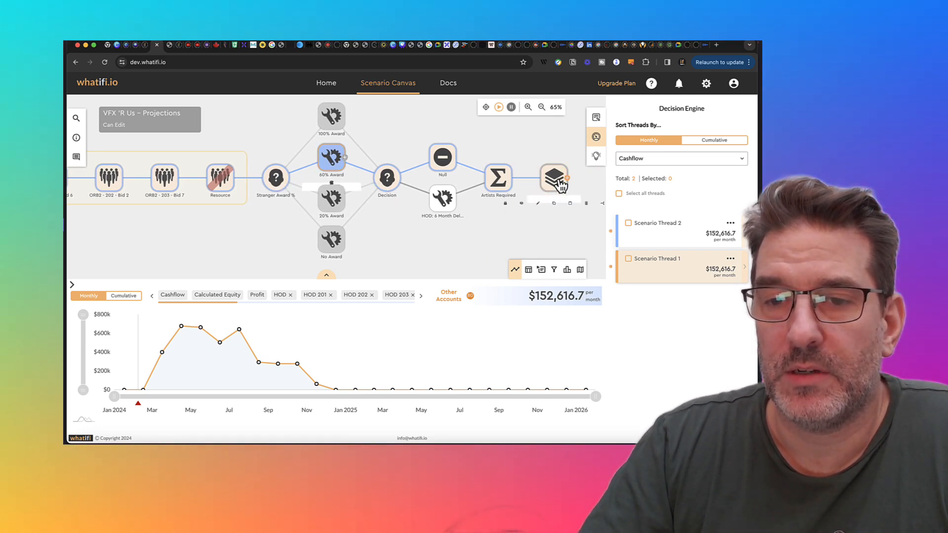
{"action": "left_click", "coordinate": [553, 179]}
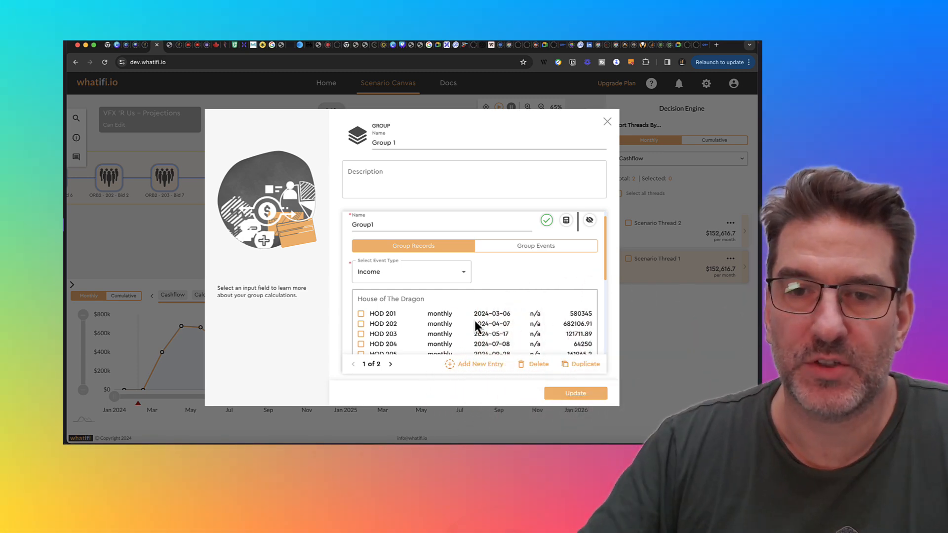
- Close the Group 1 settings and fit the whole scenario model onto the canvas
{"action": "left_click", "coordinate": [607, 122]}
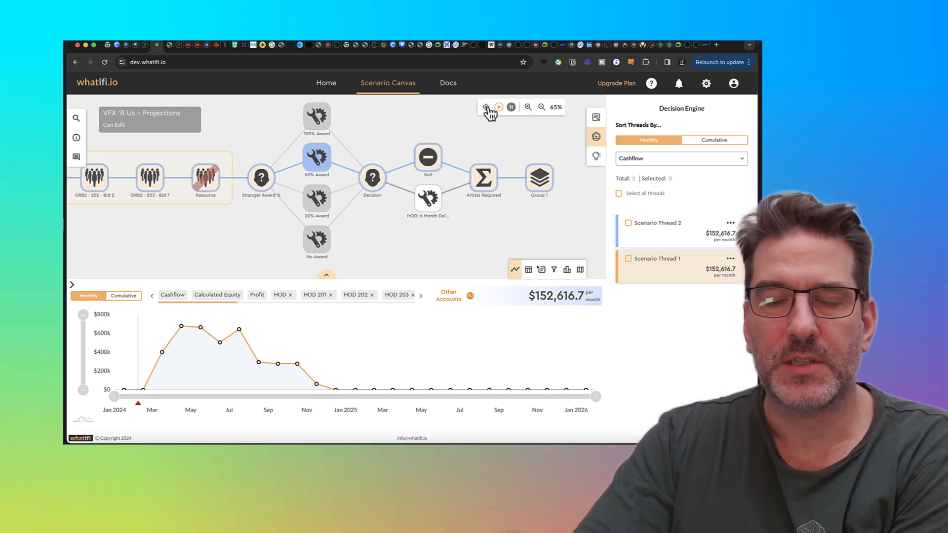
{"action": "left_click", "coordinate": [542, 107]}
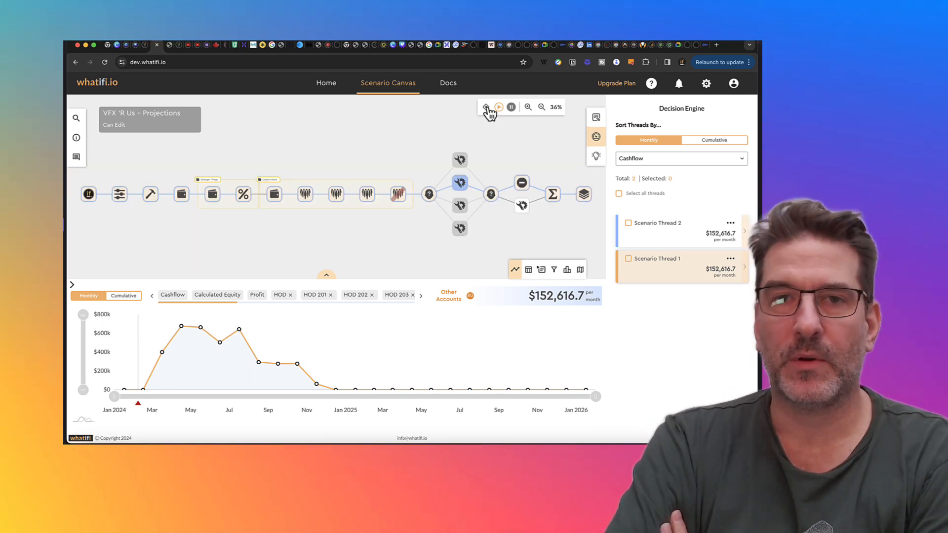